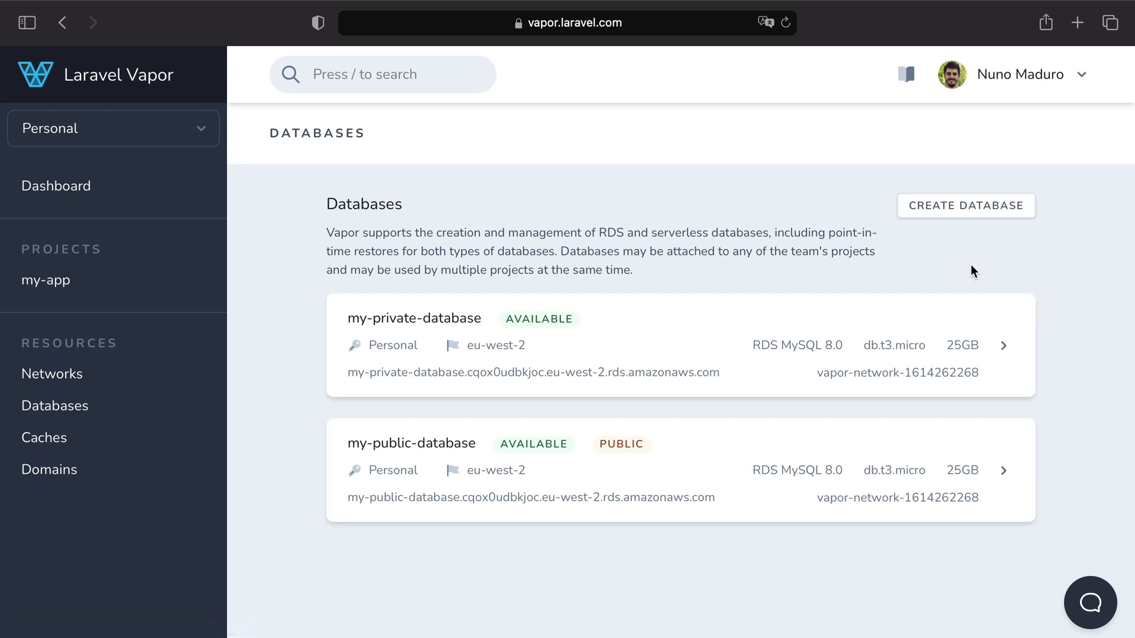
Step: Begin a new database connection from TablePlus's empty welcome window
left_click(966, 205)
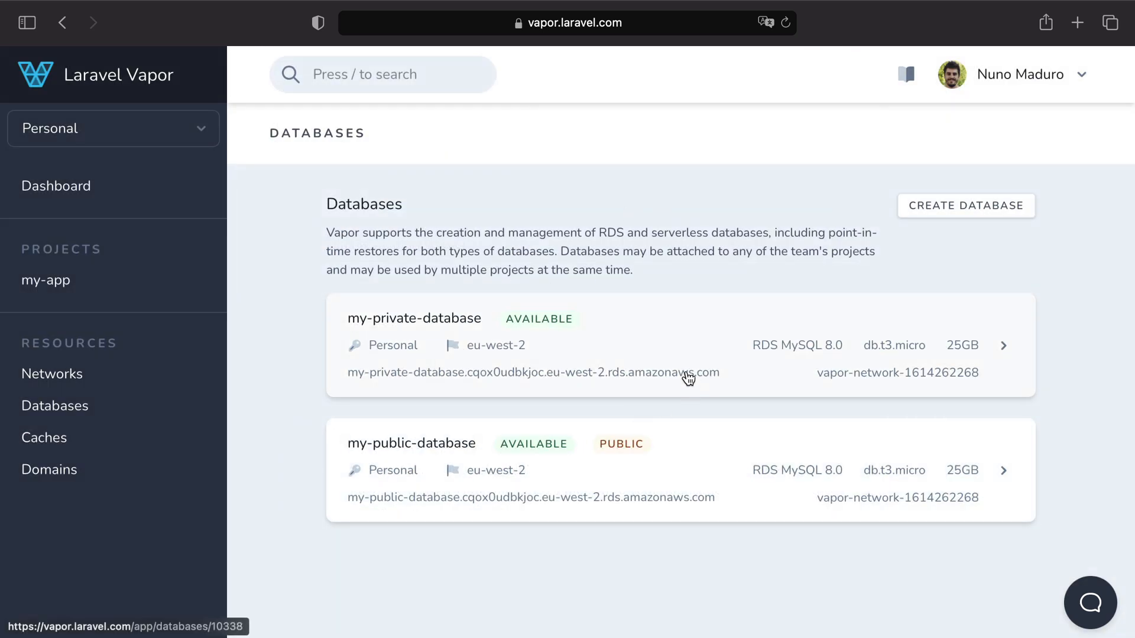
mouse_move(641, 267)
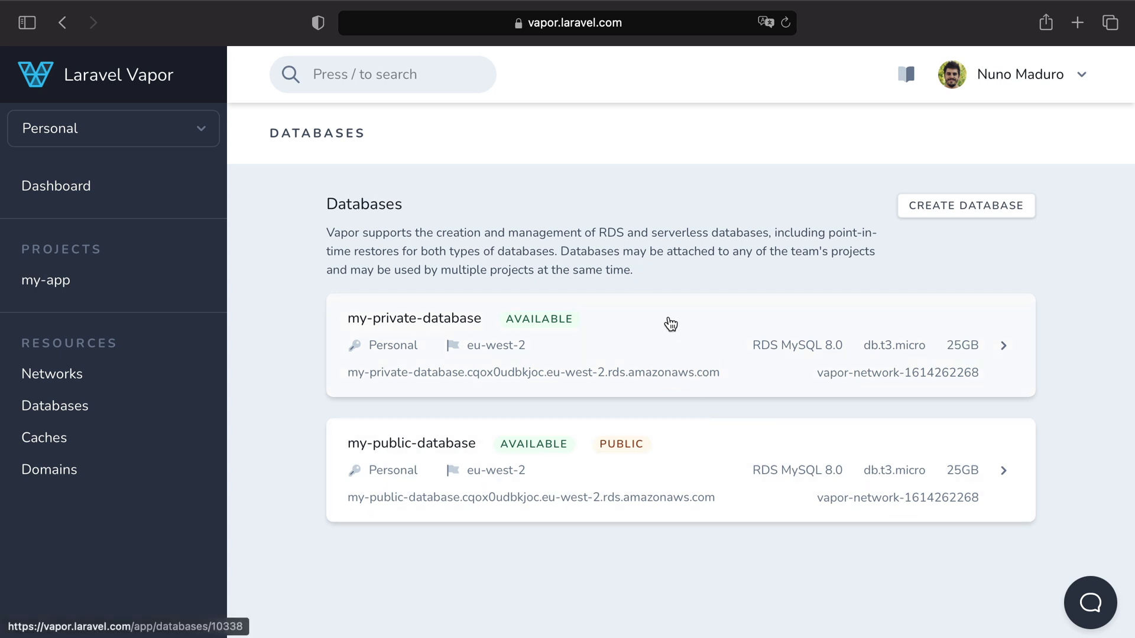
mouse_move(700, 280)
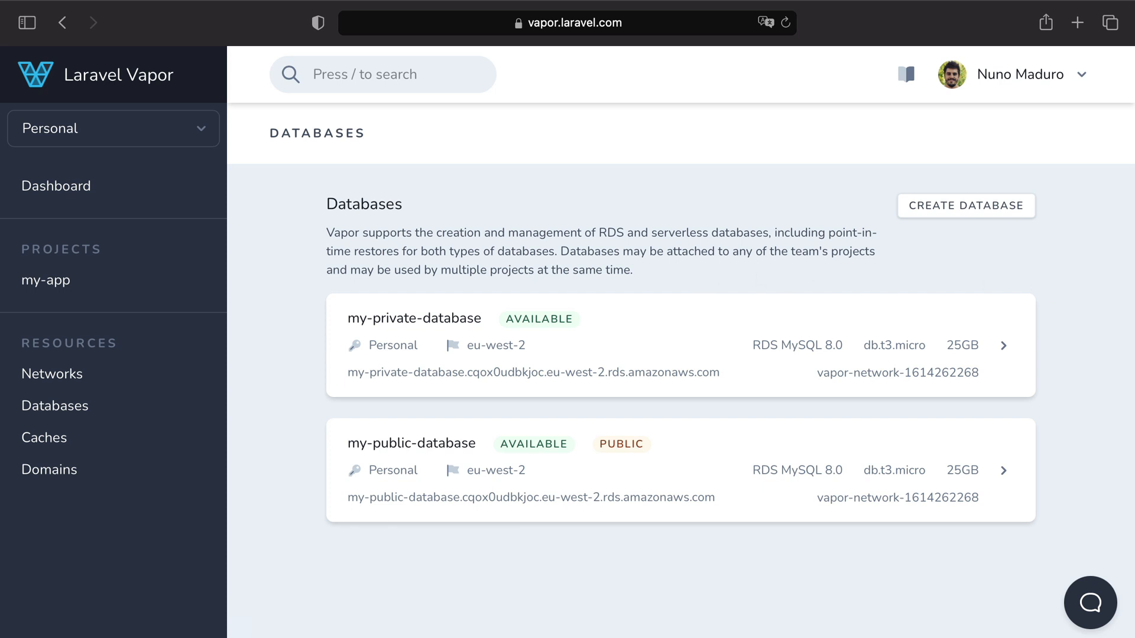
mouse_move(705, 341)
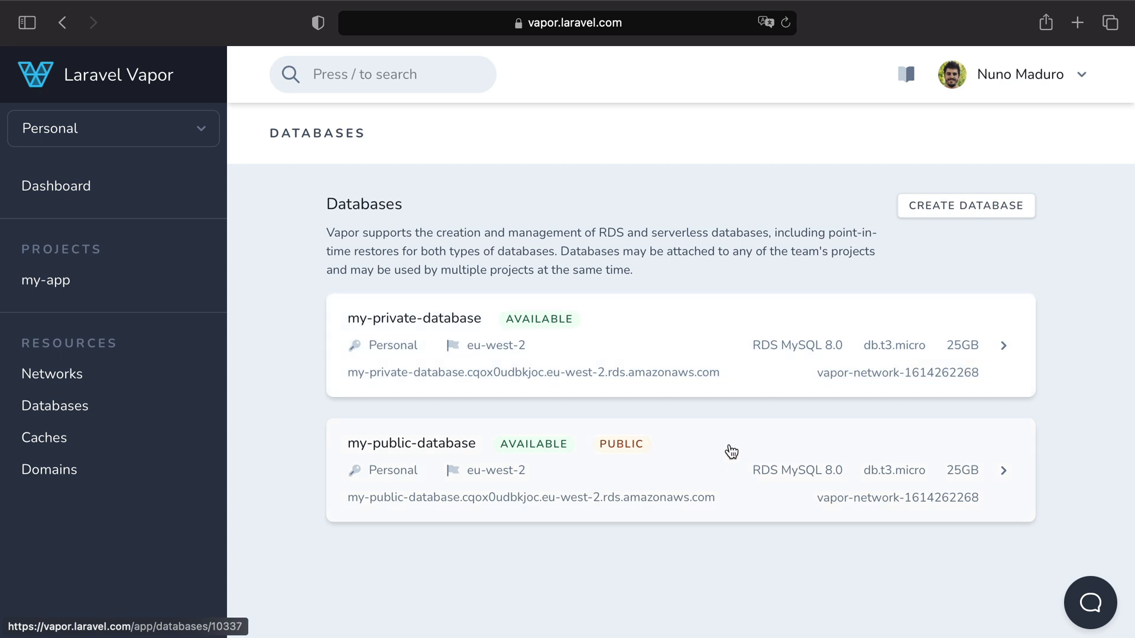
mouse_move(713, 399)
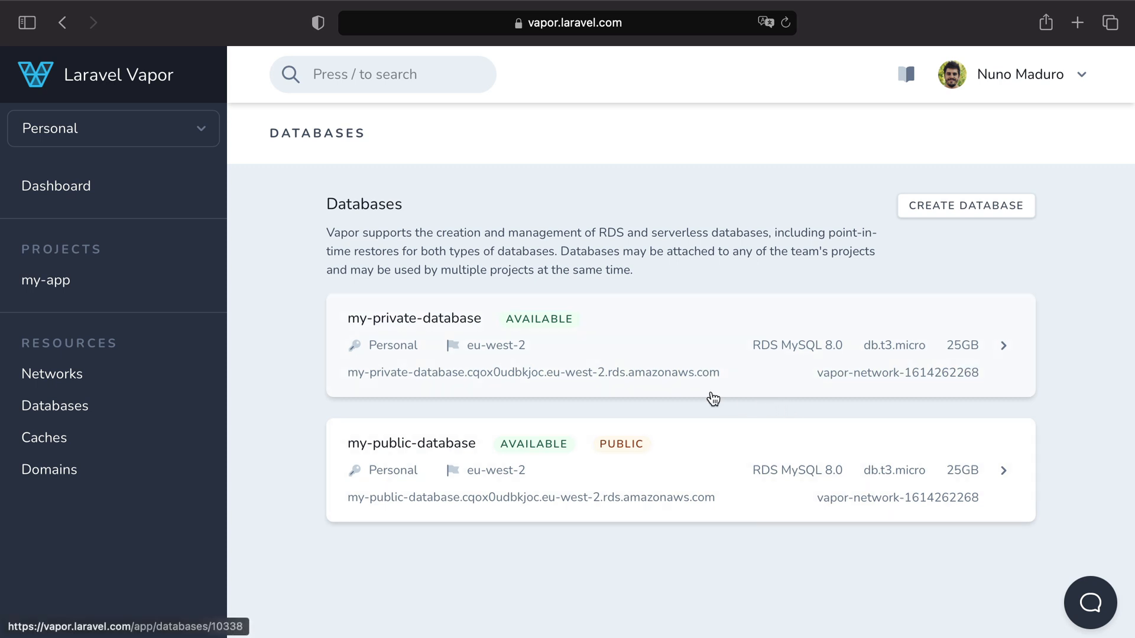
mouse_move(739, 396)
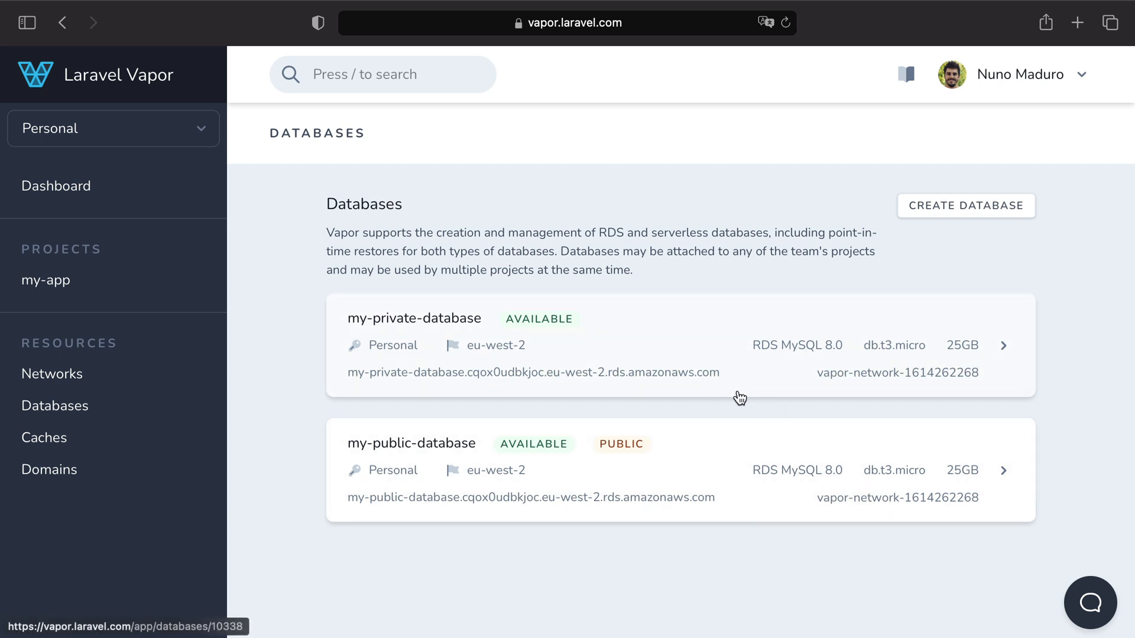
mouse_move(756, 372)
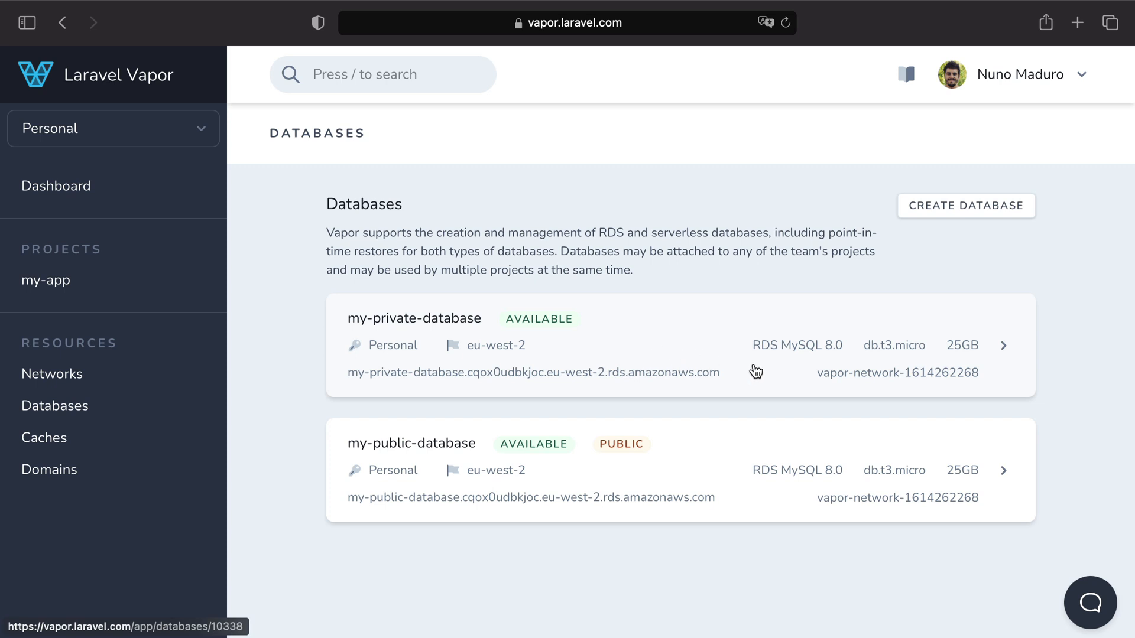
mouse_move(610, 474)
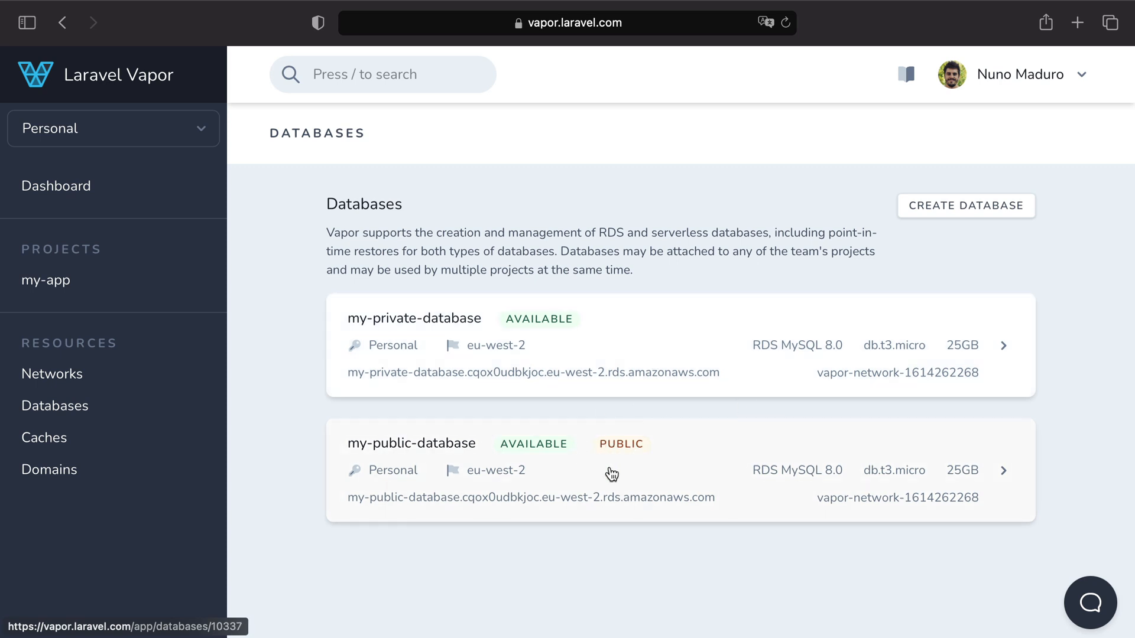
mouse_move(581, 328)
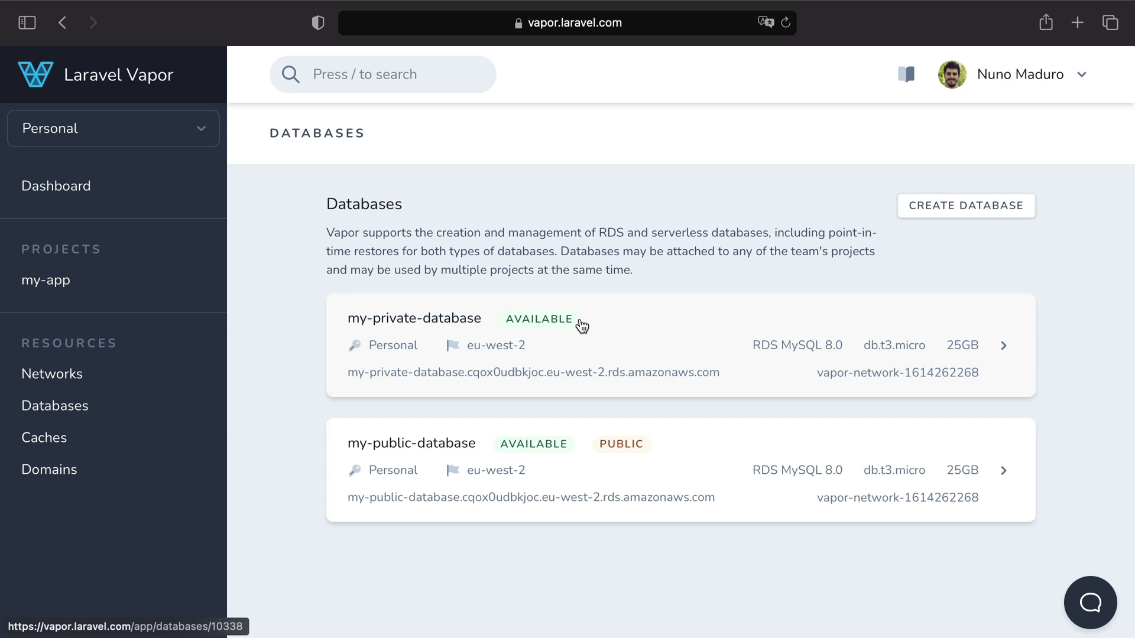
mouse_move(693, 369)
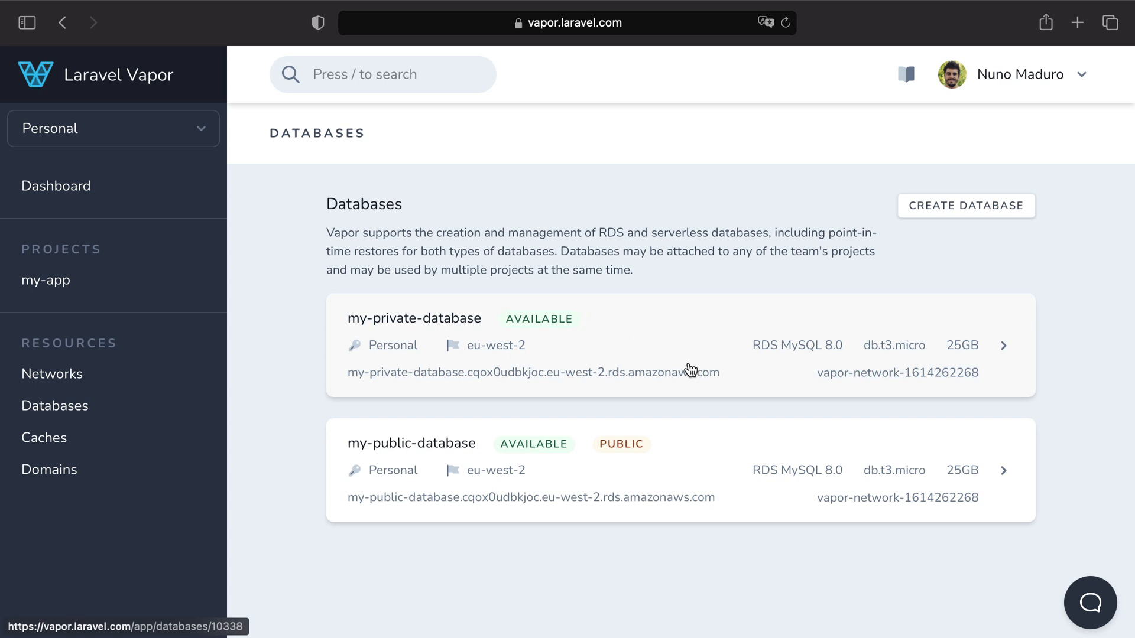
mouse_move(641, 418)
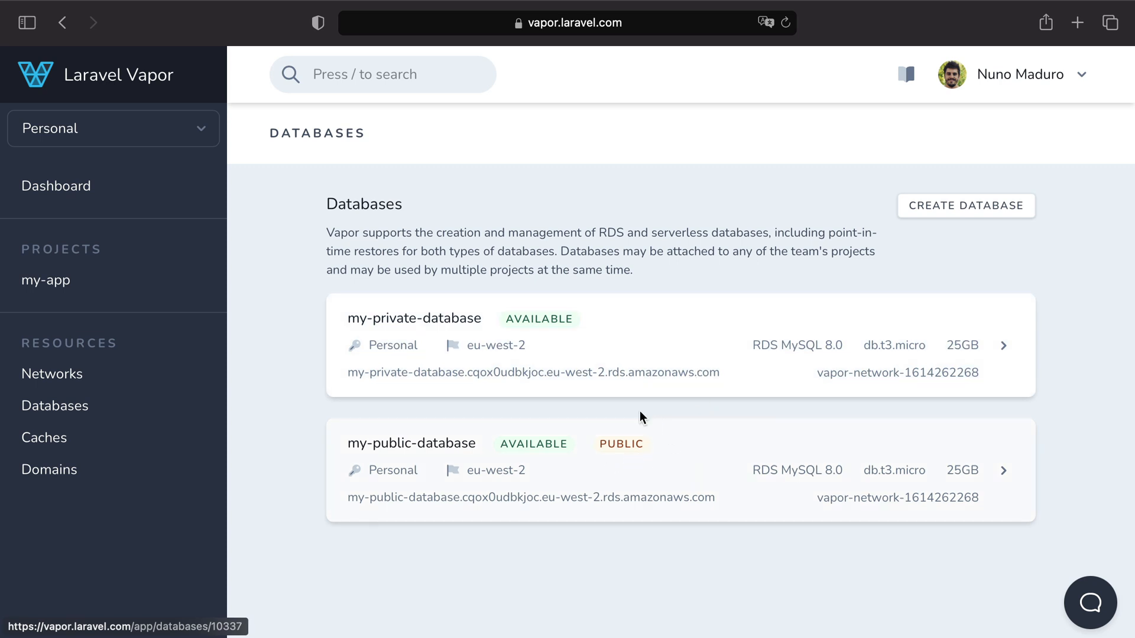
mouse_move(1092, 419)
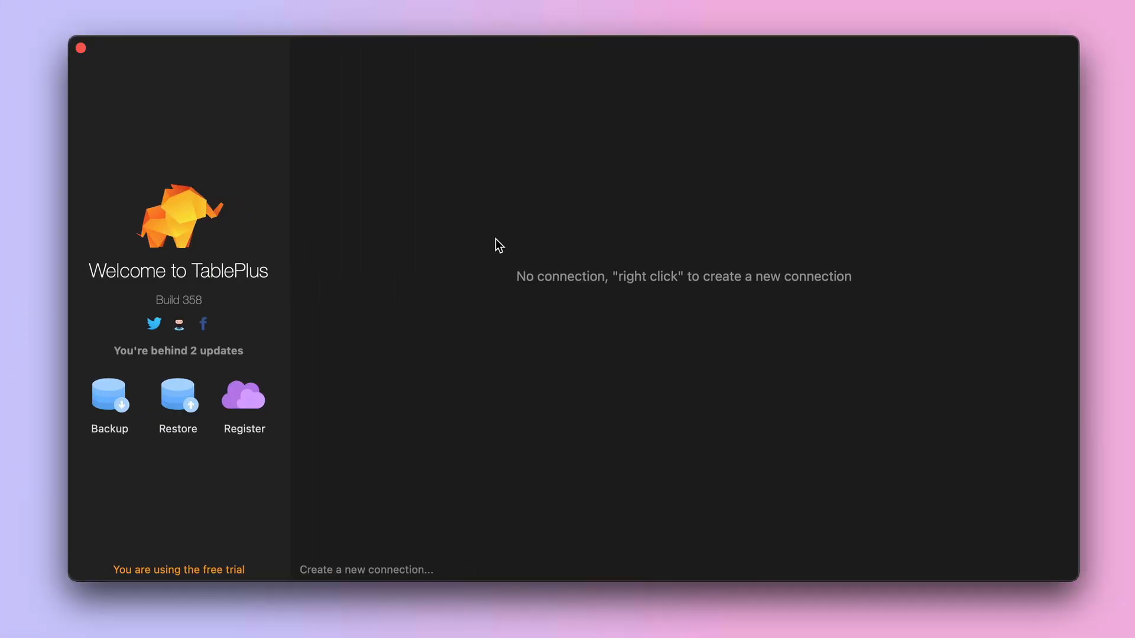
mouse_move(885, 312)
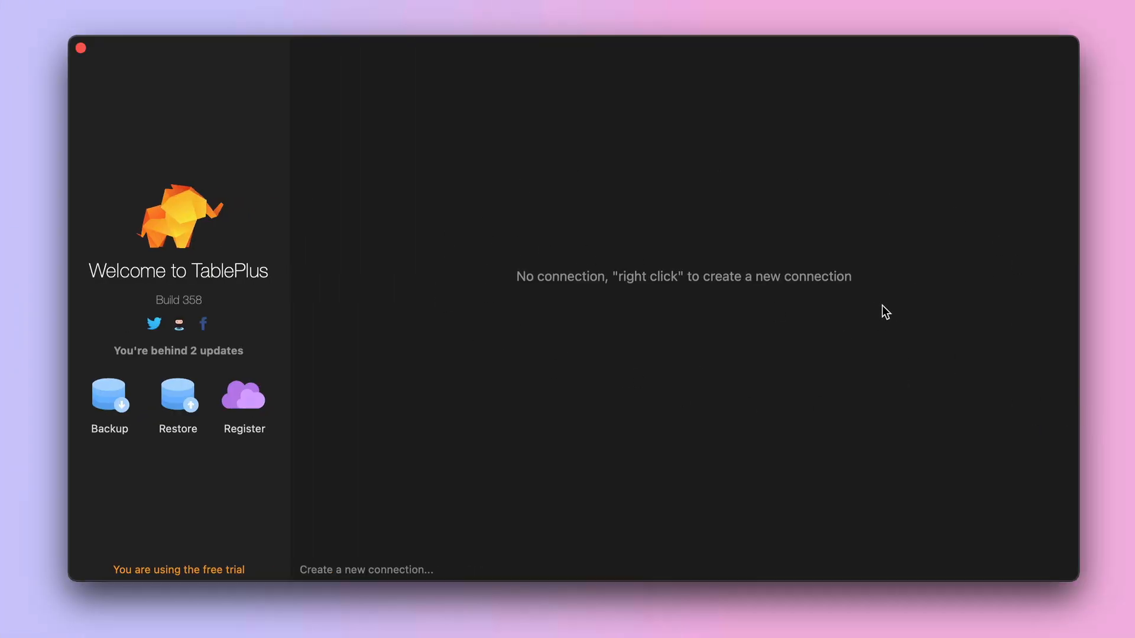
mouse_move(509, 338)
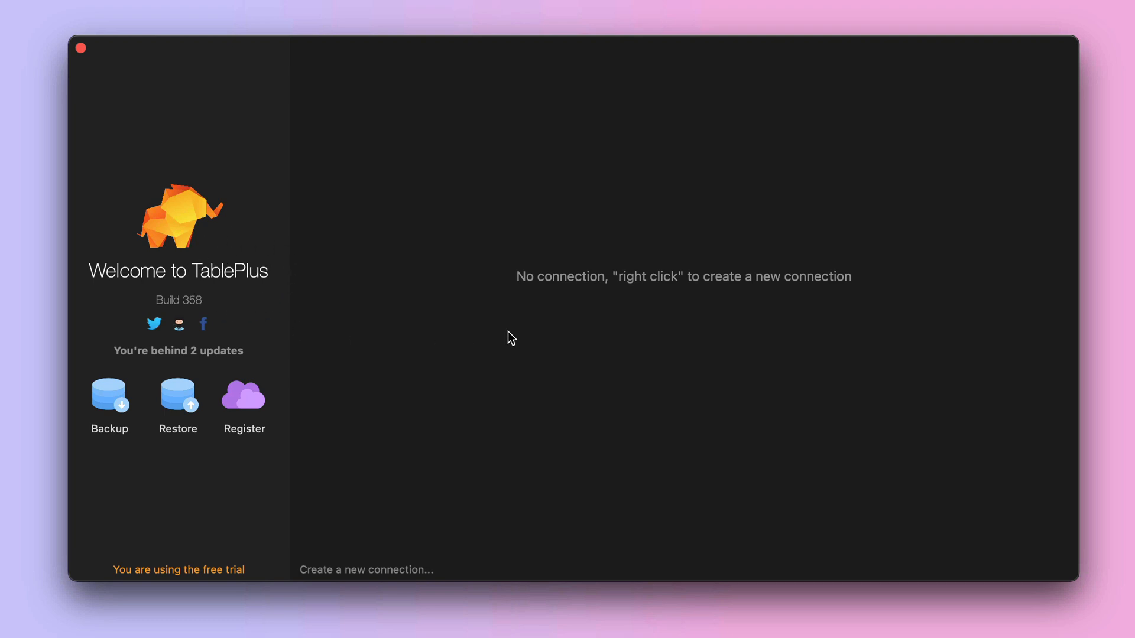
mouse_move(785, 344)
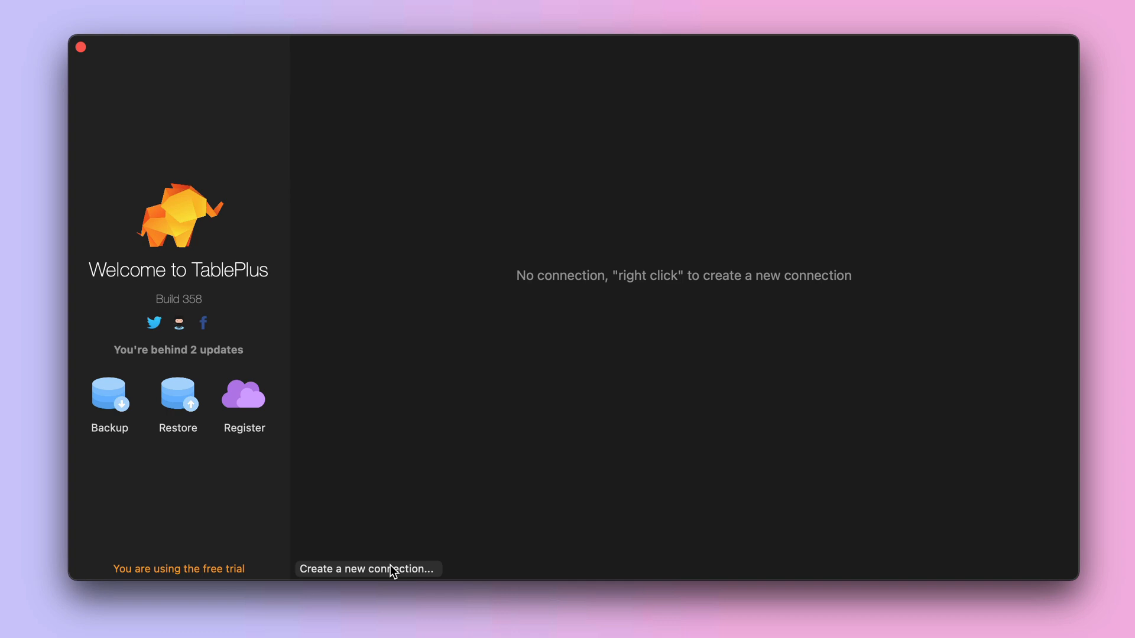
left_click(368, 569)
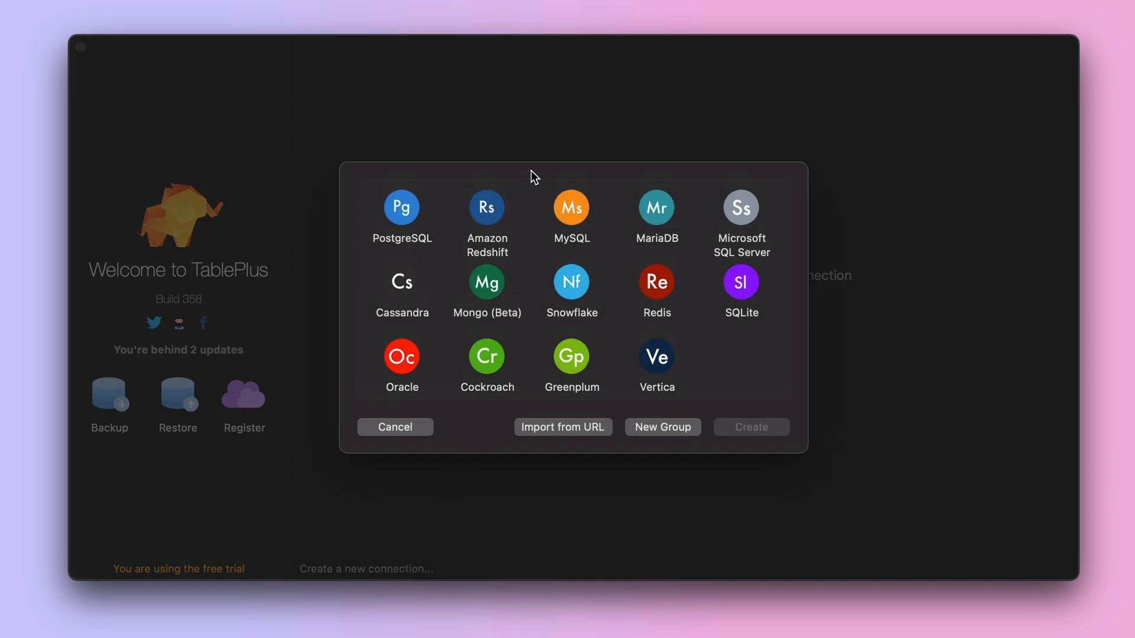
mouse_move(528, 211)
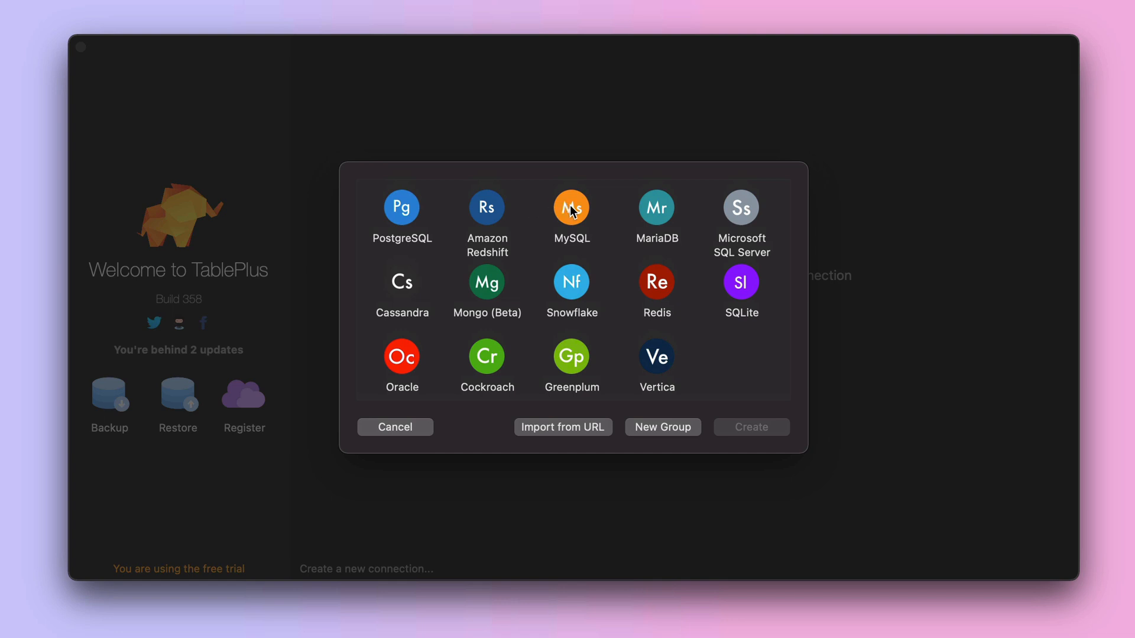
mouse_move(549, 282)
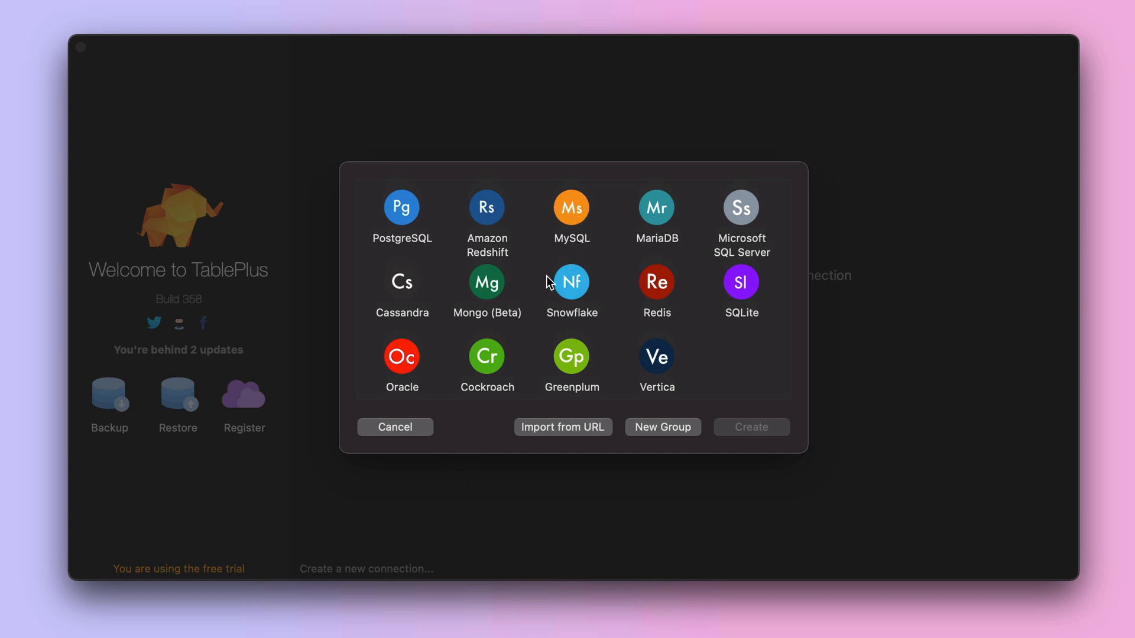
Step: Select MySQL as the connection type to get the MySQL connection form
left_click(573, 207)
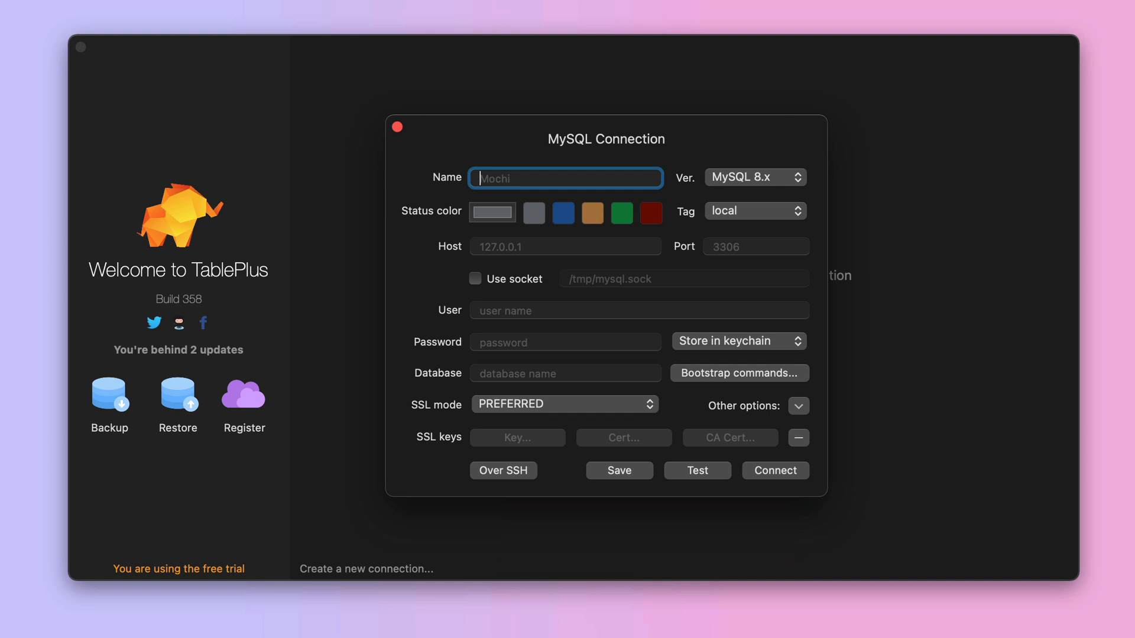
mouse_move(580, 179)
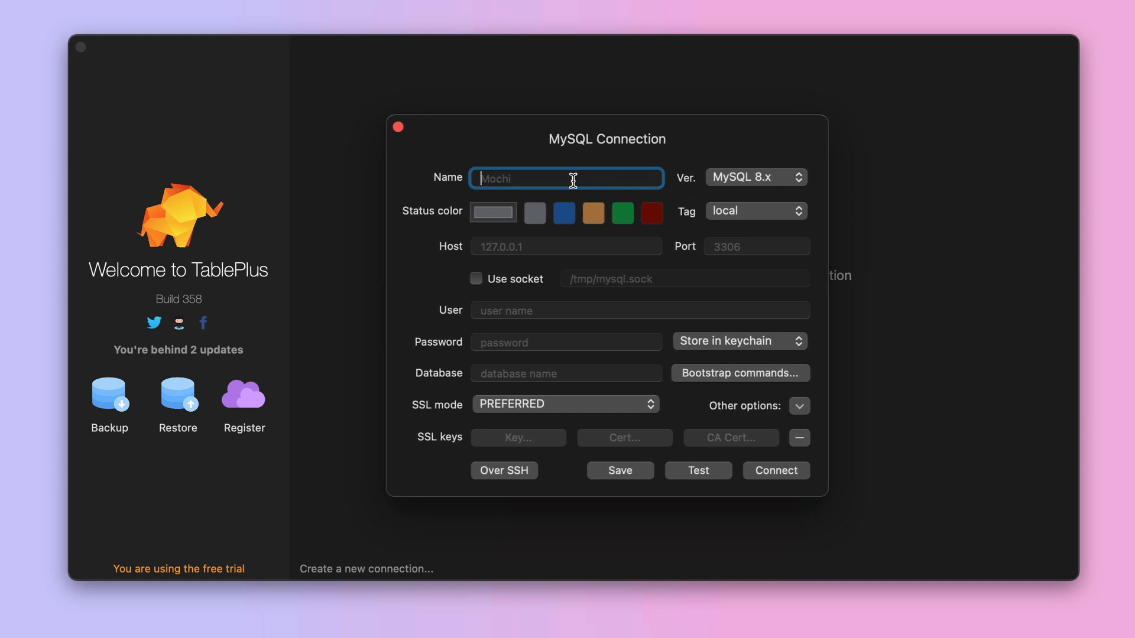
Step: Name the MySQL connection 'my-public-database'
type("my-p")
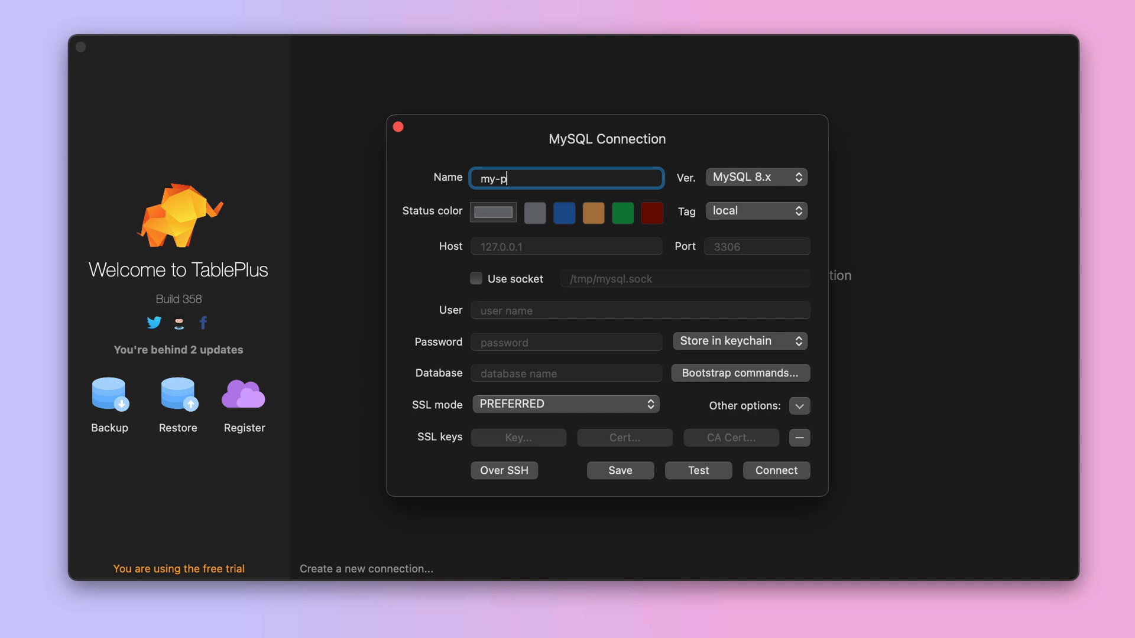
type("ublic-databa")
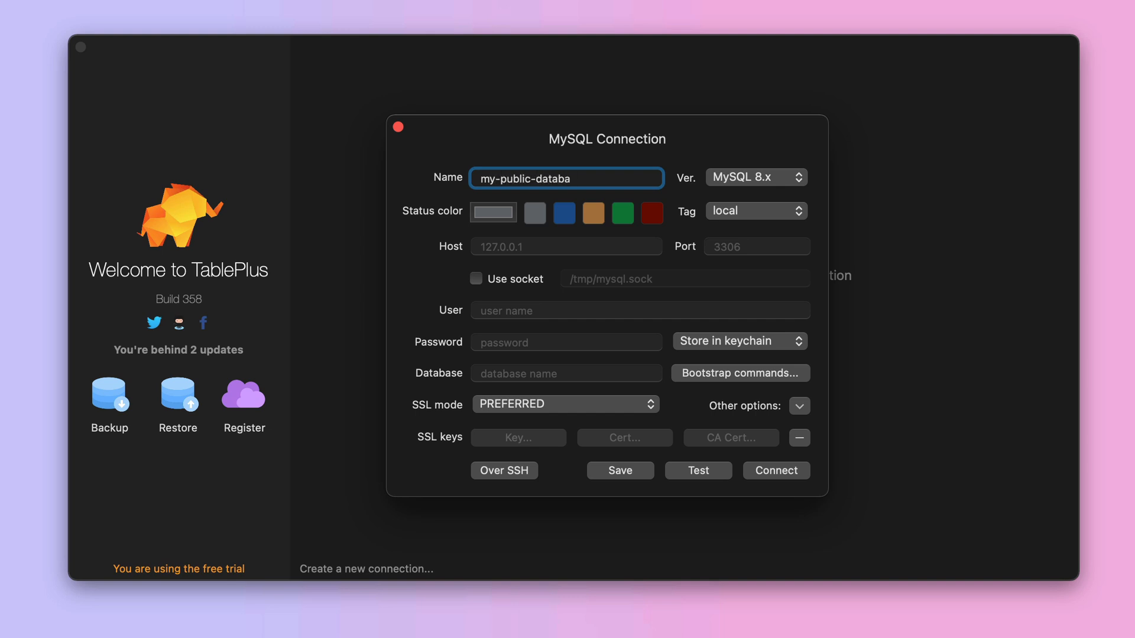
type("se")
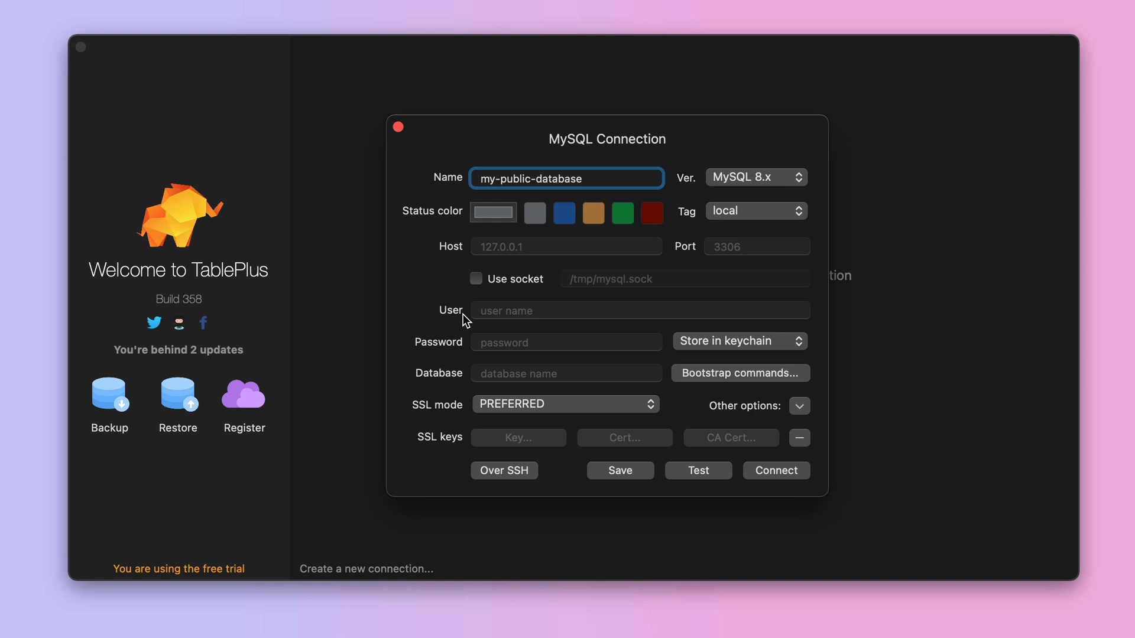
mouse_move(460, 359)
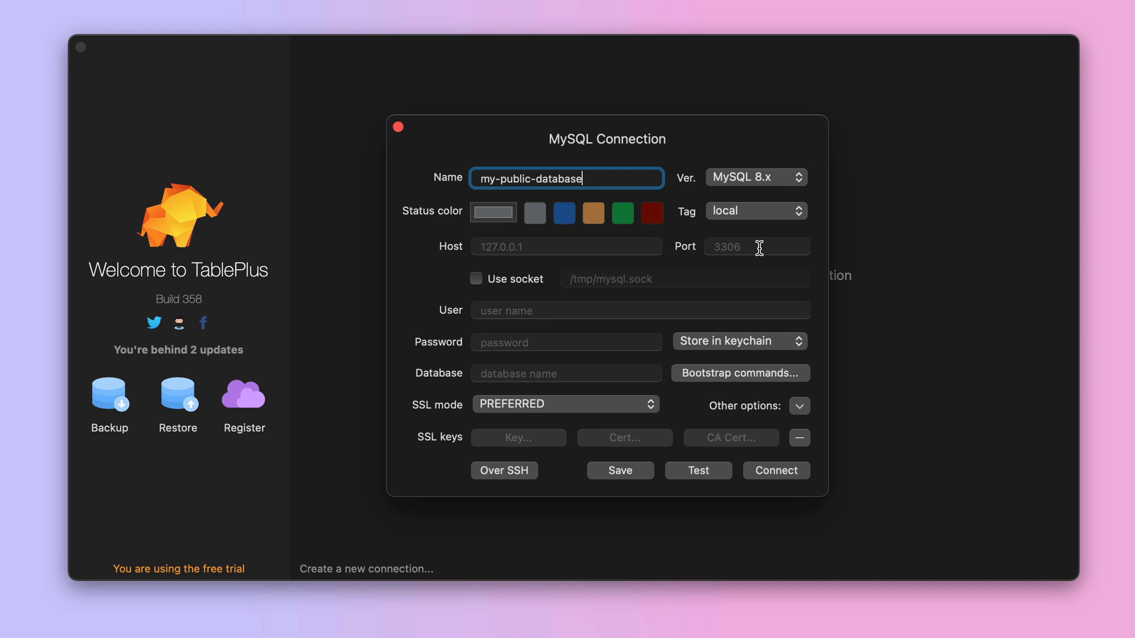
mouse_move(466, 266)
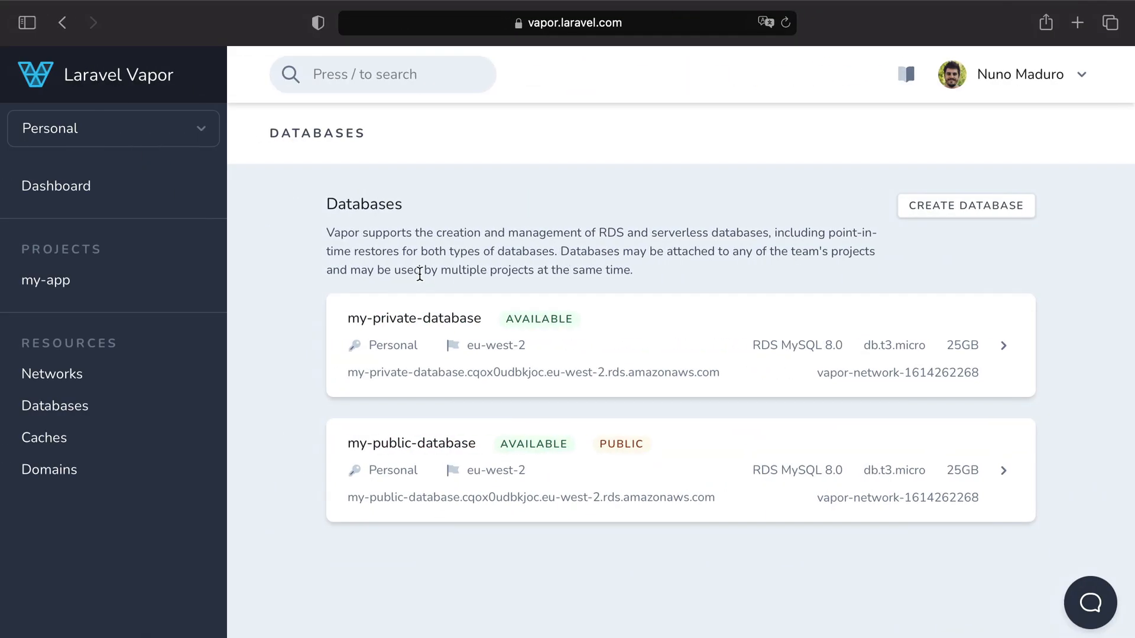
mouse_move(632, 471)
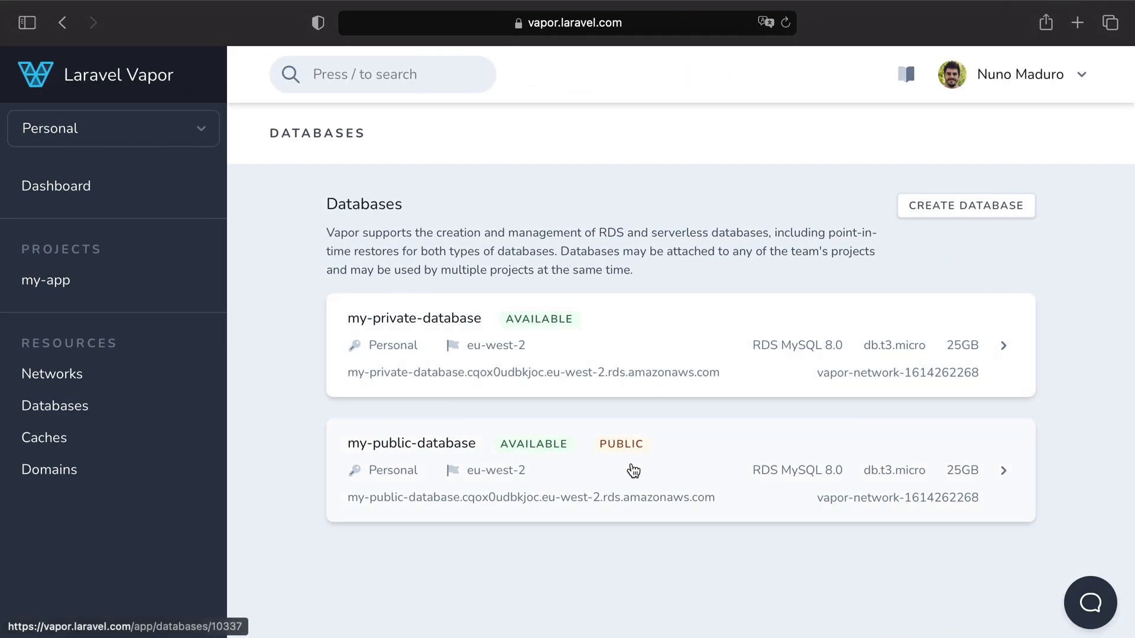
Step: Show the Vapor Database Details page for my-public-database
left_click(632, 471)
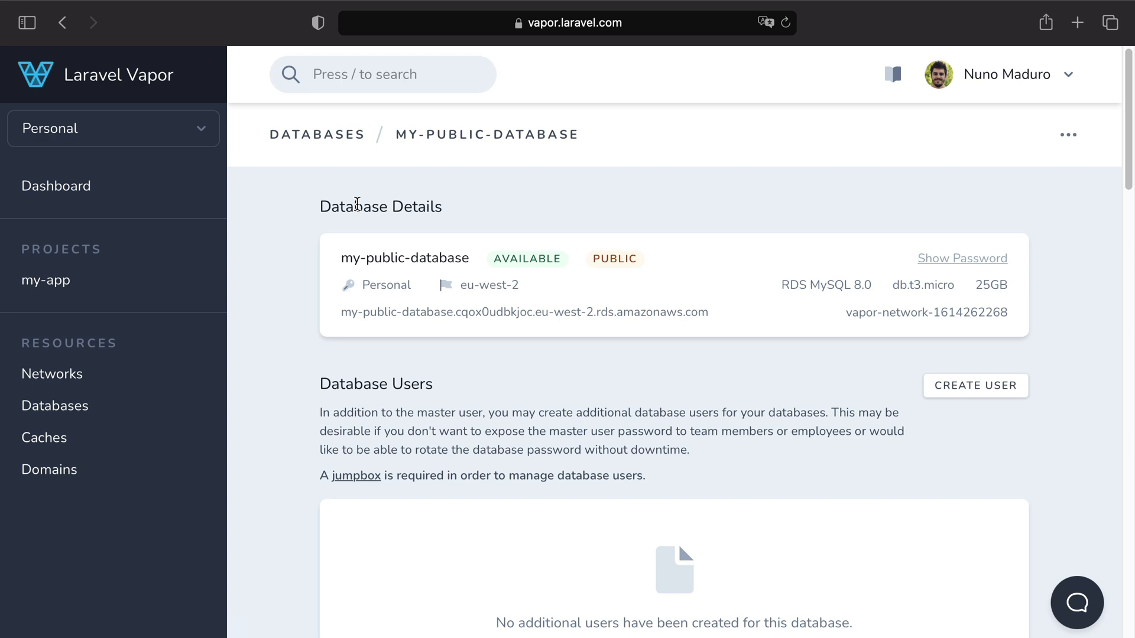
mouse_move(726, 321)
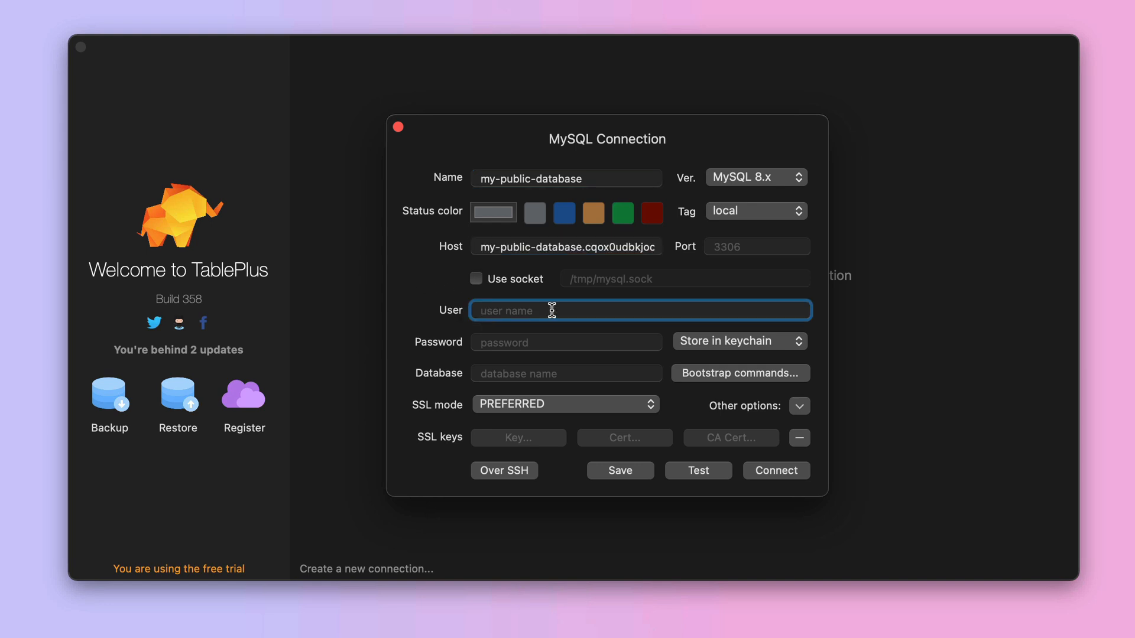
Step: Enter 'vapor' as the connection's user
type("vapor")
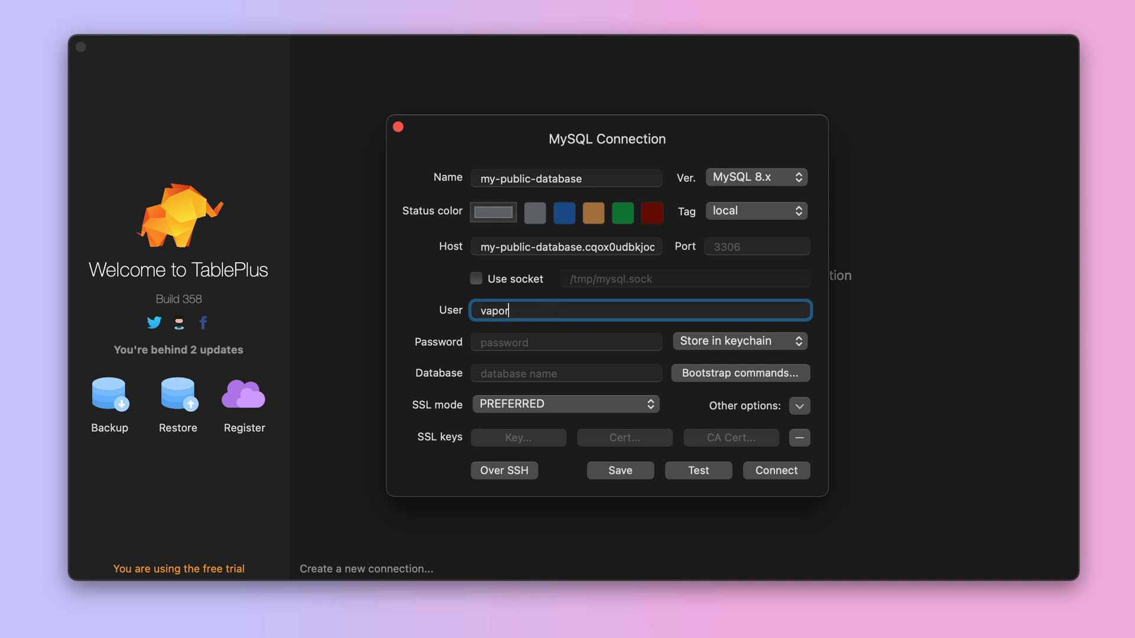
mouse_move(528, 329)
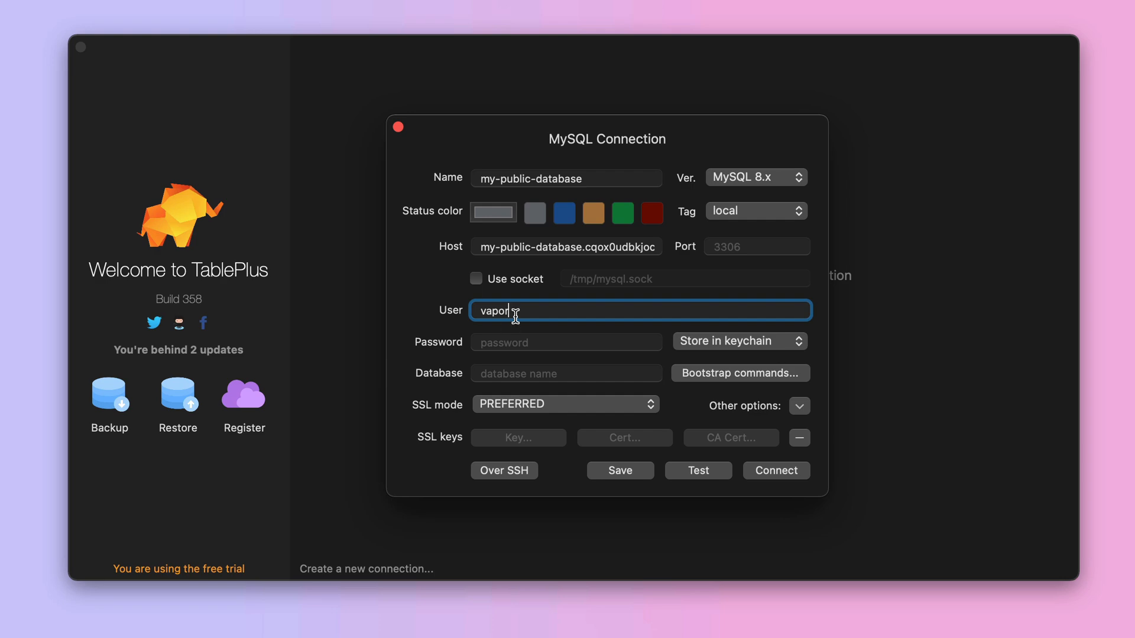
mouse_move(441, 327)
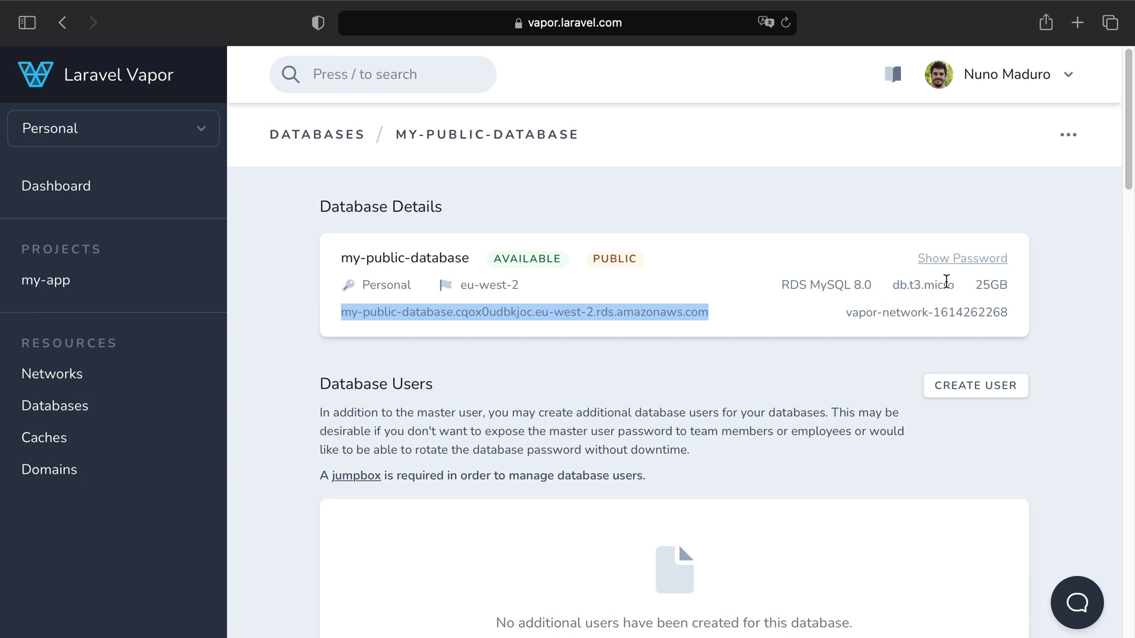
Step: Show the master password of my-public-database in Vapor
left_click(963, 258)
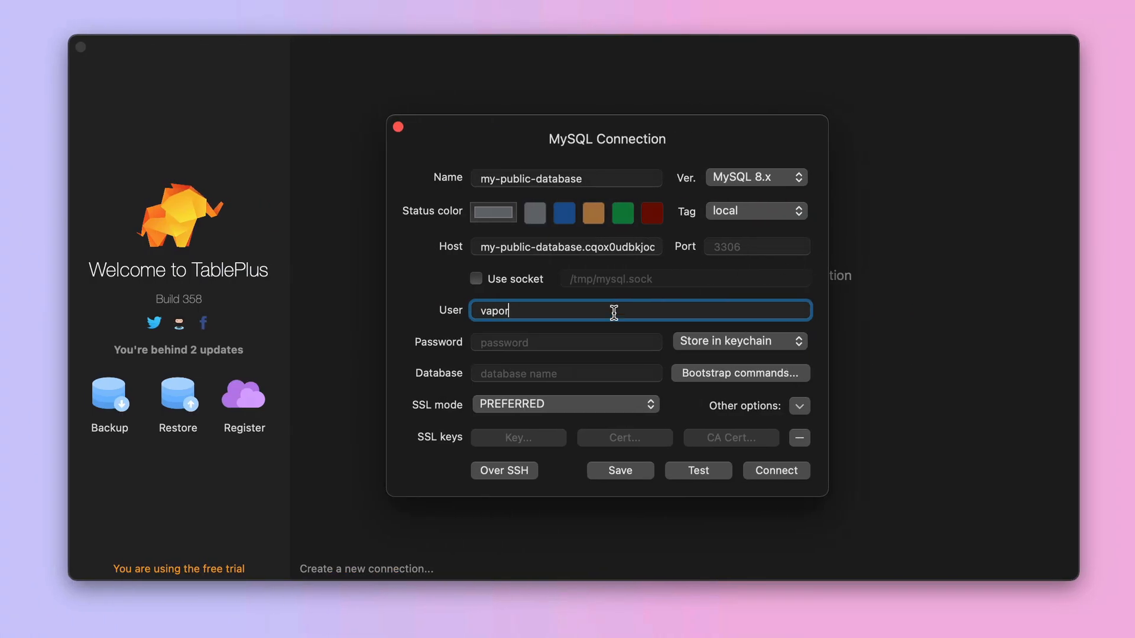
Step: Fill in the database password and run the connection test until all fields turn green
left_click(549, 343)
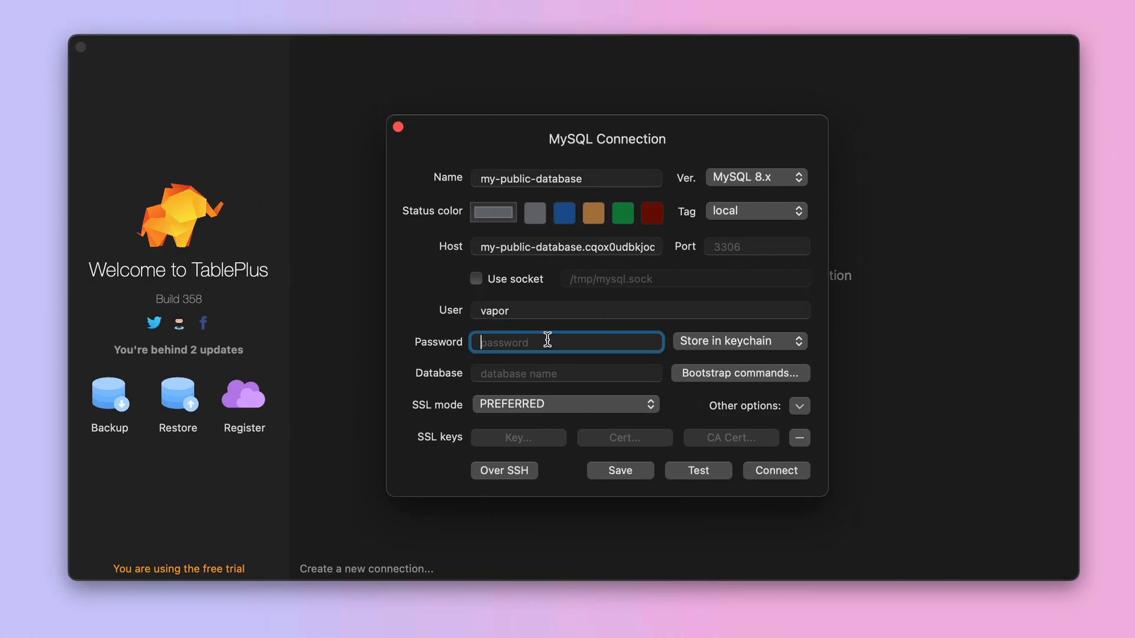
type("password")
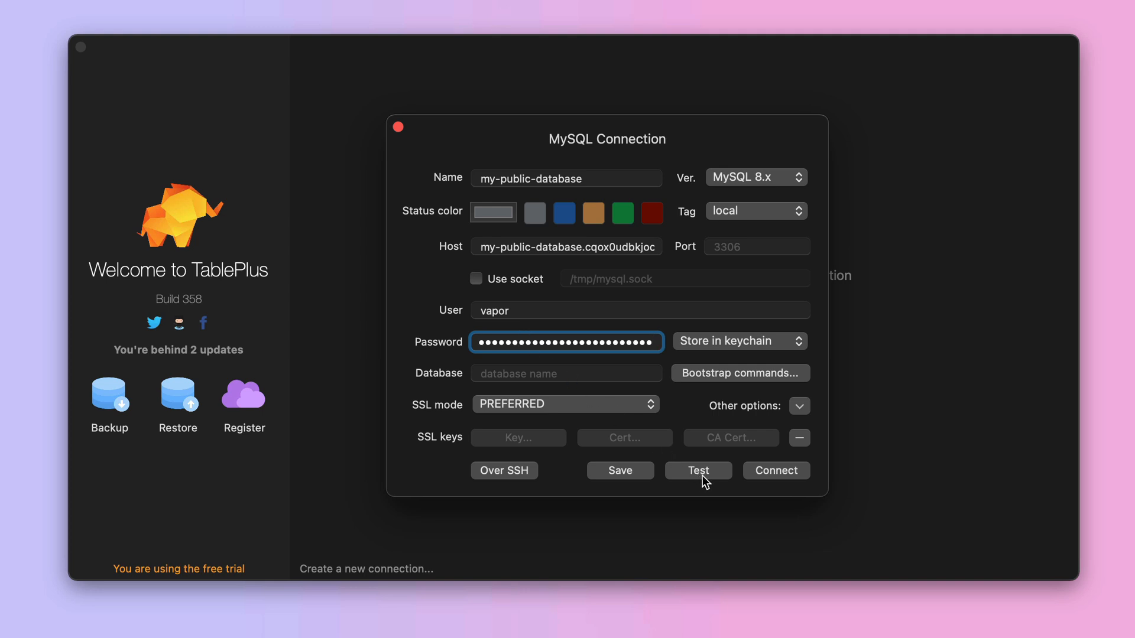
left_click(699, 470)
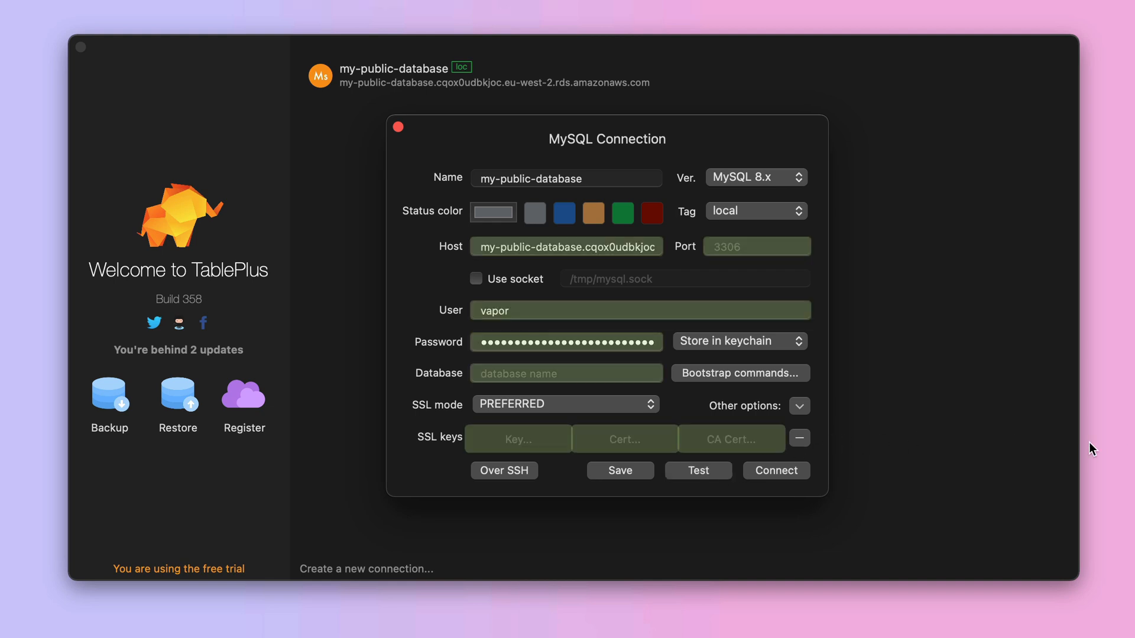
mouse_move(698, 419)
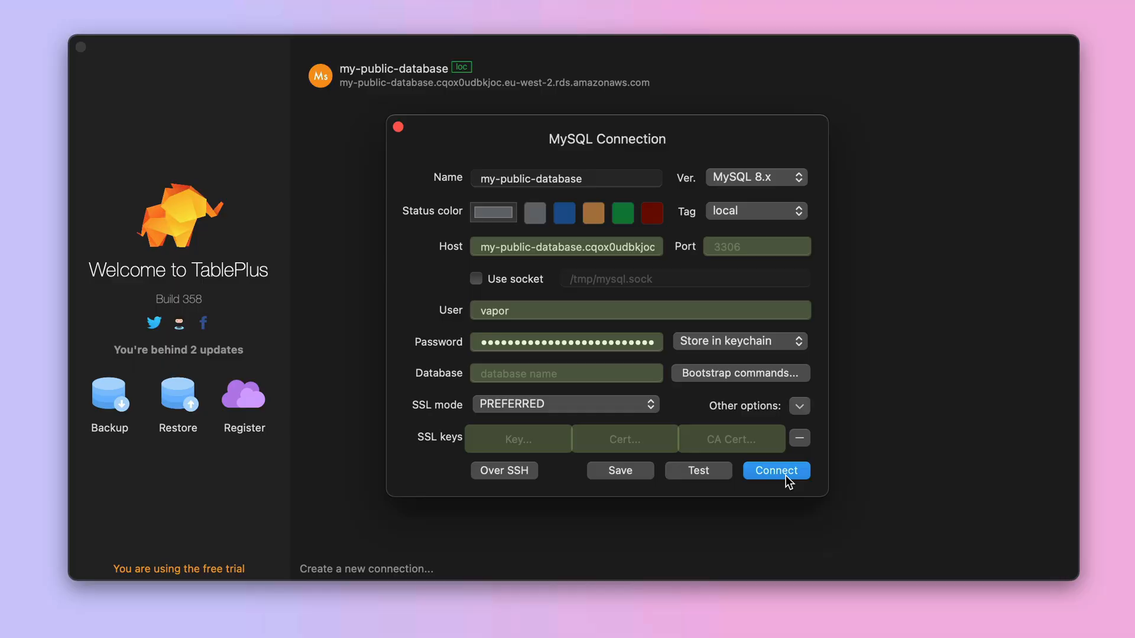
Step: Connect to my-public-database and switch into the vapor database
left_click(776, 471)
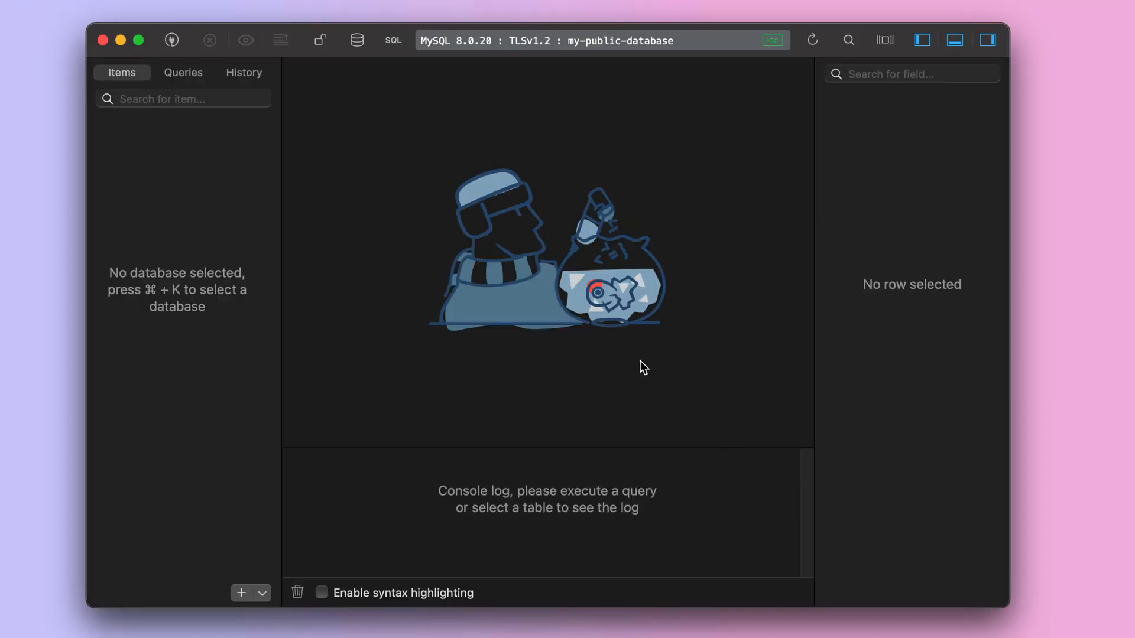
mouse_move(615, 75)
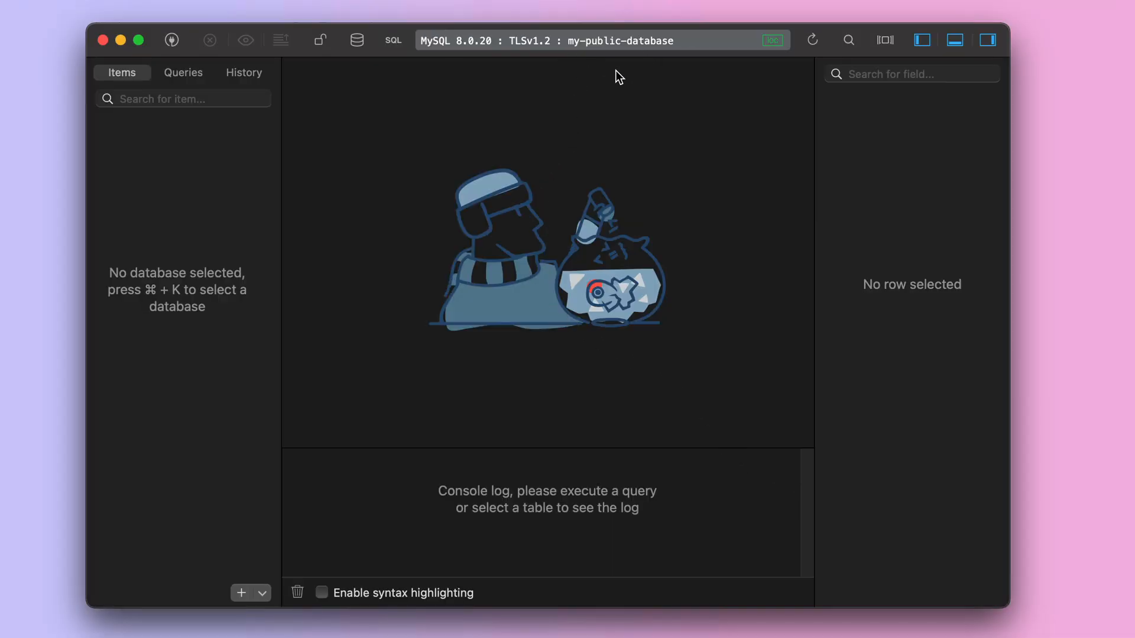
mouse_move(527, 195)
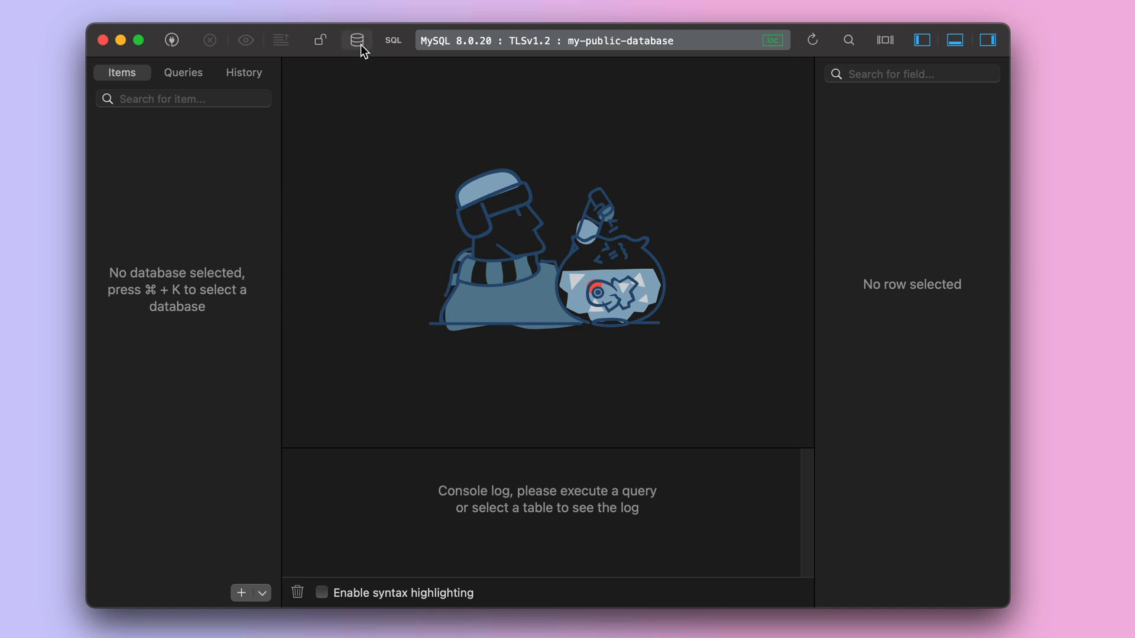
left_click(356, 40)
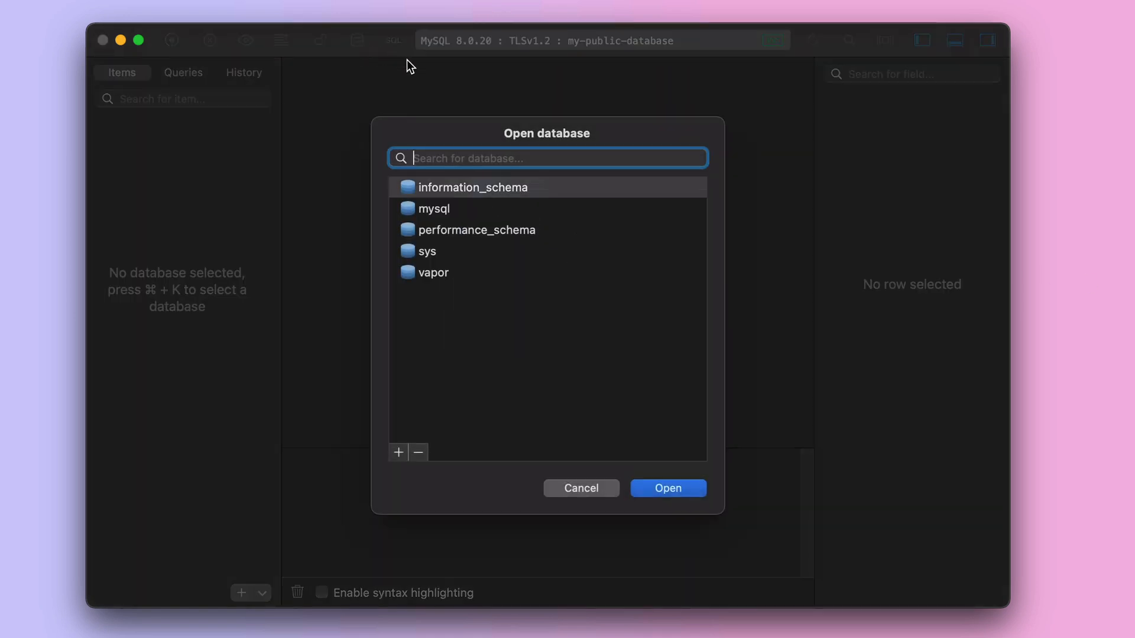
left_click(433, 272)
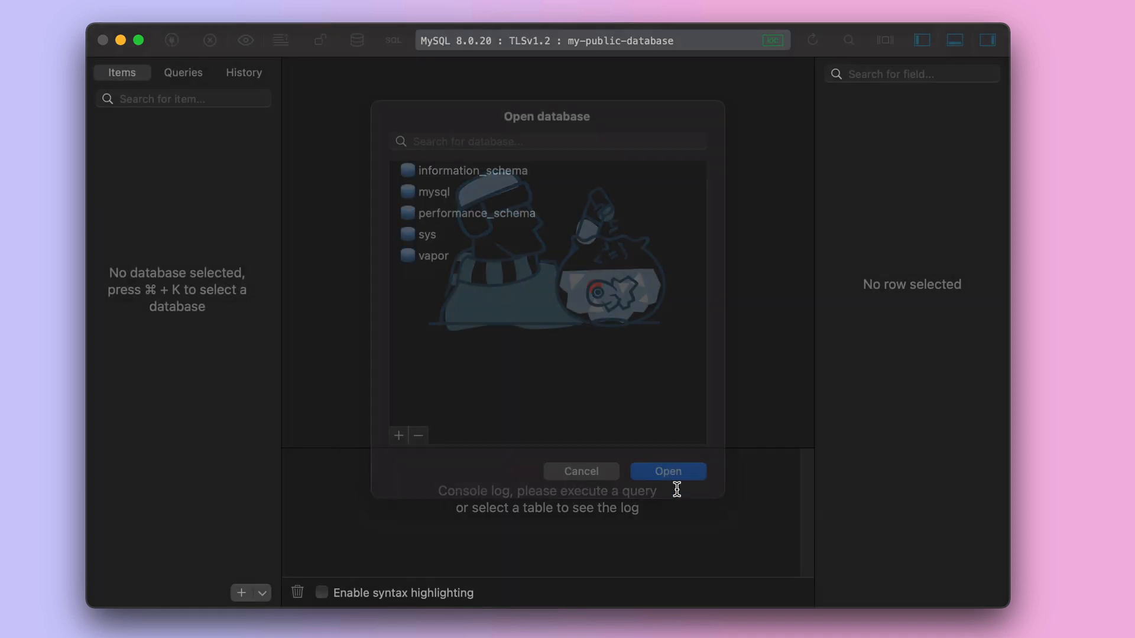
left_click(668, 471)
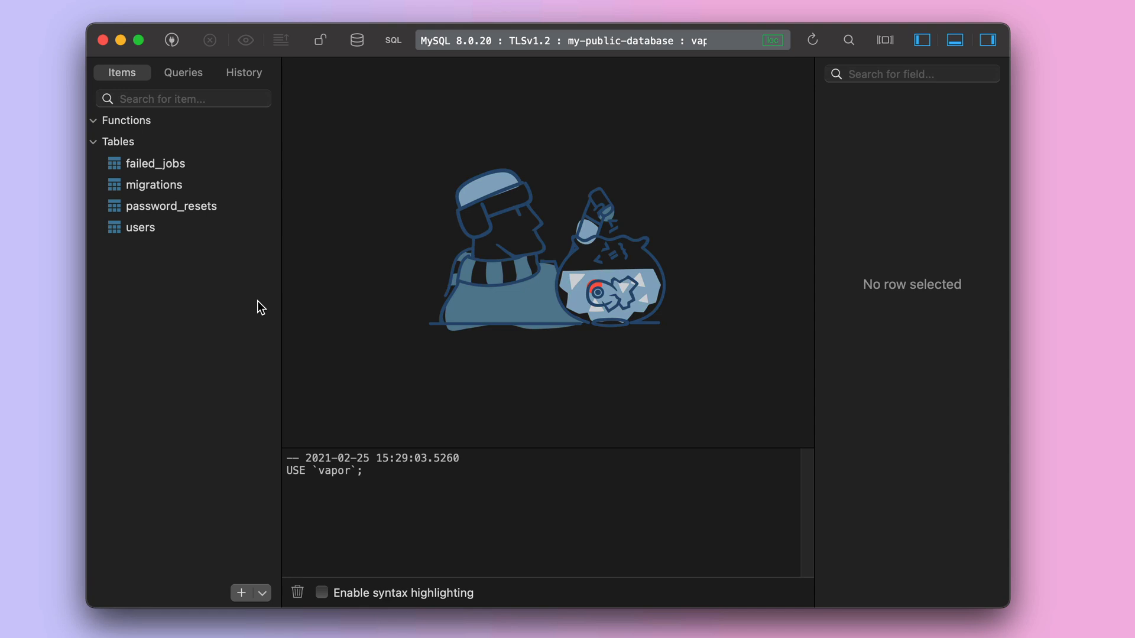
mouse_move(182, 238)
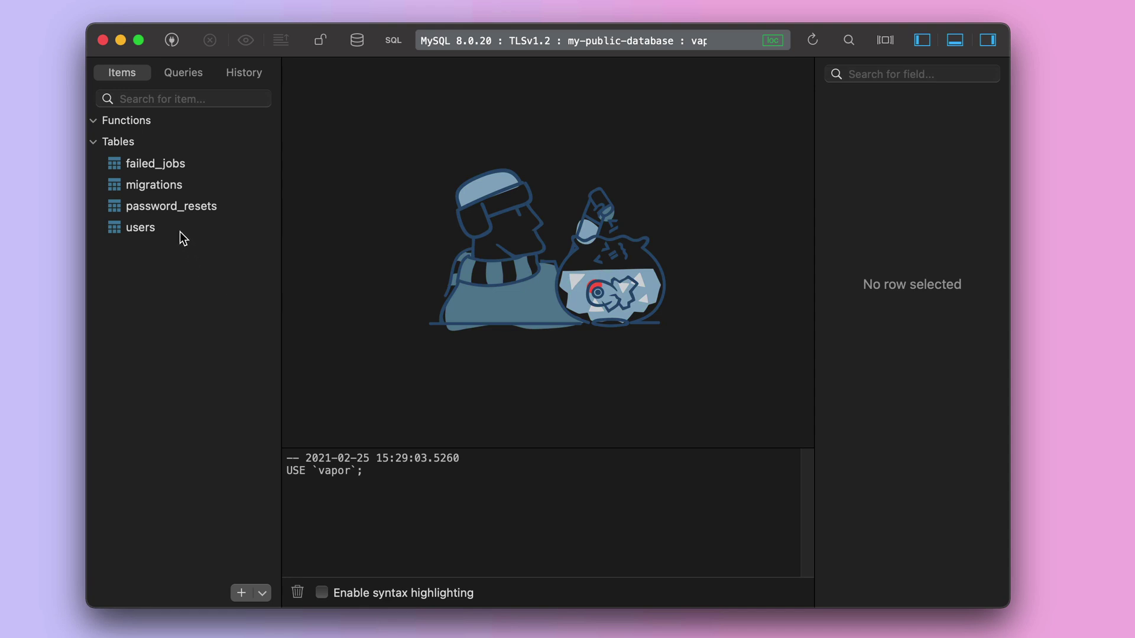
mouse_move(182, 232)
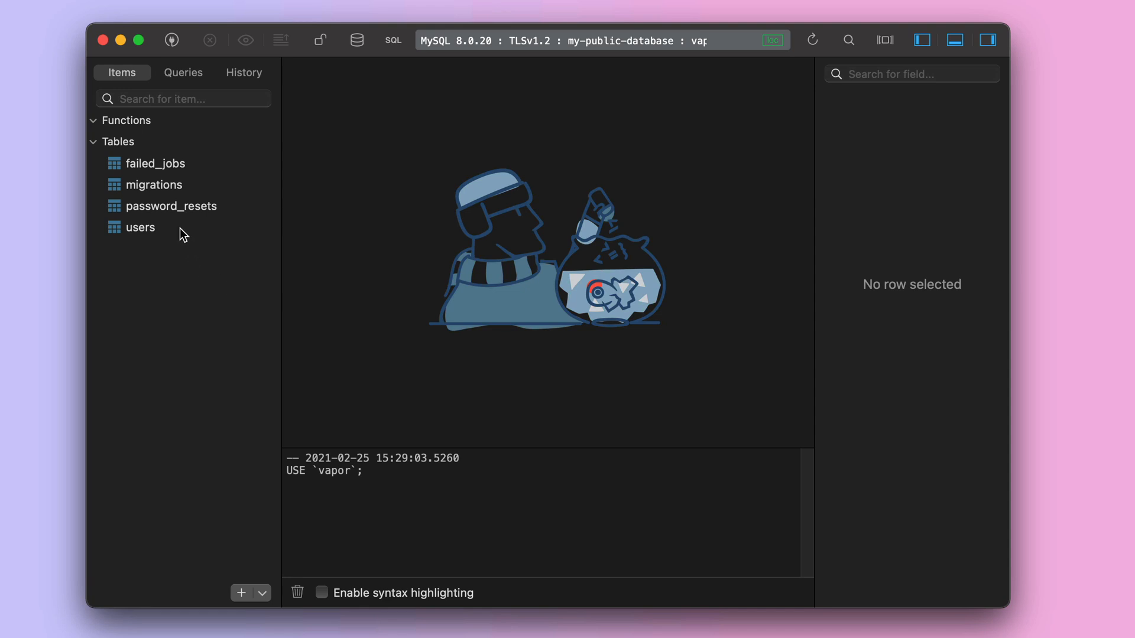
Step: View the empty users table with its columns
left_click(140, 228)
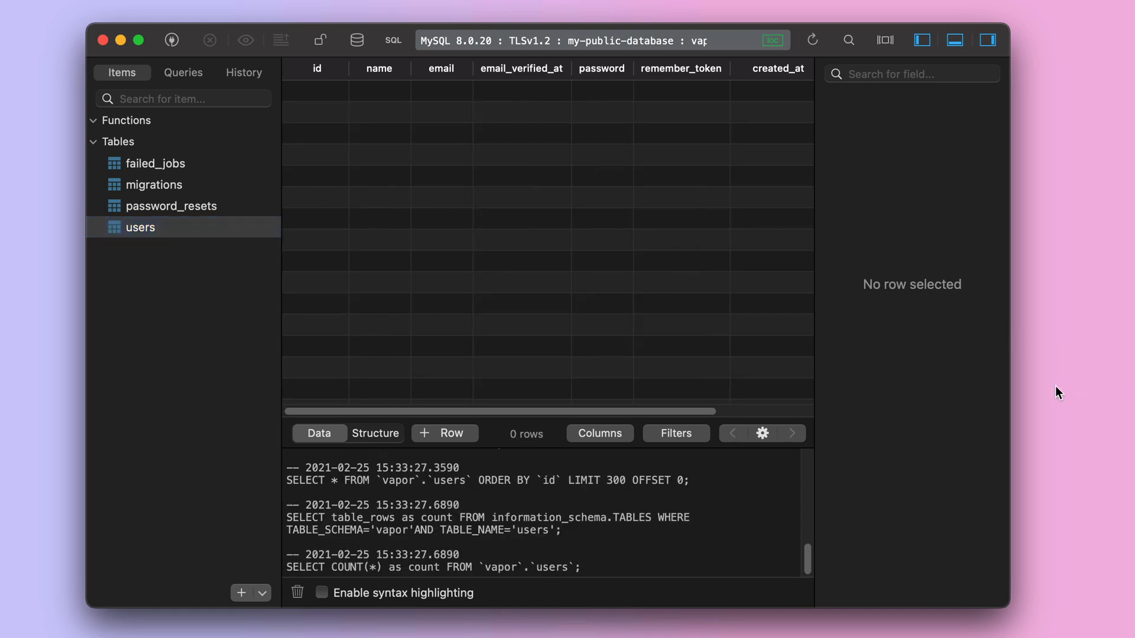
mouse_move(411, 235)
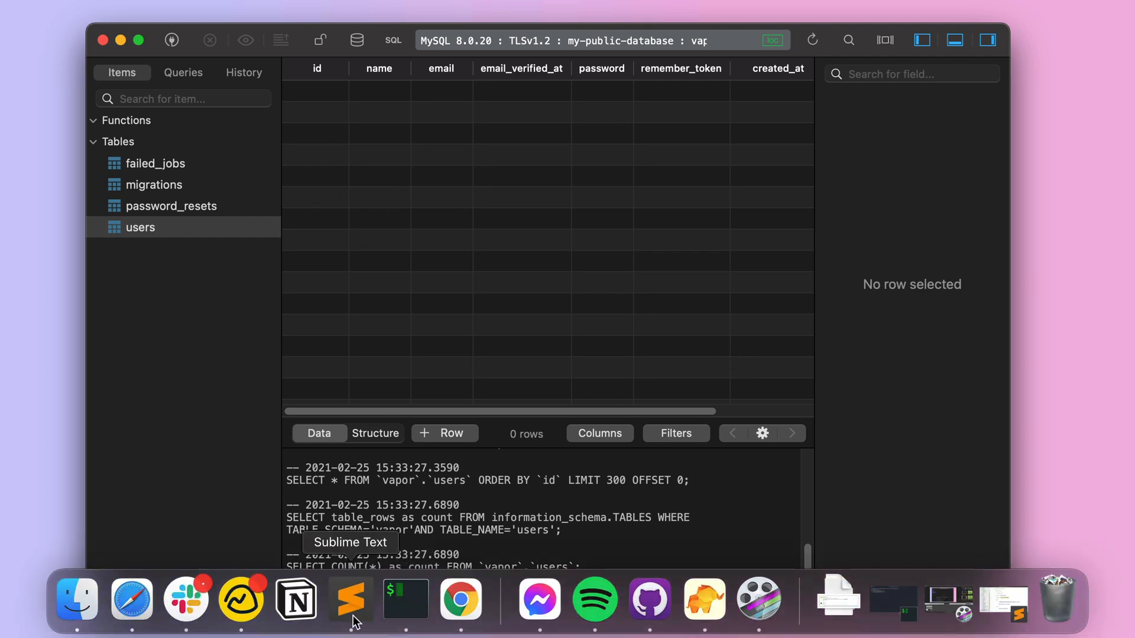
Step: Show routes/web.php in Sublime Text, where the home route returns User::factory()->create()
left_click(350, 600)
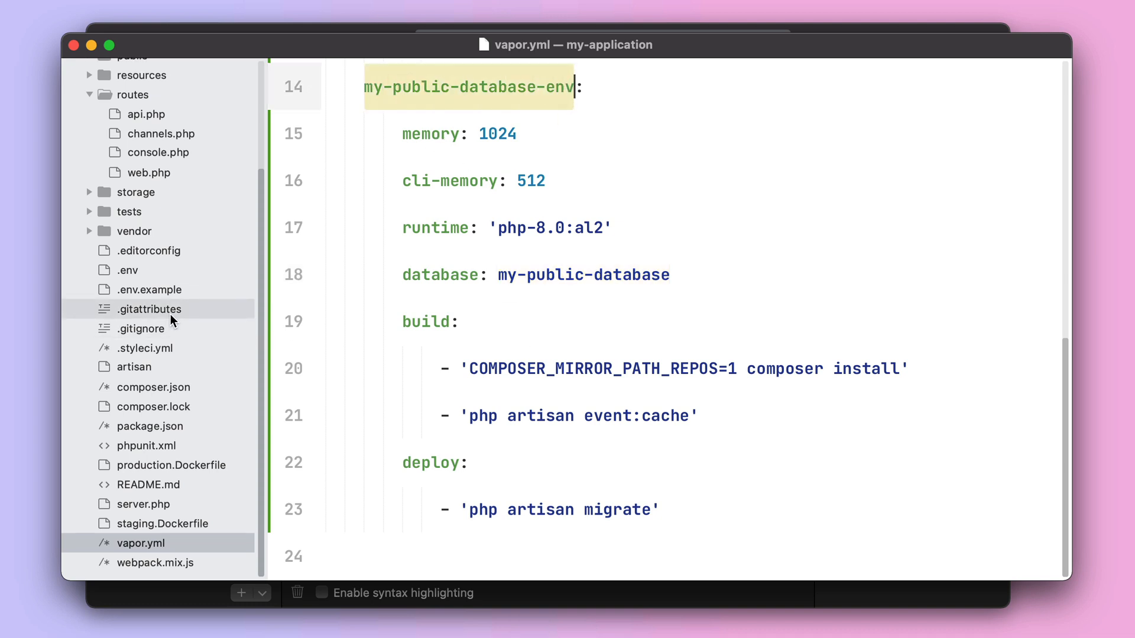
left_click(149, 173)
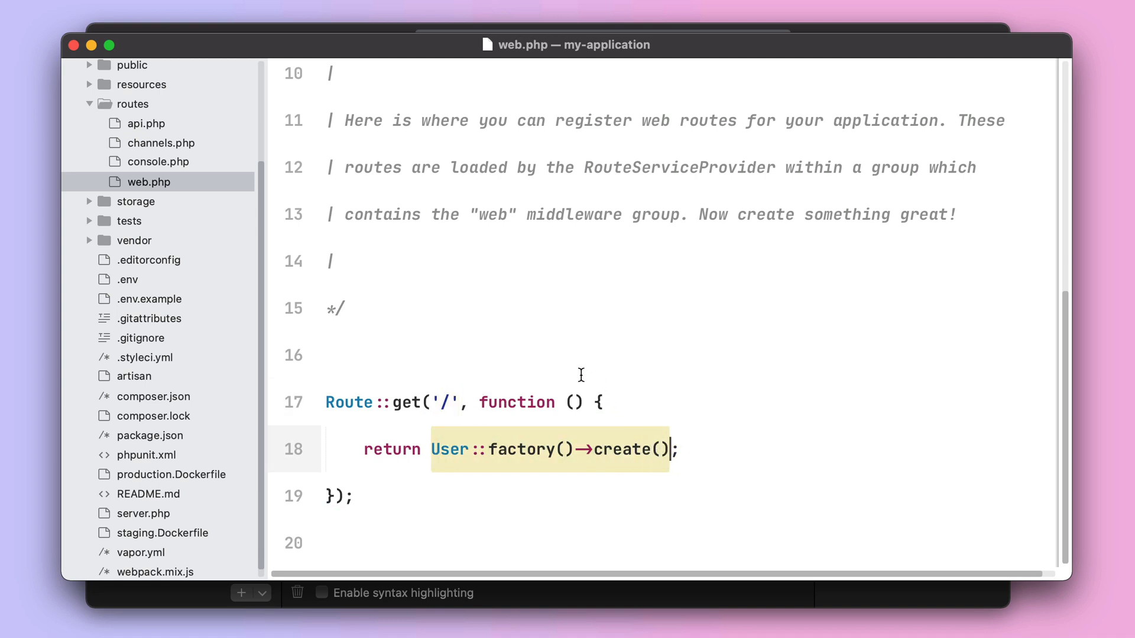
mouse_move(487, 364)
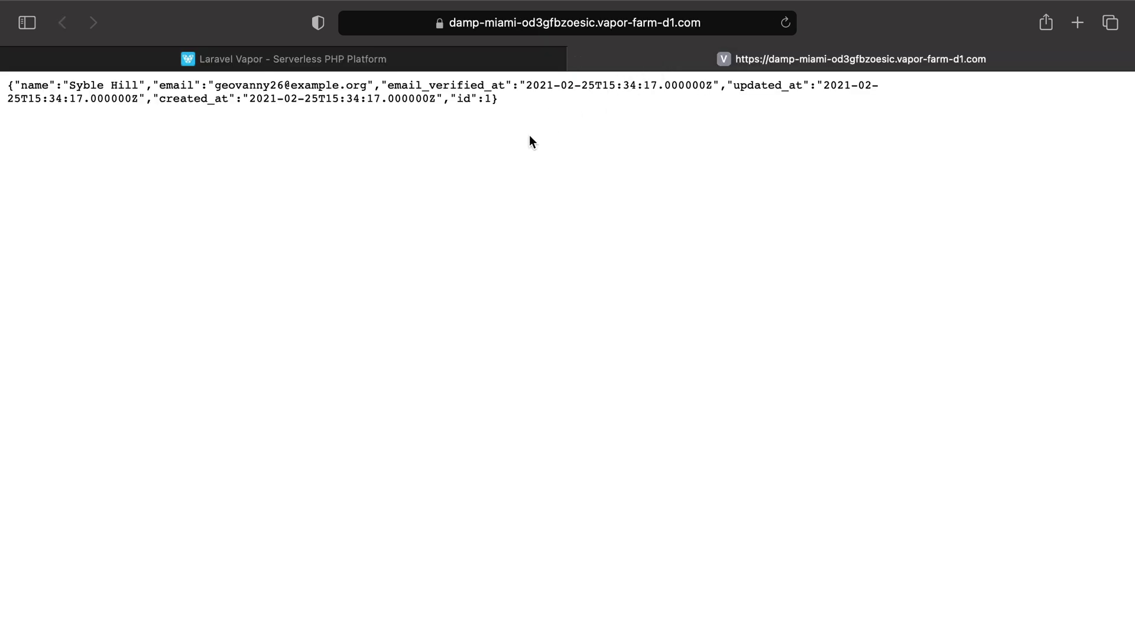
mouse_move(526, 140)
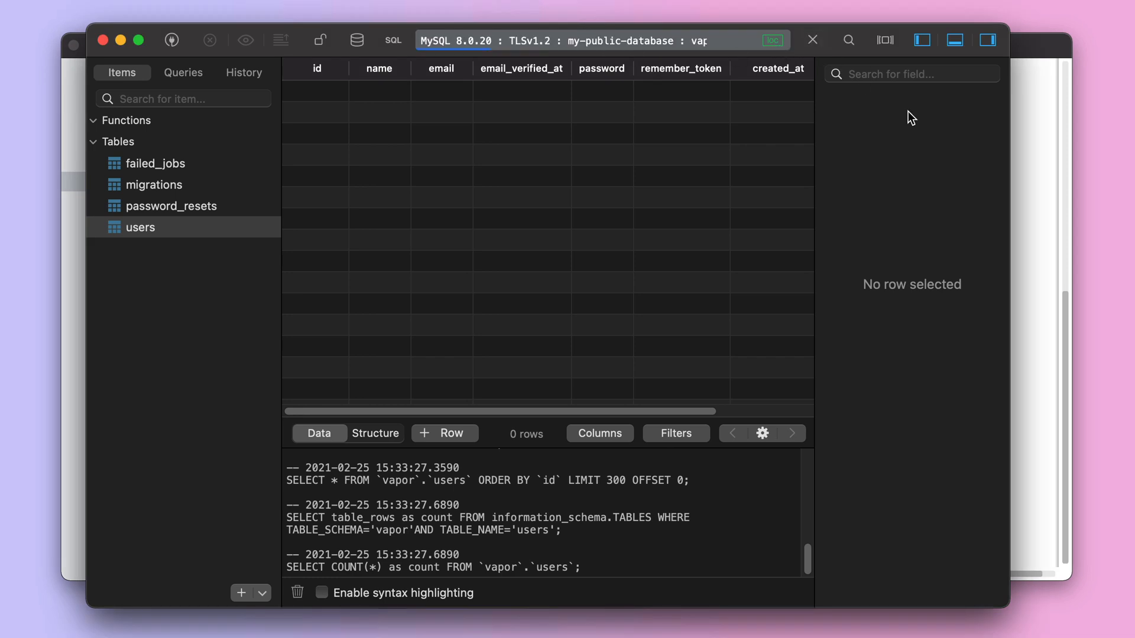
left_click(812, 40)
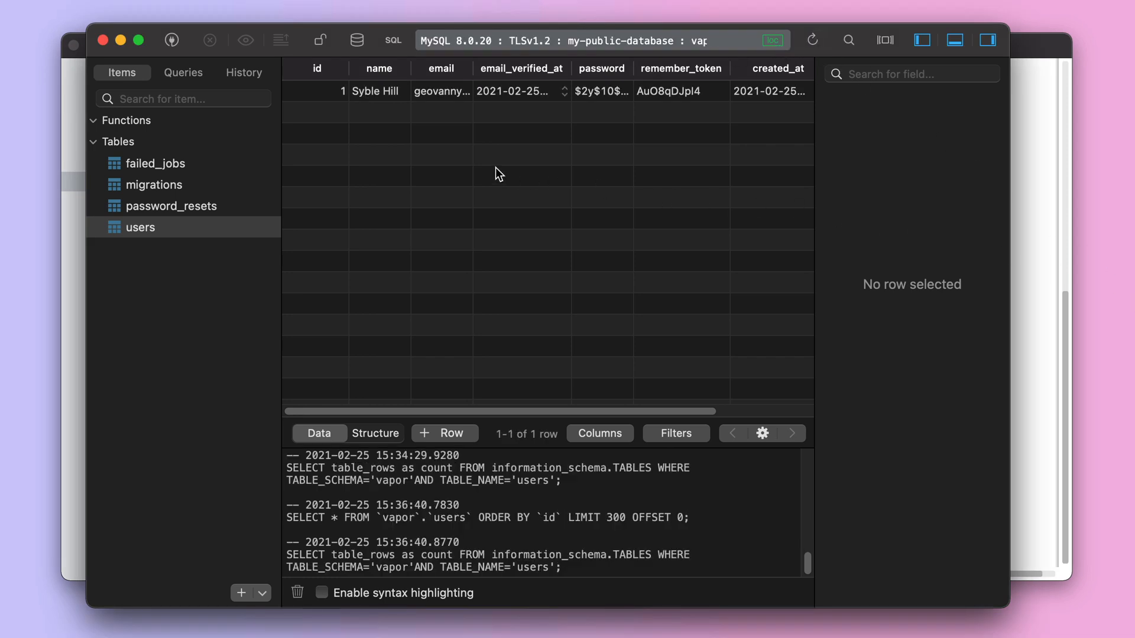
mouse_move(433, 122)
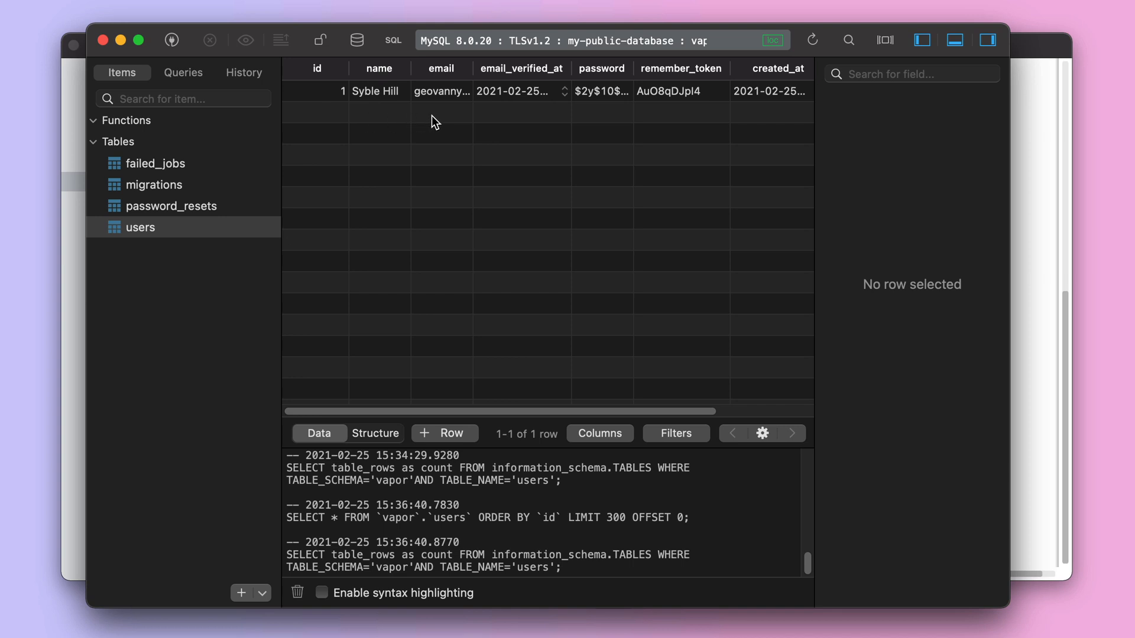
mouse_move(493, 126)
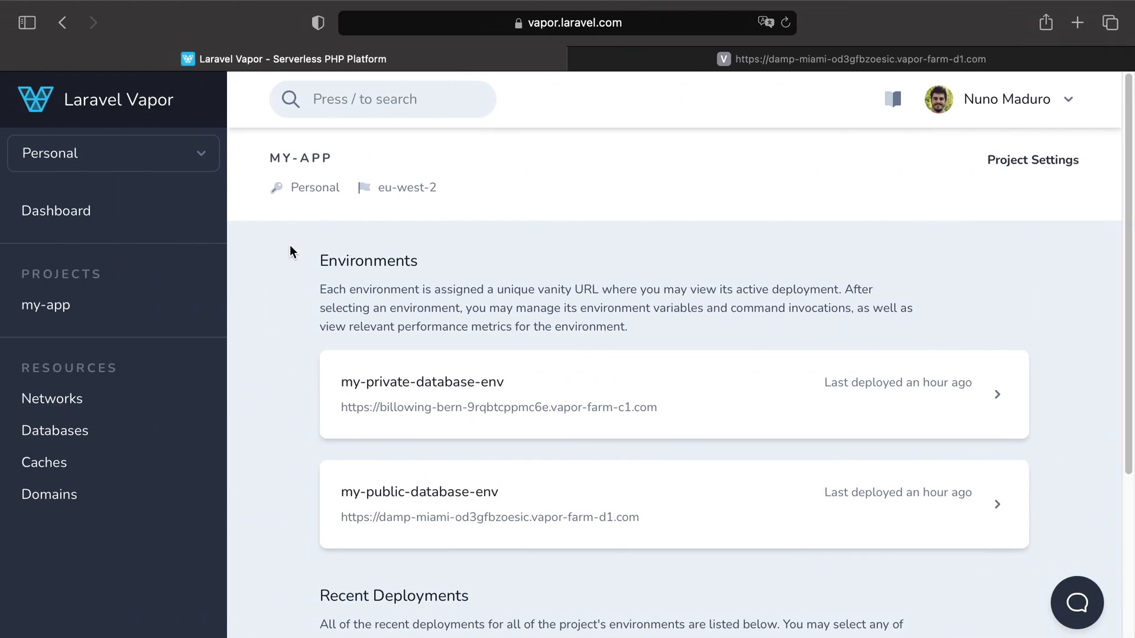
Step: Go to Vapor's Networks page, then the Databases page listing the private and public databases
left_click(52, 398)
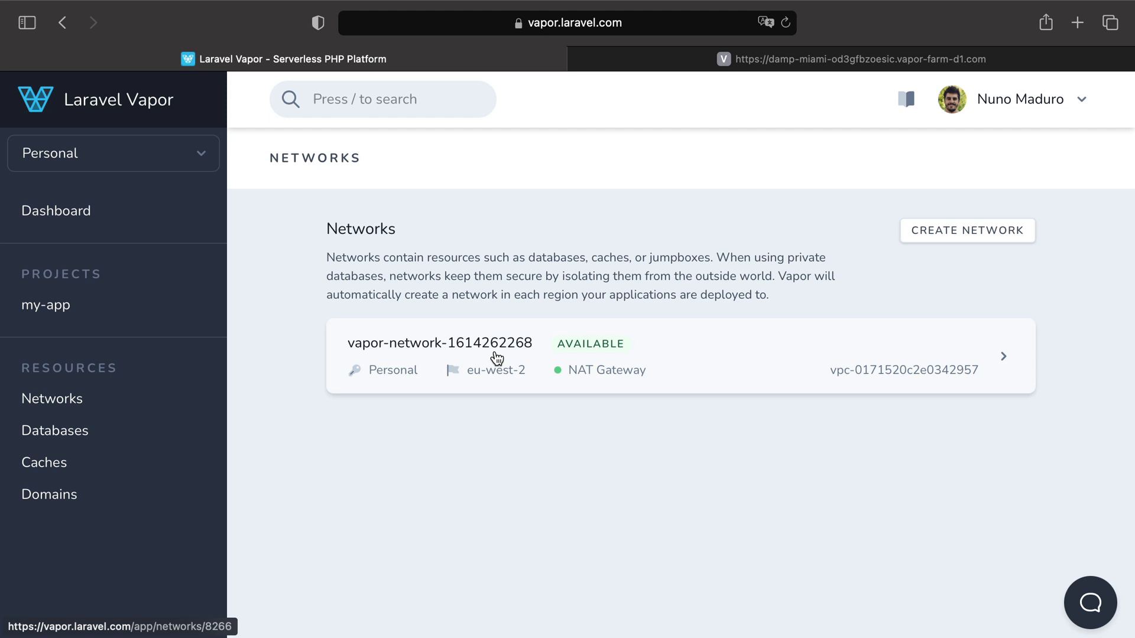
left_click(55, 431)
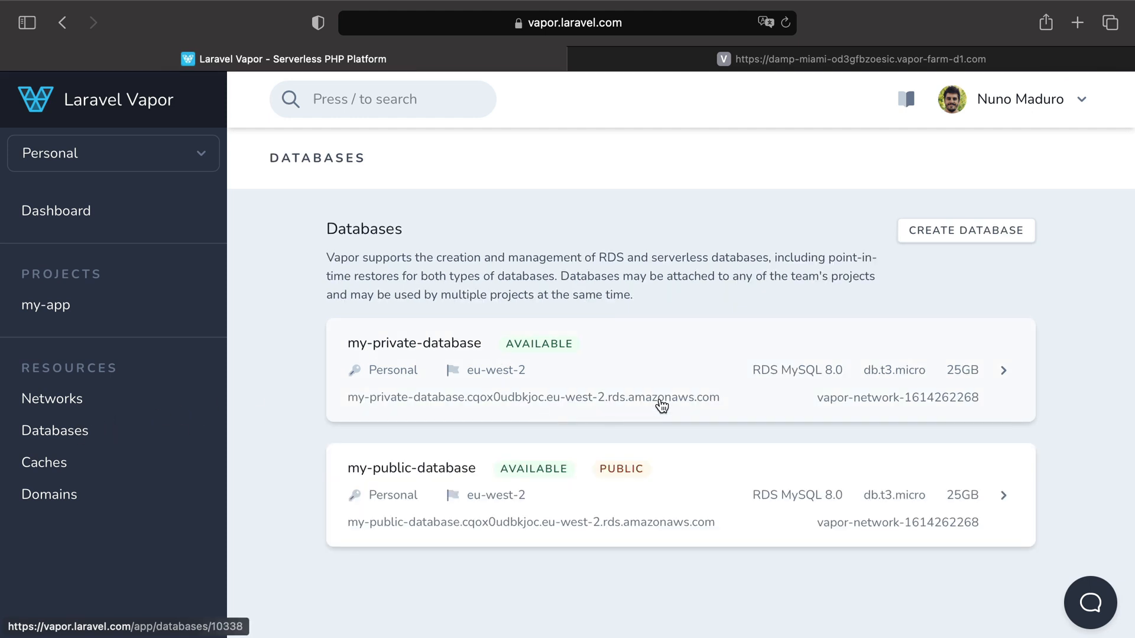
mouse_move(725, 358)
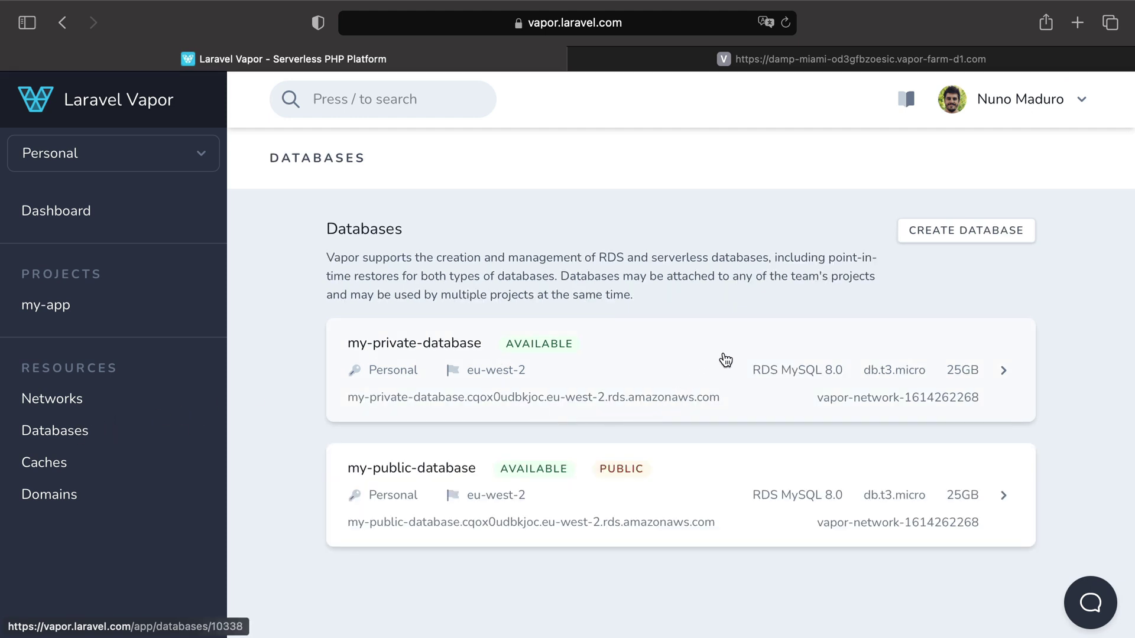
mouse_move(969, 345)
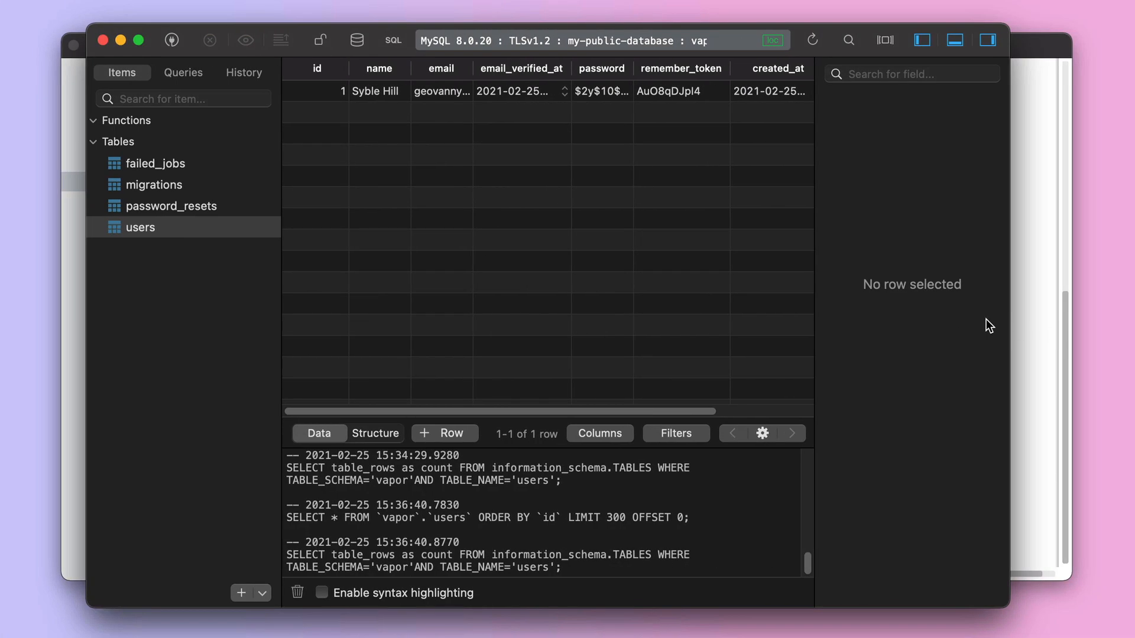
mouse_move(104, 39)
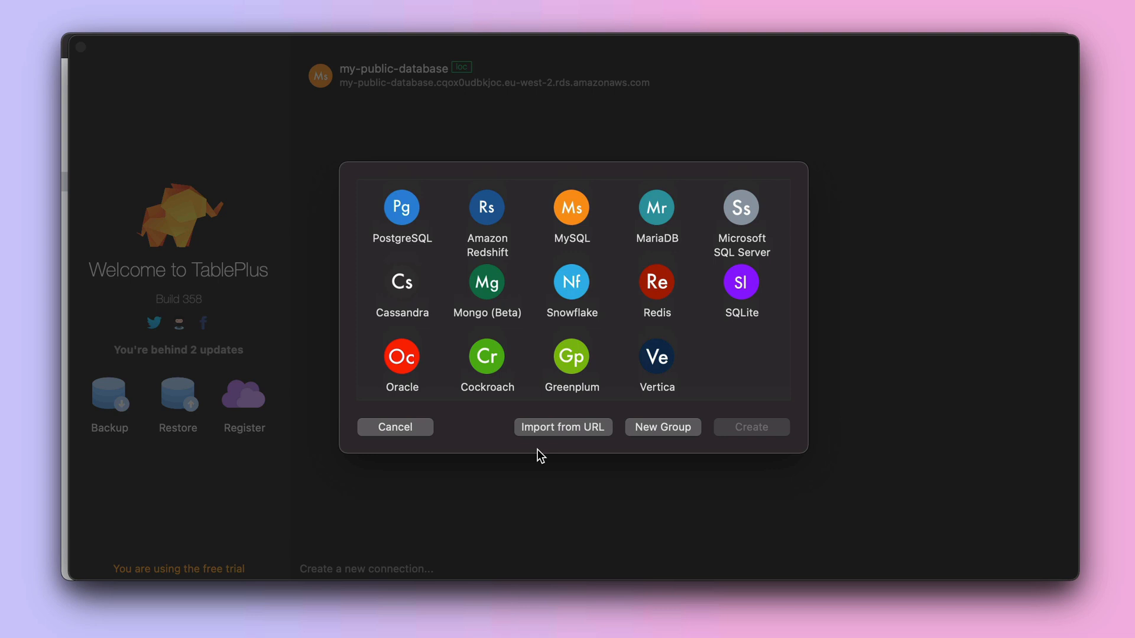
Step: Create a new MySQL connection over SSH and begin naming it my-private-database
left_click(572, 207)
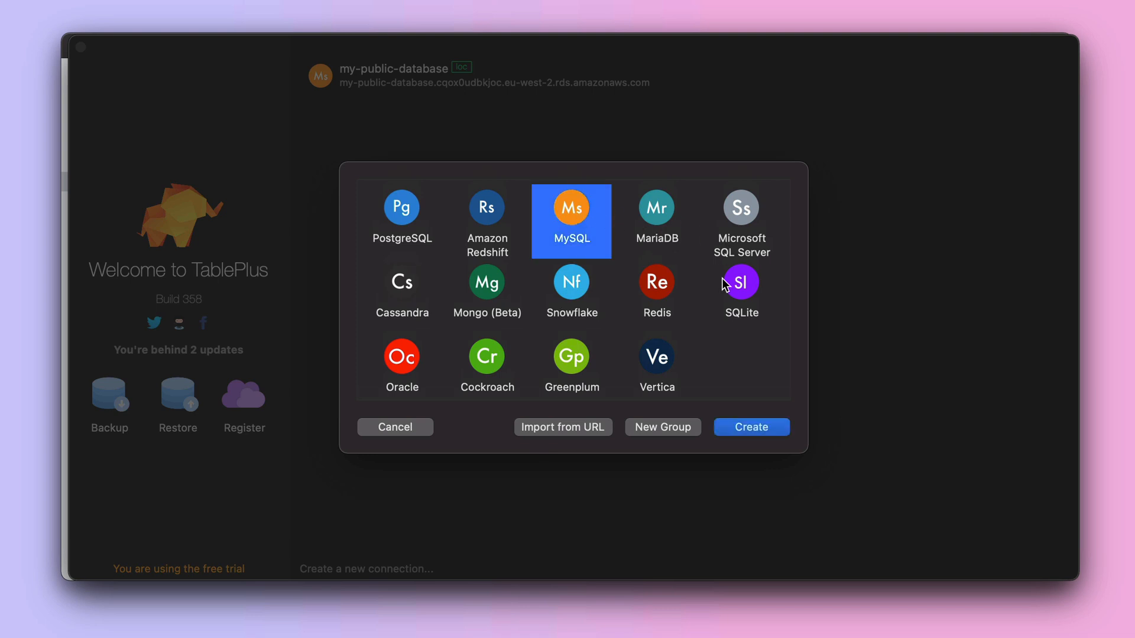
left_click(752, 427)
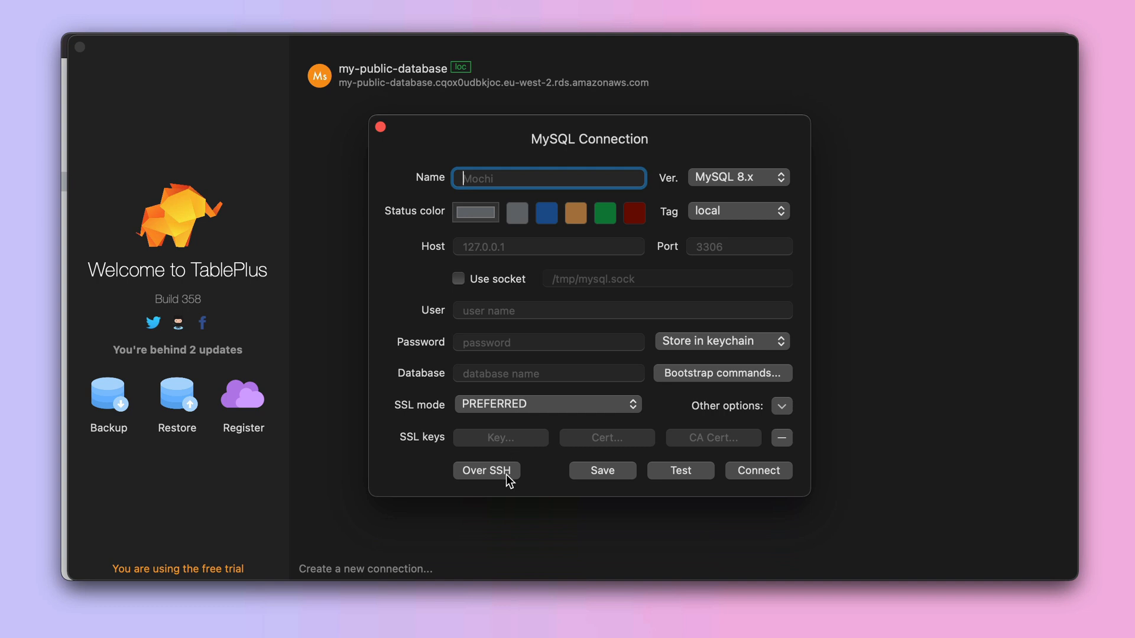
left_click(487, 470)
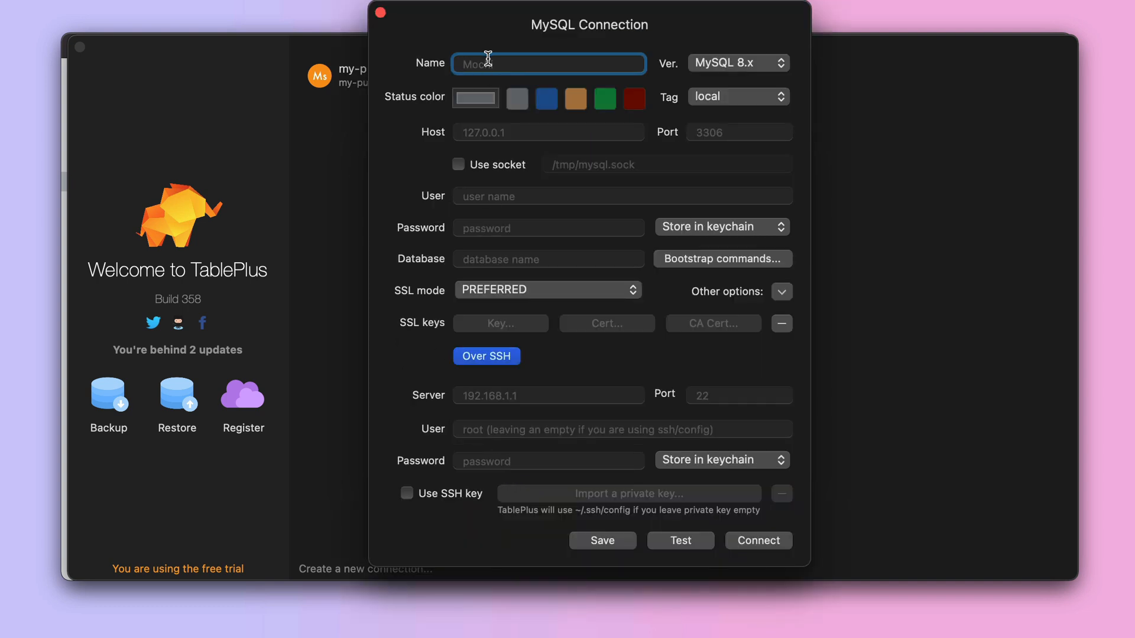
type("my-private-")
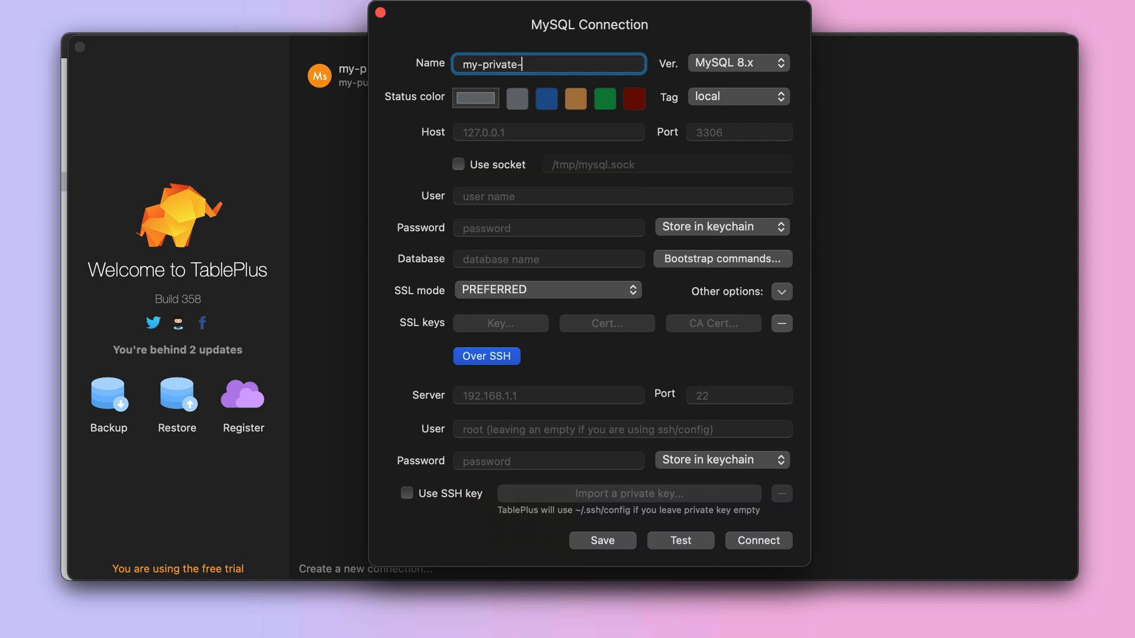
type("databa")
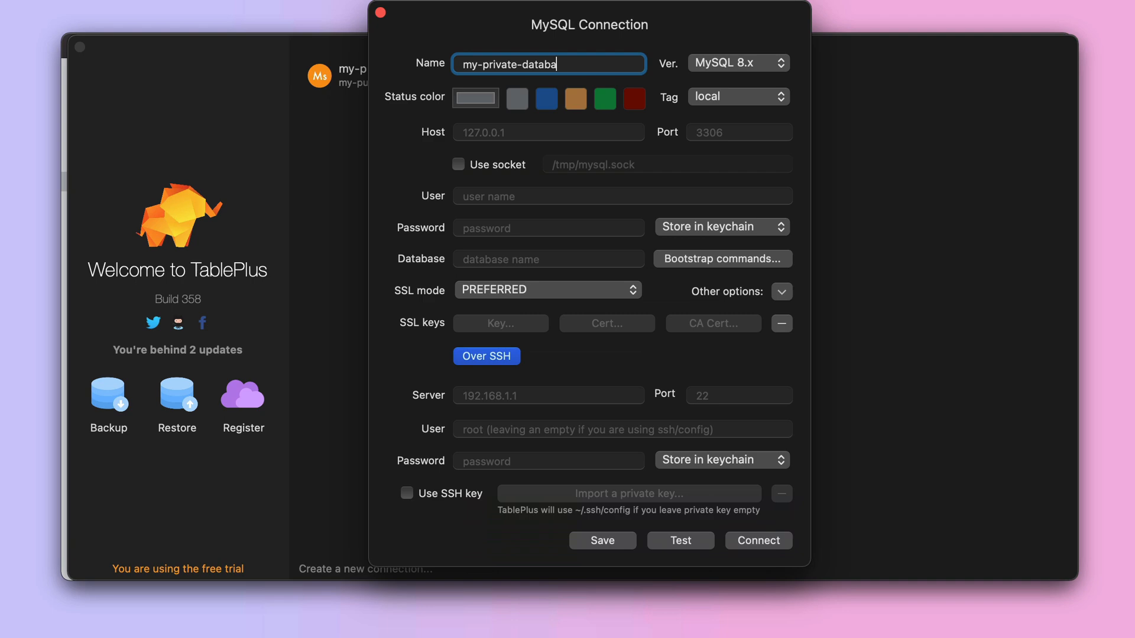
Step: Copy my-private-database's host address and reveal its password in Vapor
left_click(548, 132)
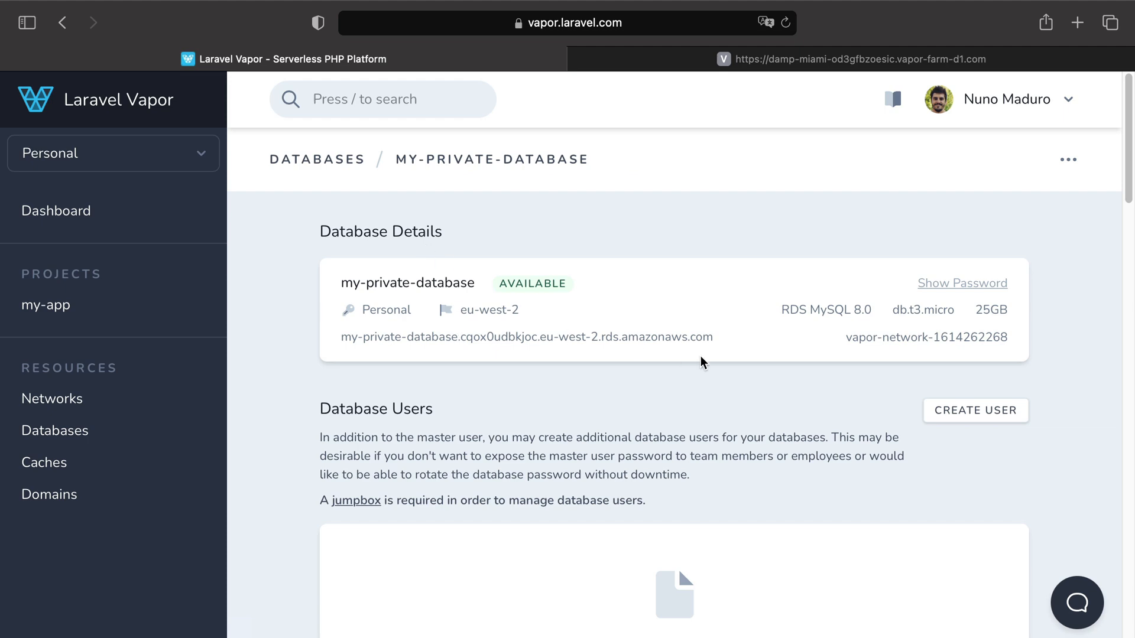
double_click(526, 338)
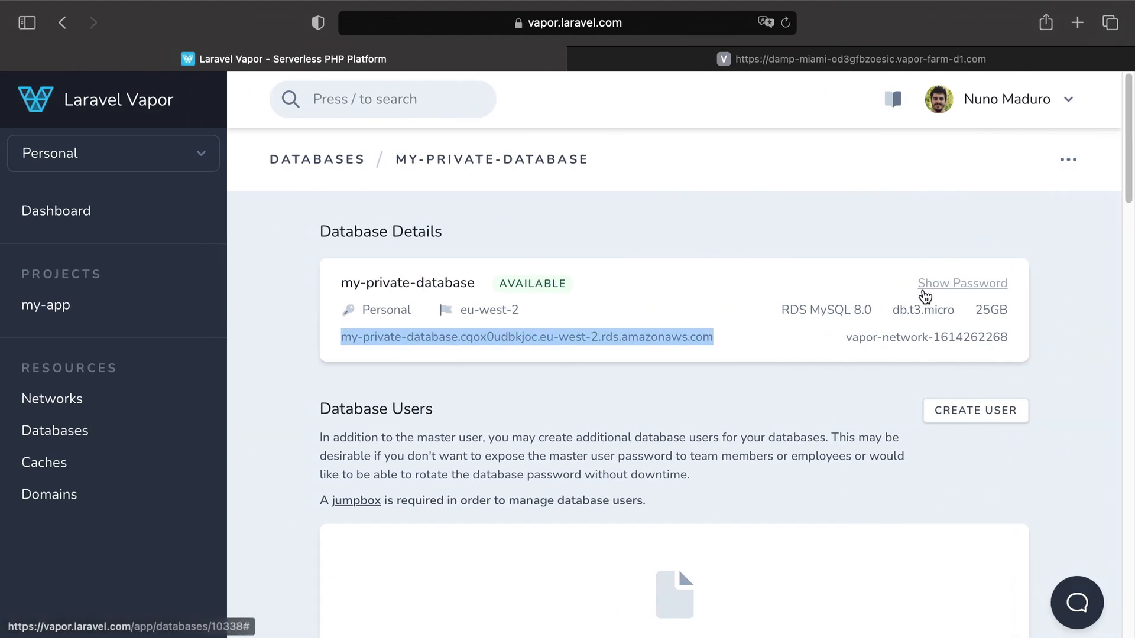
left_click(963, 283)
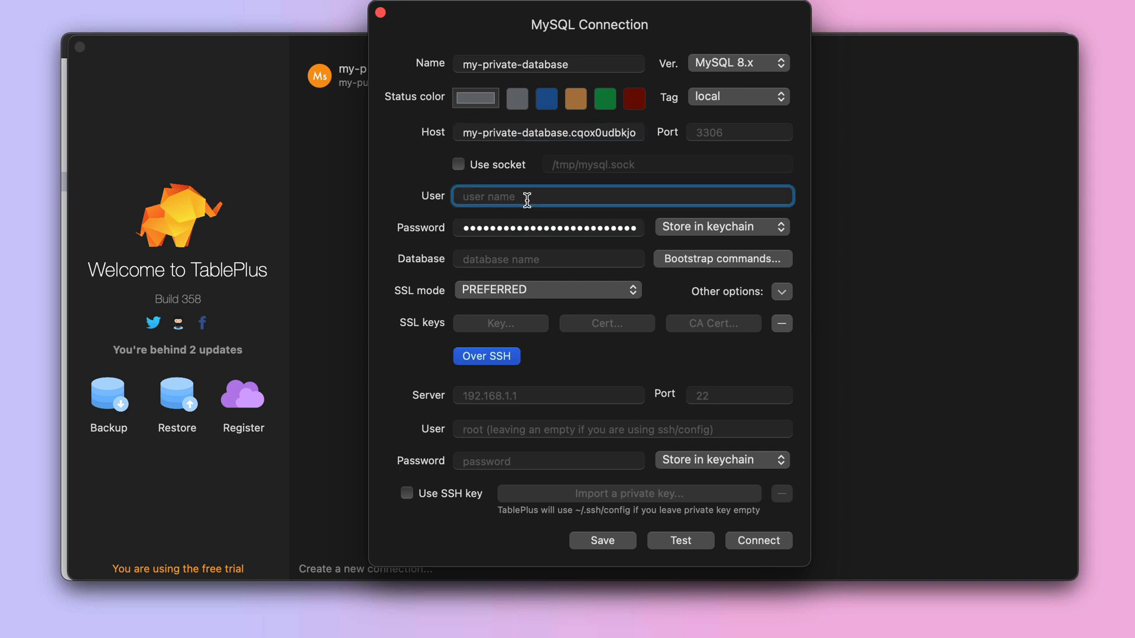
Step: Enter vapor as the private connection's database user
type("vapor")
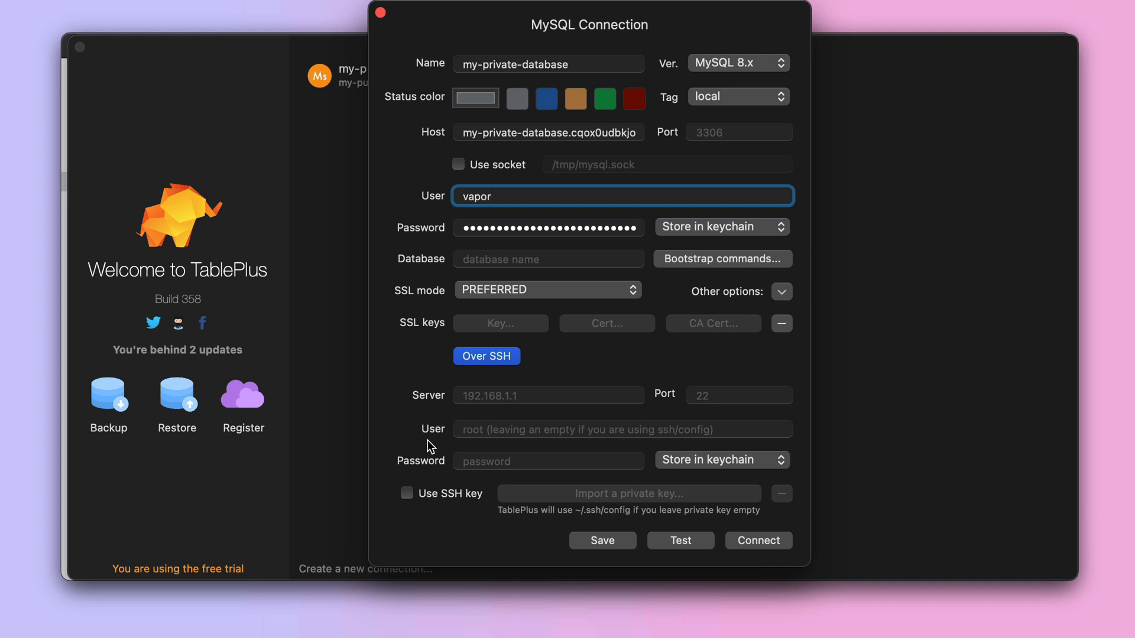
mouse_move(438, 477)
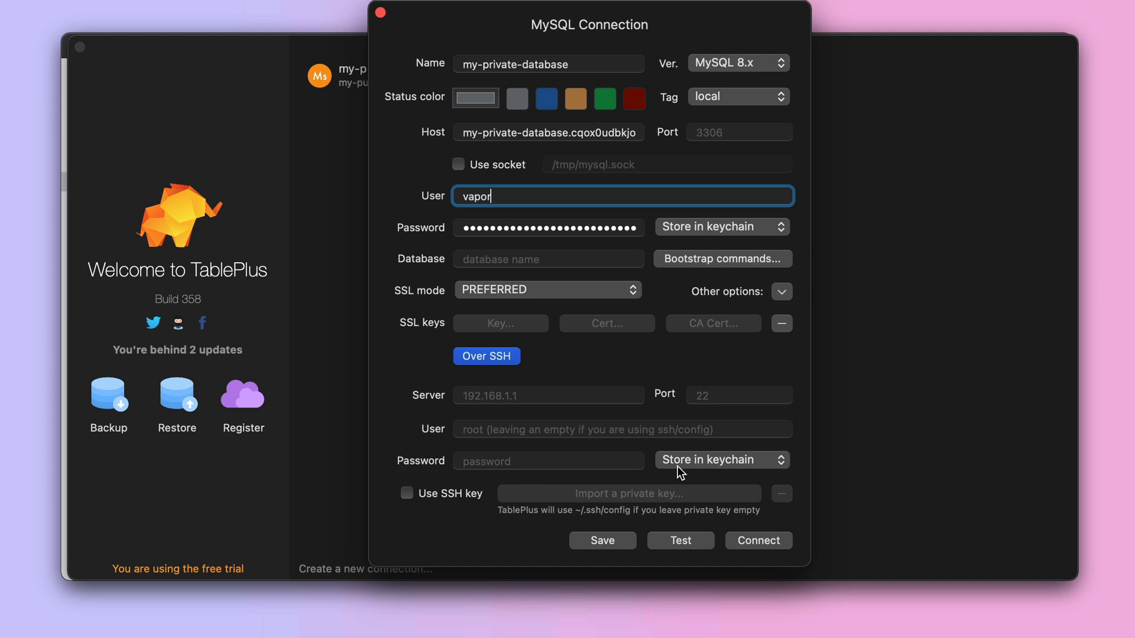
mouse_move(648, 355)
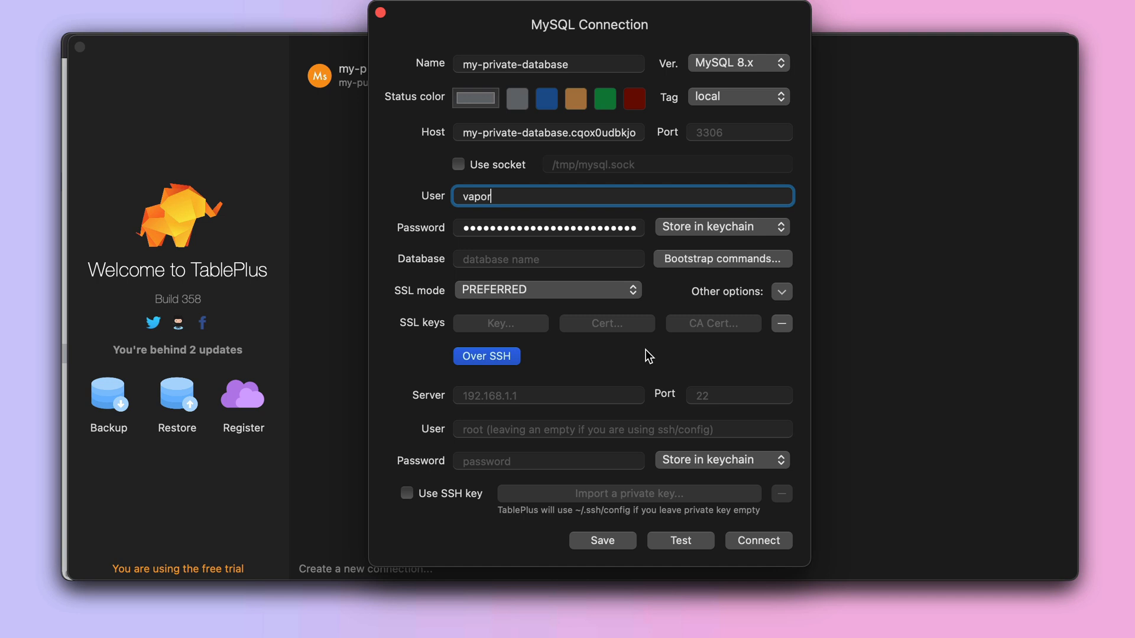
mouse_move(587, 372)
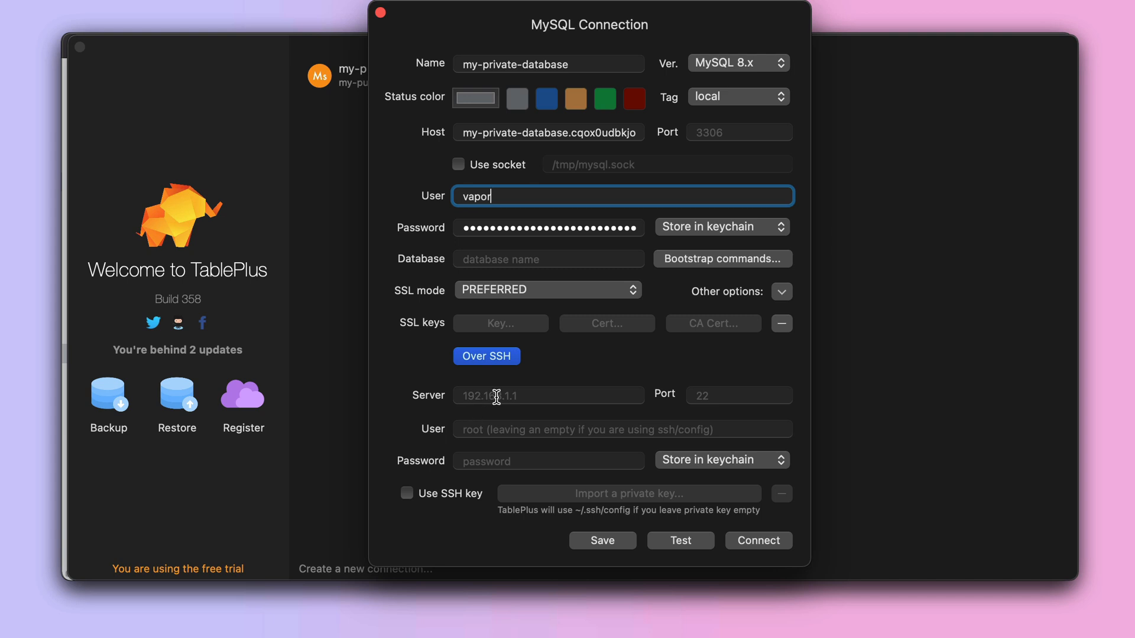
mouse_move(638, 93)
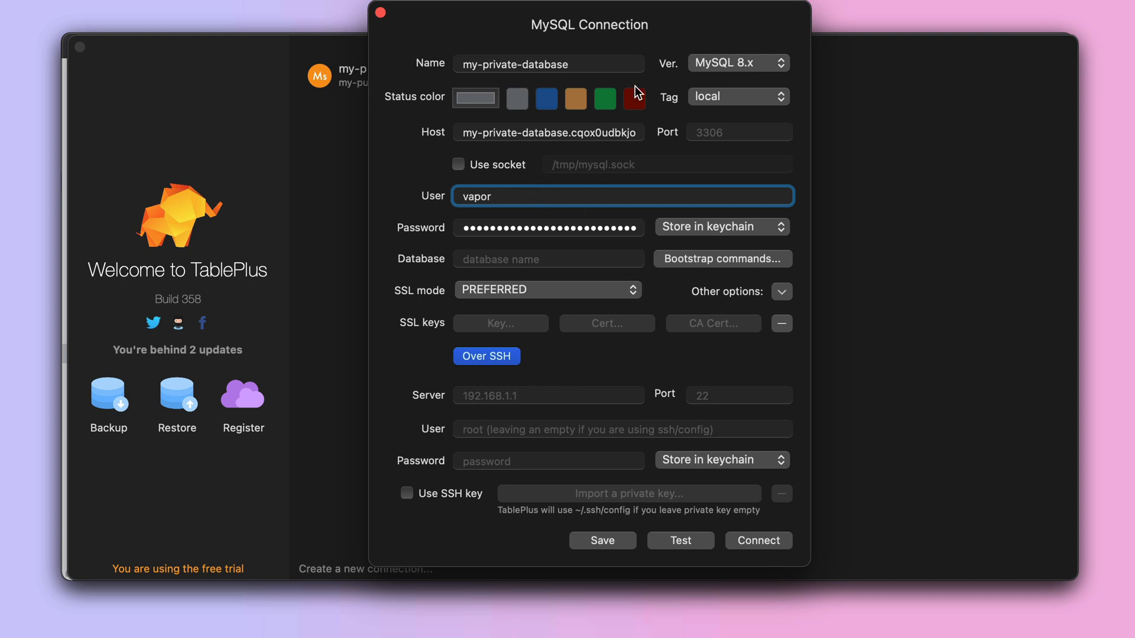
mouse_move(539, 125)
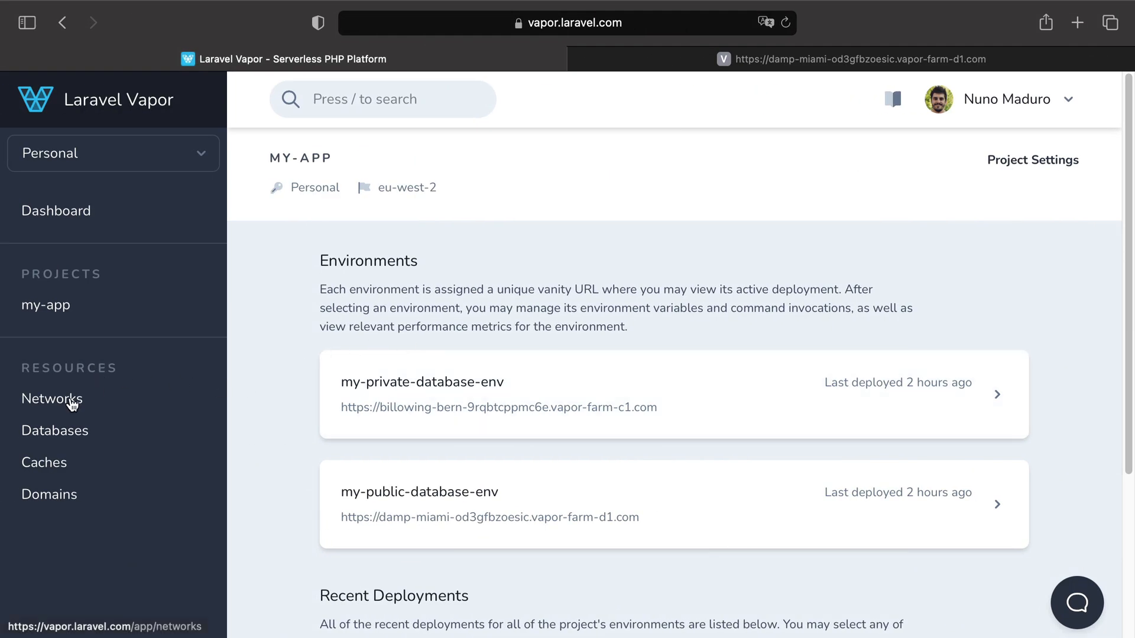
left_click(52, 398)
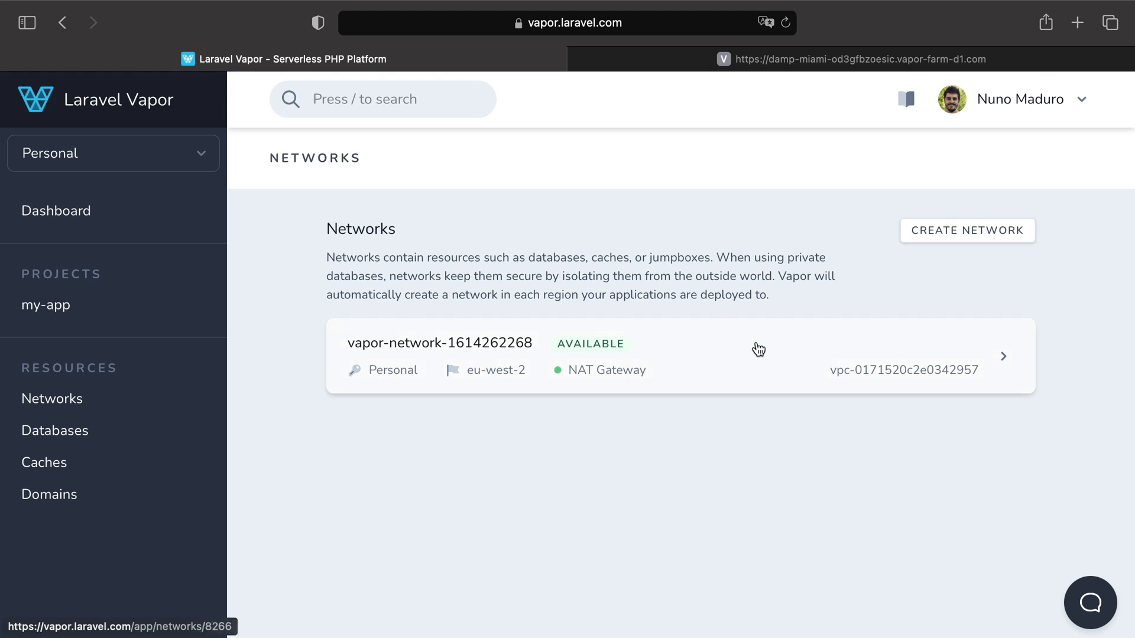
left_click(757, 349)
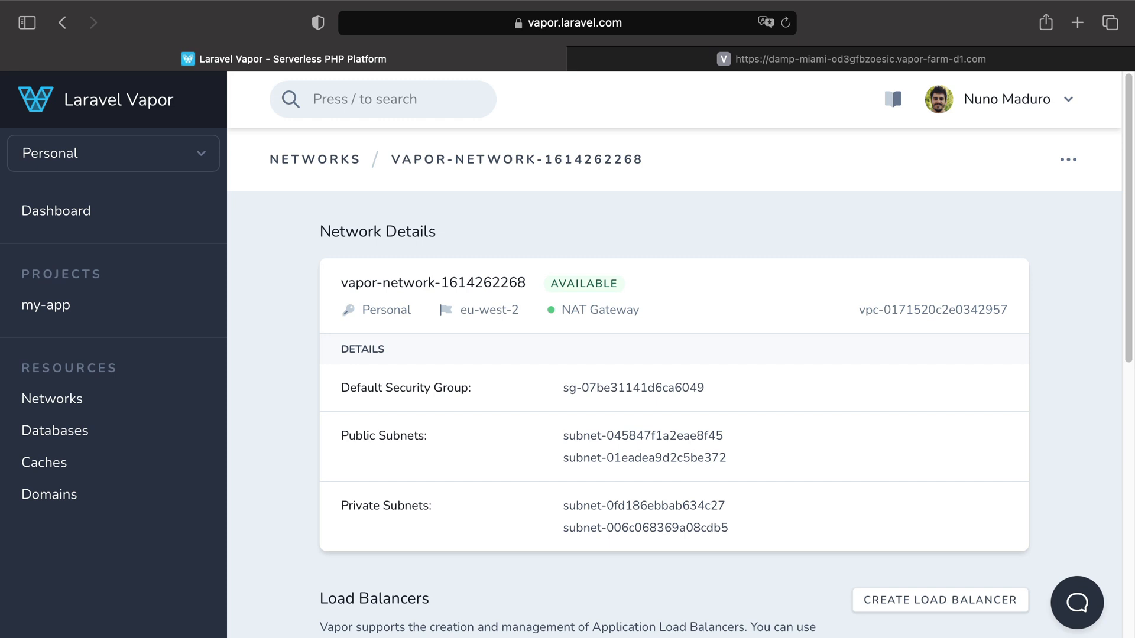
scroll("down", 3)
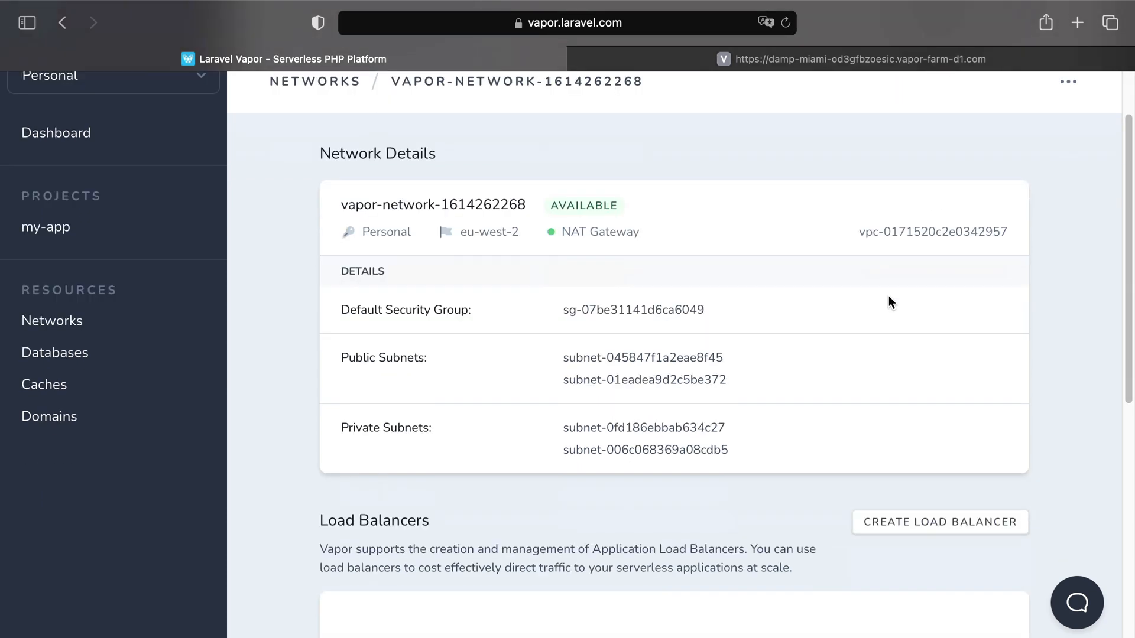
scroll("down", 3)
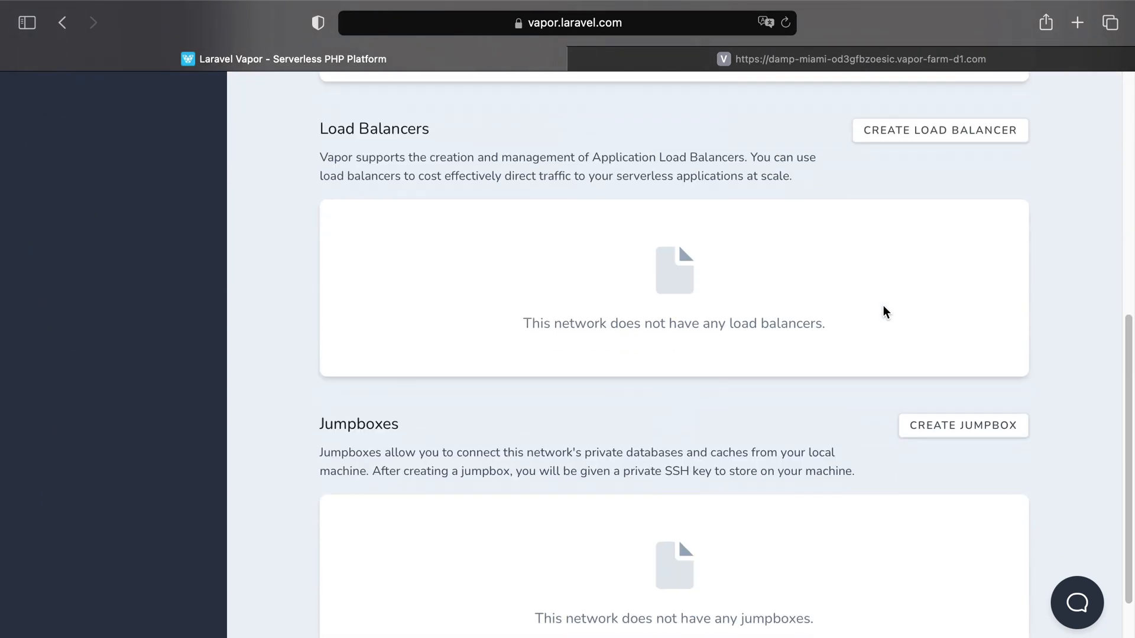
left_click(963, 426)
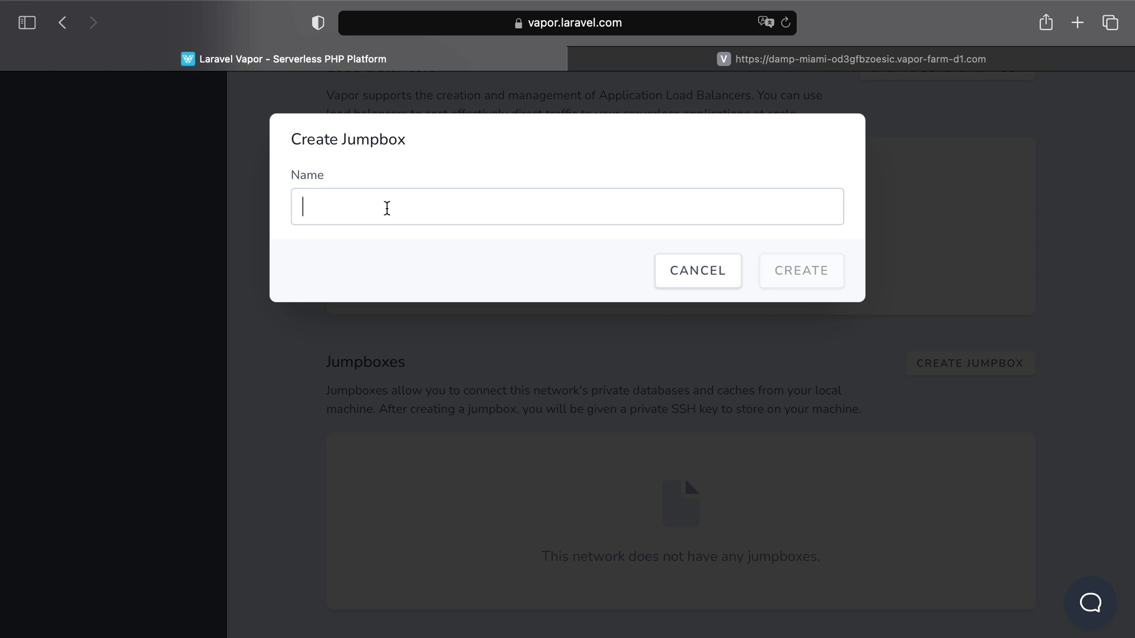
Step: Name the jumpbox my-jumpbox and confirm its creation
type("m")
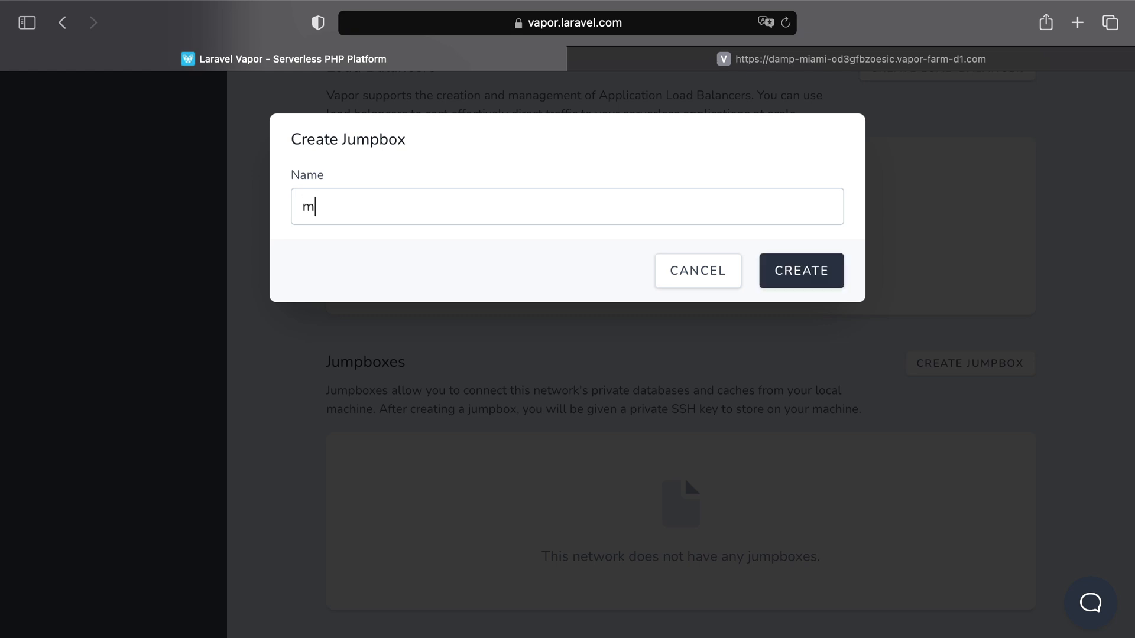
type("y-jum")
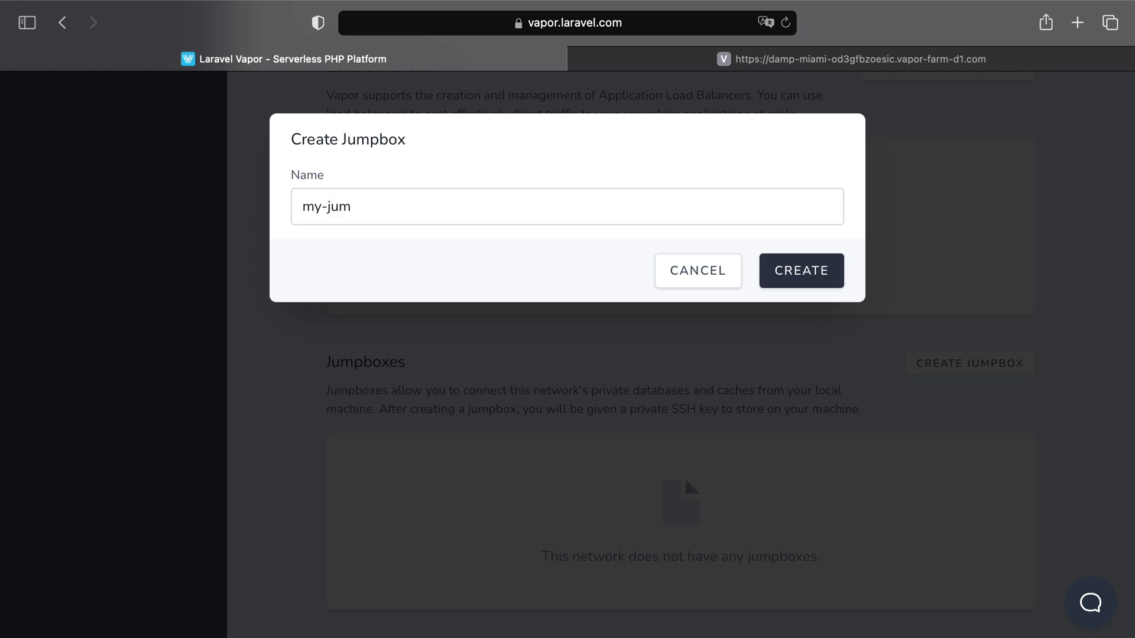
left_click(802, 271)
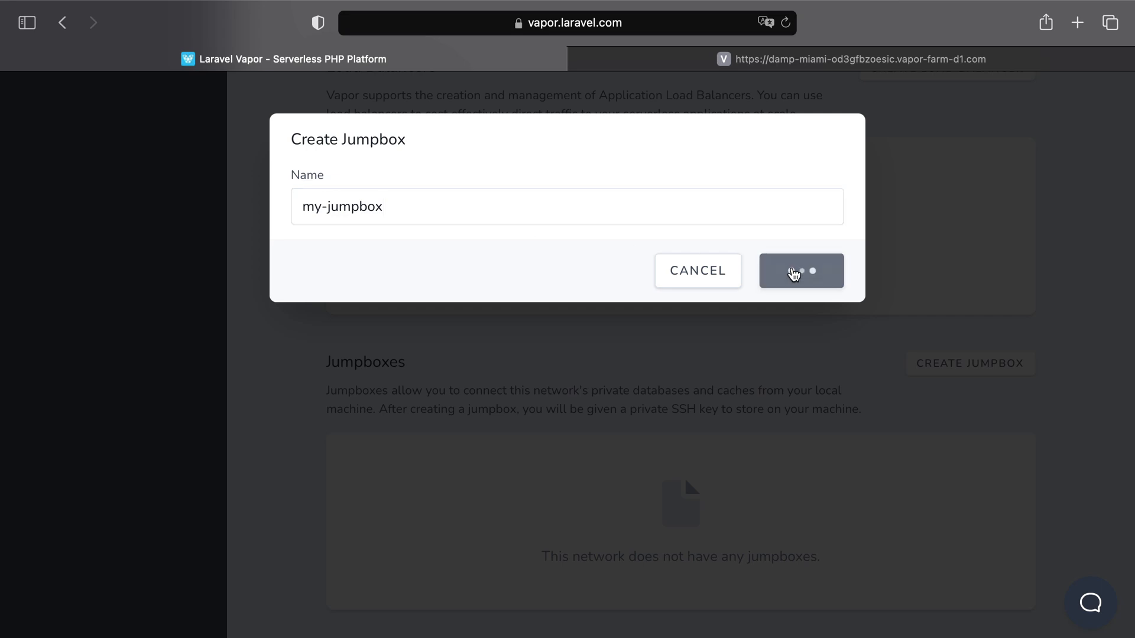
left_click(802, 270)
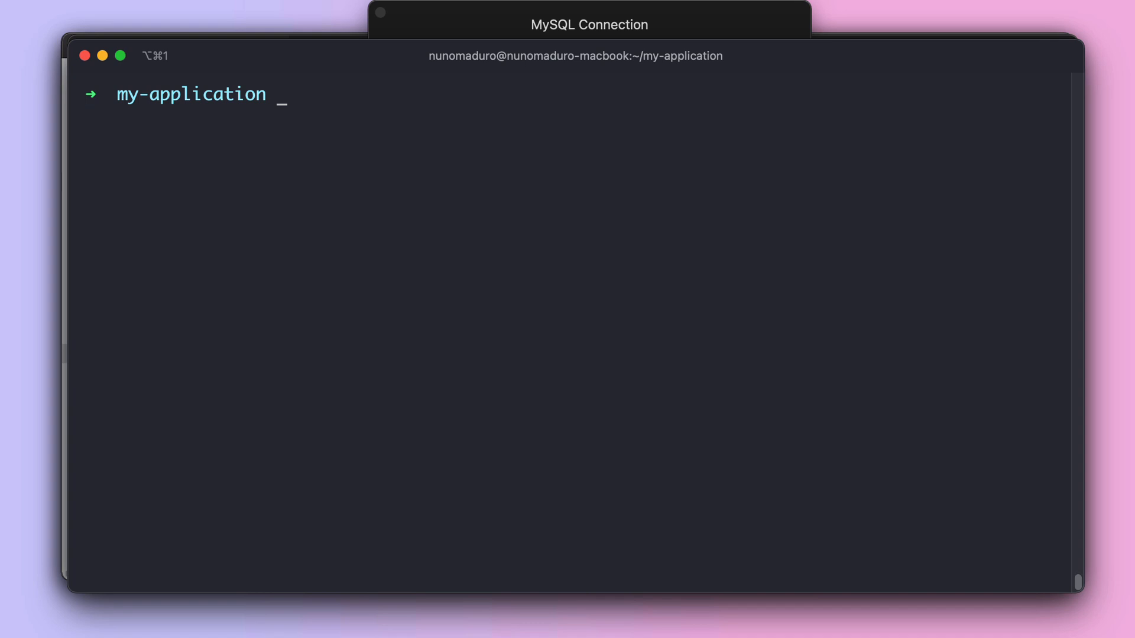
Step: In ~/.ssh, run pbpaste > jumpbox to save the clipboard key as a file
type("cd .ssh/")
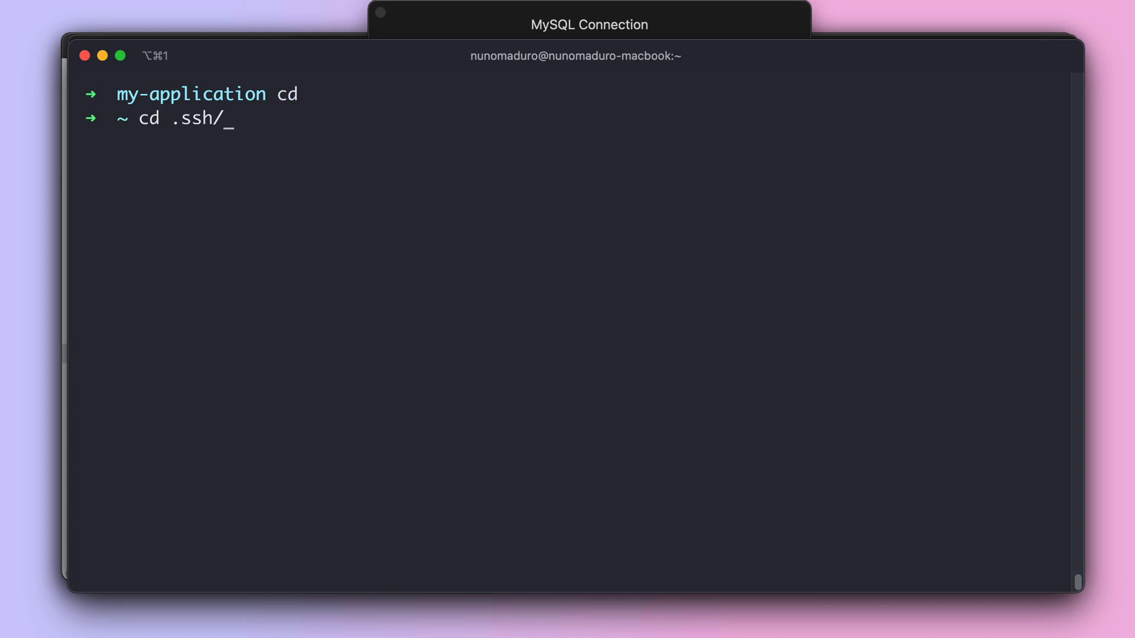
type("pbpaste > jumpbox")
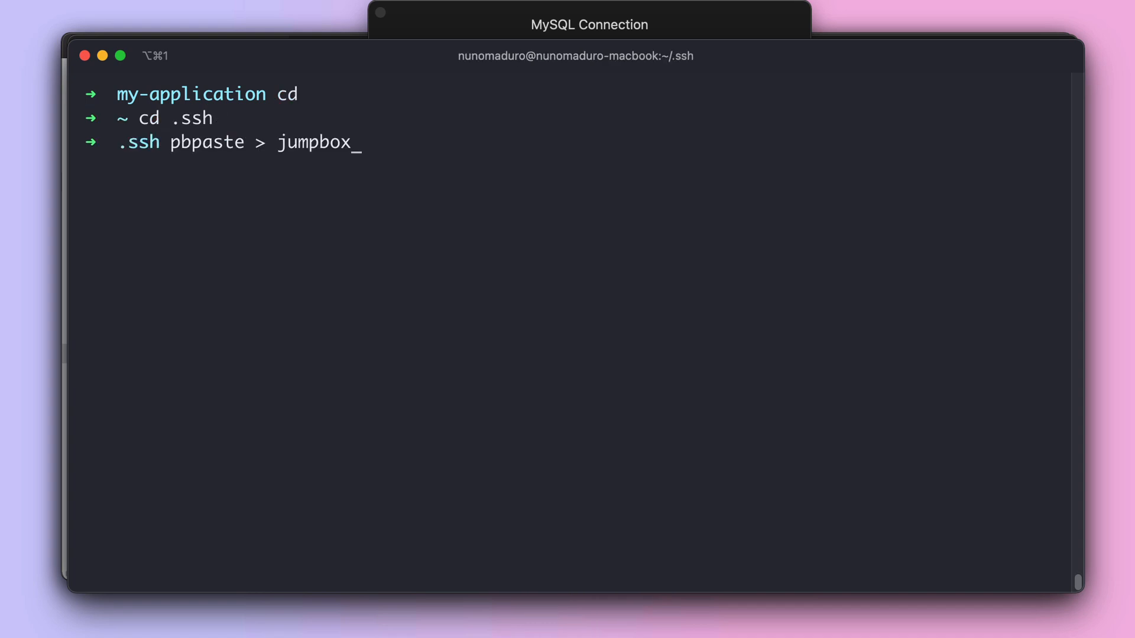
key("Enter")
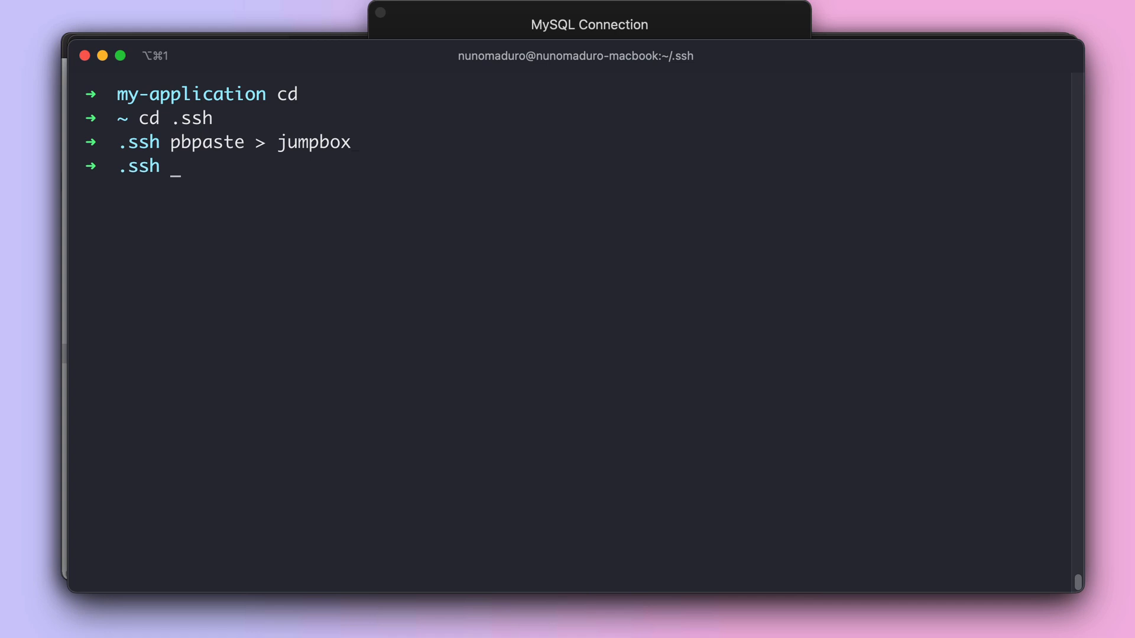
mouse_move(337, 63)
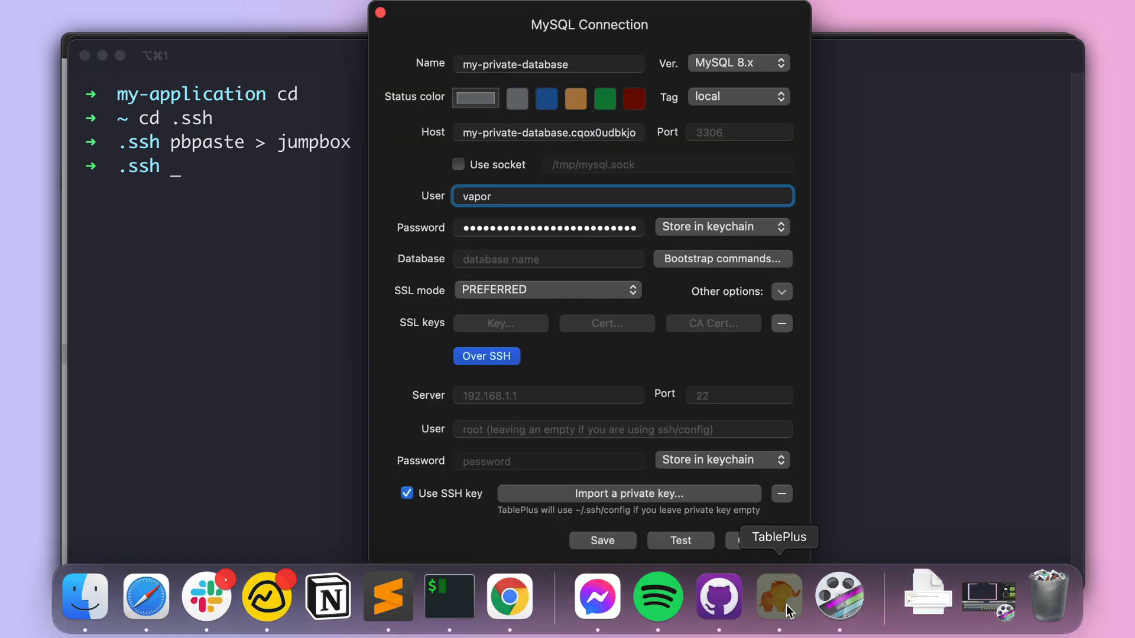
Step: Give the SSH tunnel the jumpbox server, the jumpbox key file and user ec2-user
left_click(779, 596)
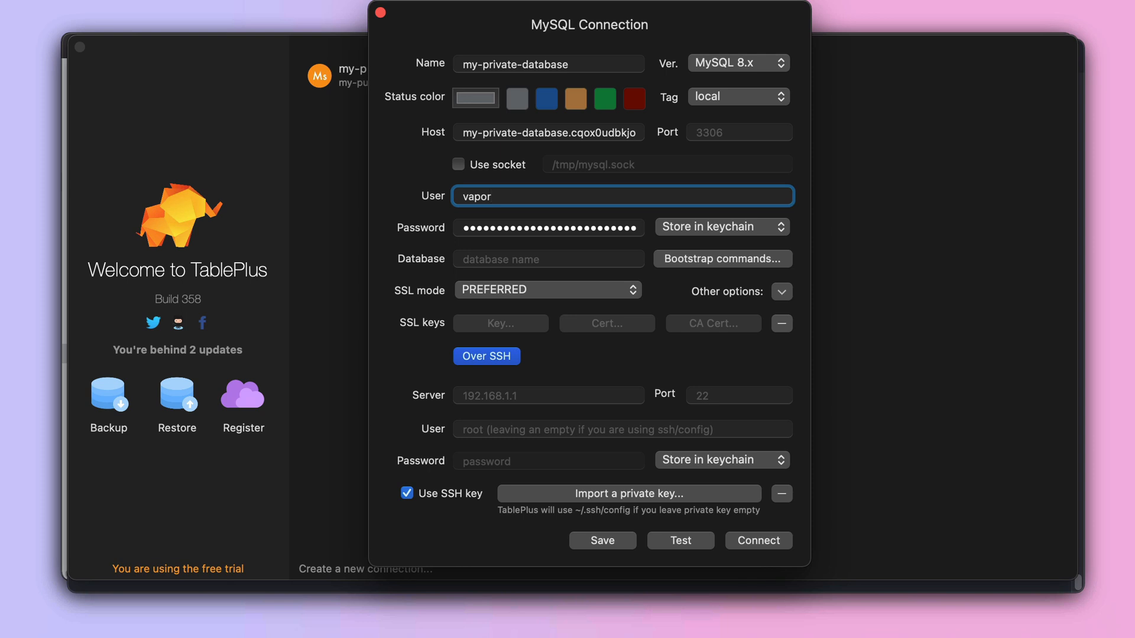
mouse_move(522, 394)
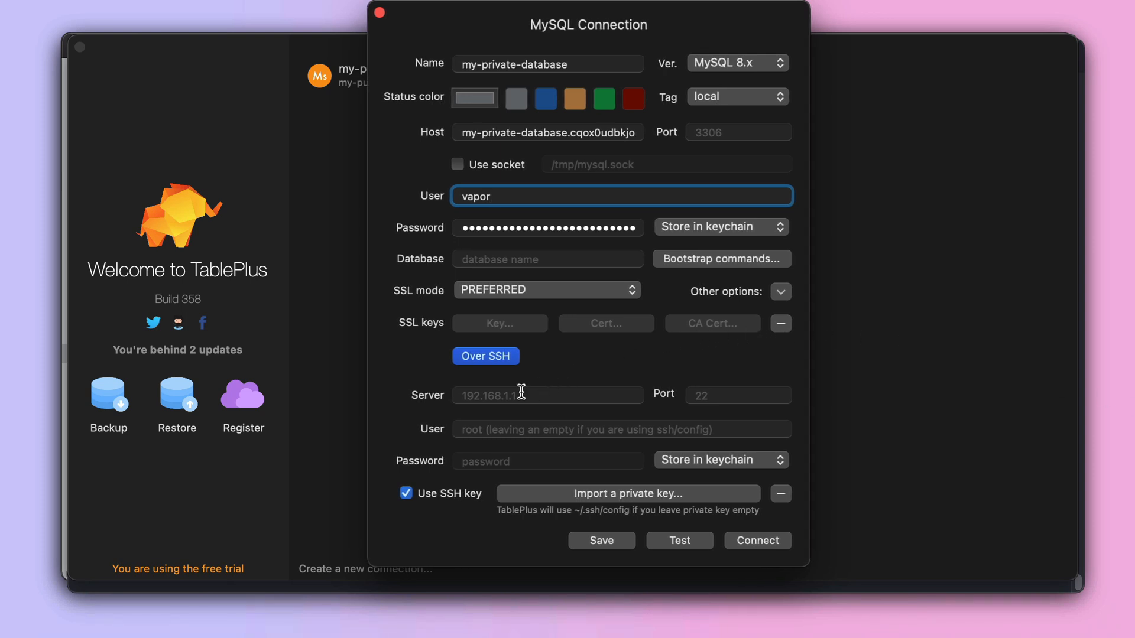
left_click(547, 395)
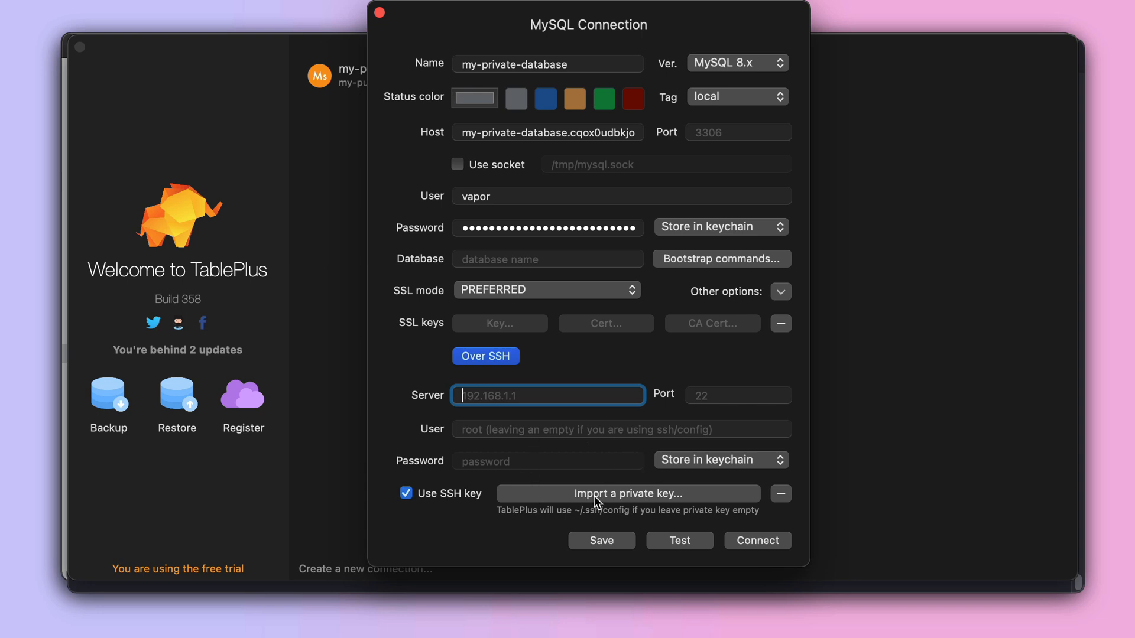
left_click(629, 495)
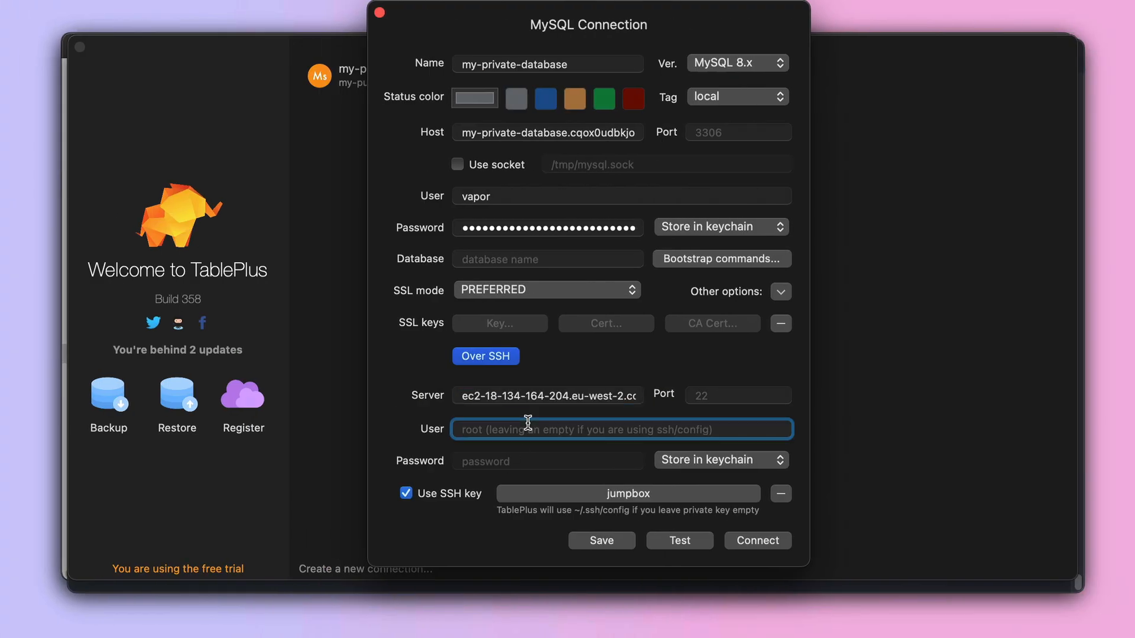
type("ec2-user")
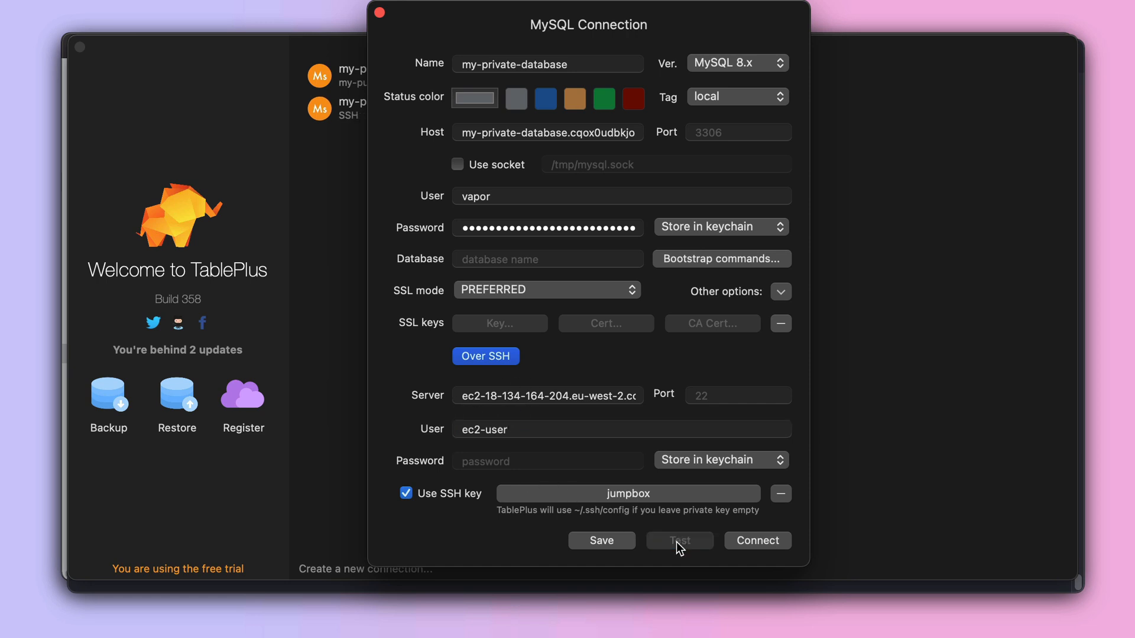
Step: Test the settings, then connect to the private database through the tunnel
left_click(680, 542)
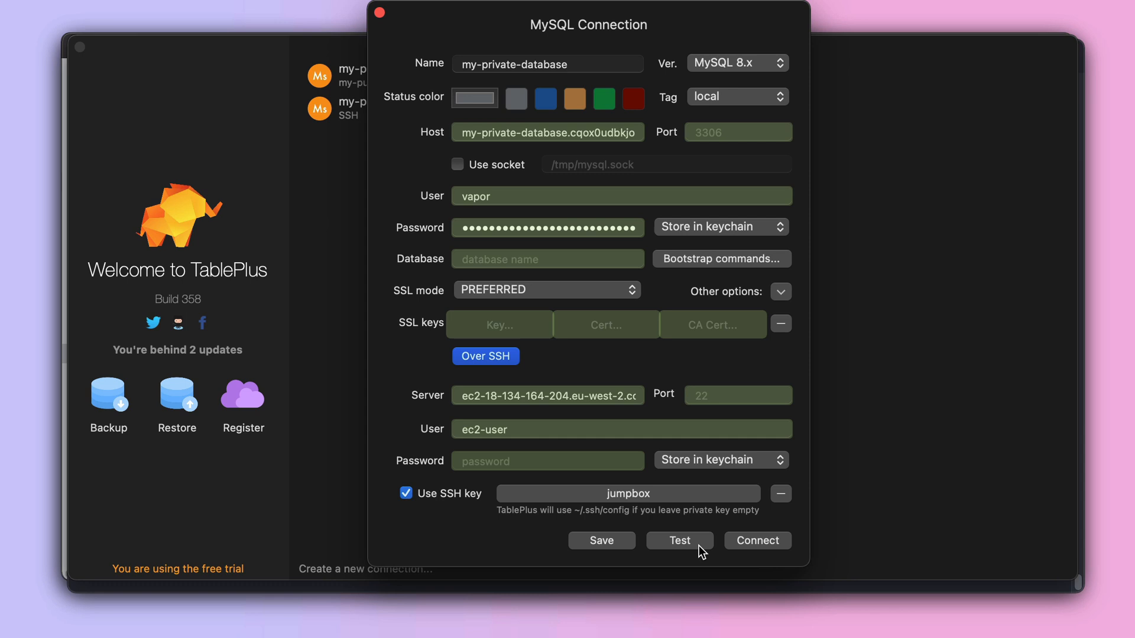
mouse_move(617, 342)
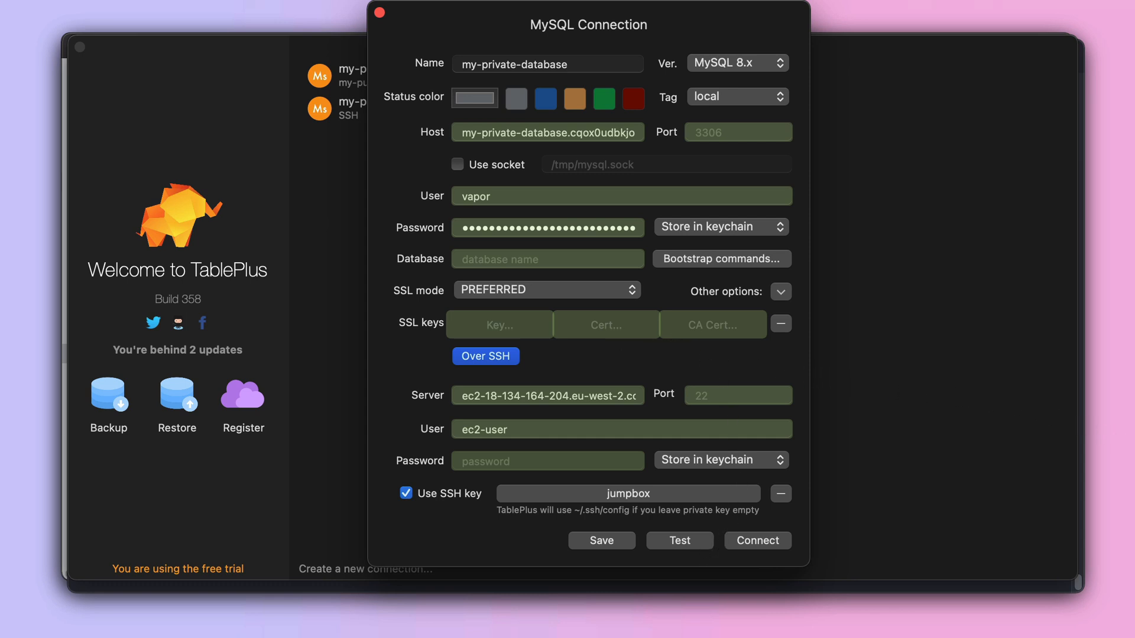
mouse_move(807, 501)
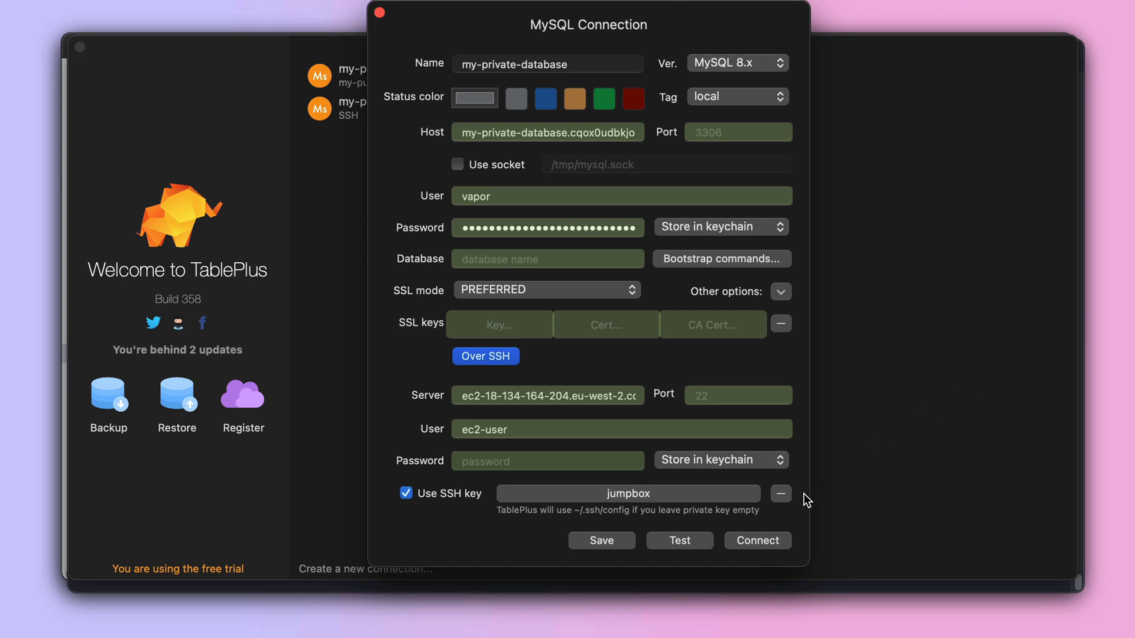
mouse_move(764, 548)
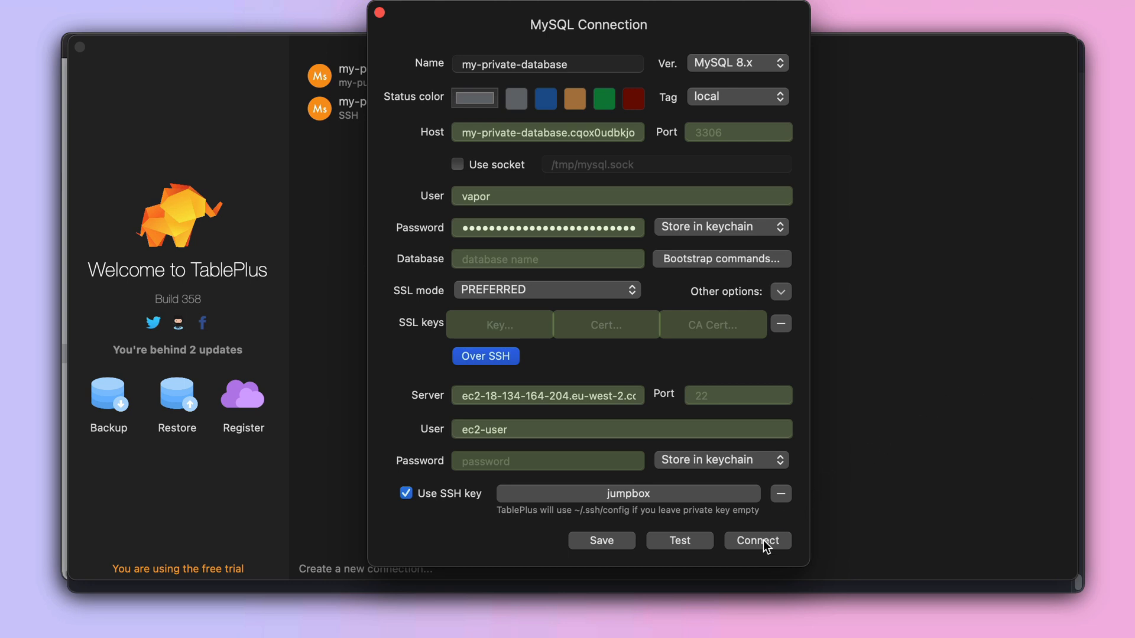
left_click(758, 541)
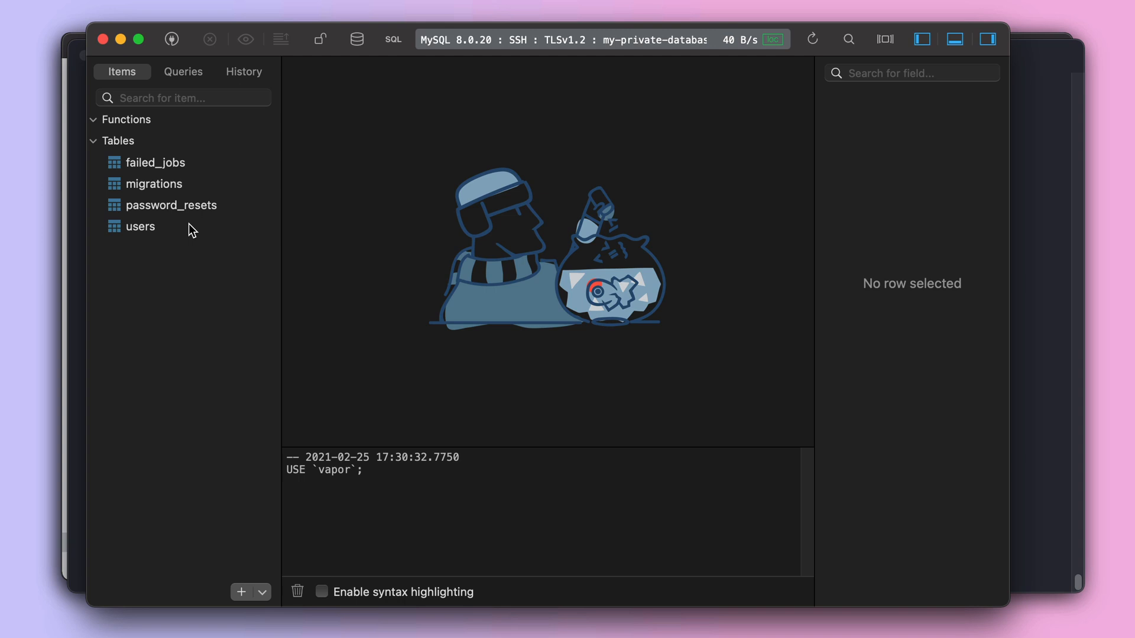
Step: Show the empty users table from the sidebar's Tables list
left_click(140, 226)
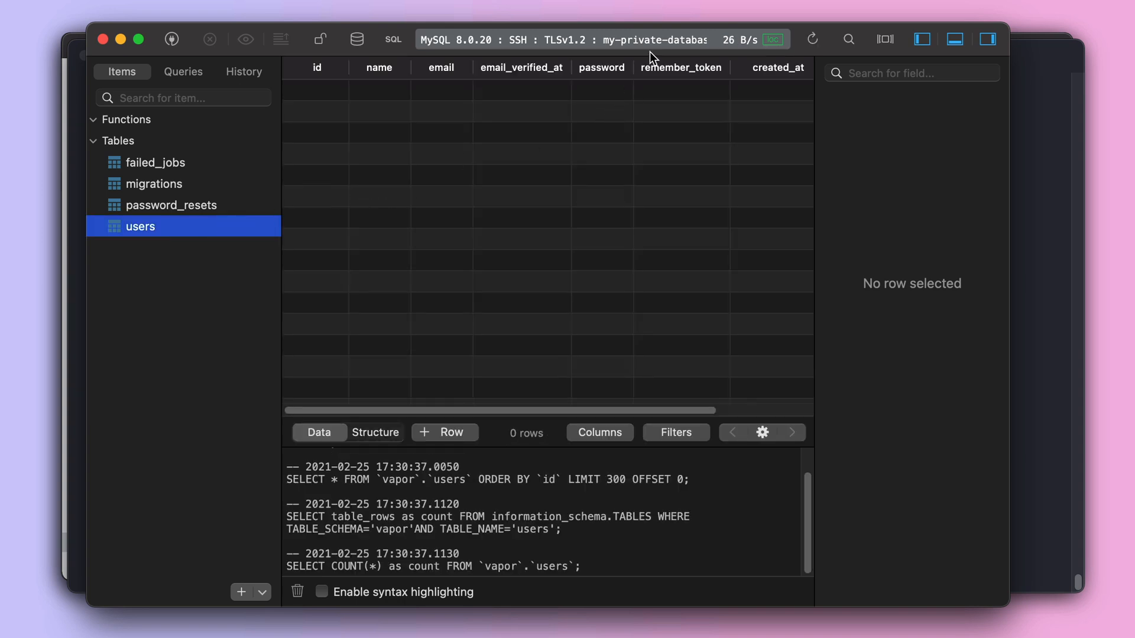
mouse_move(470, 134)
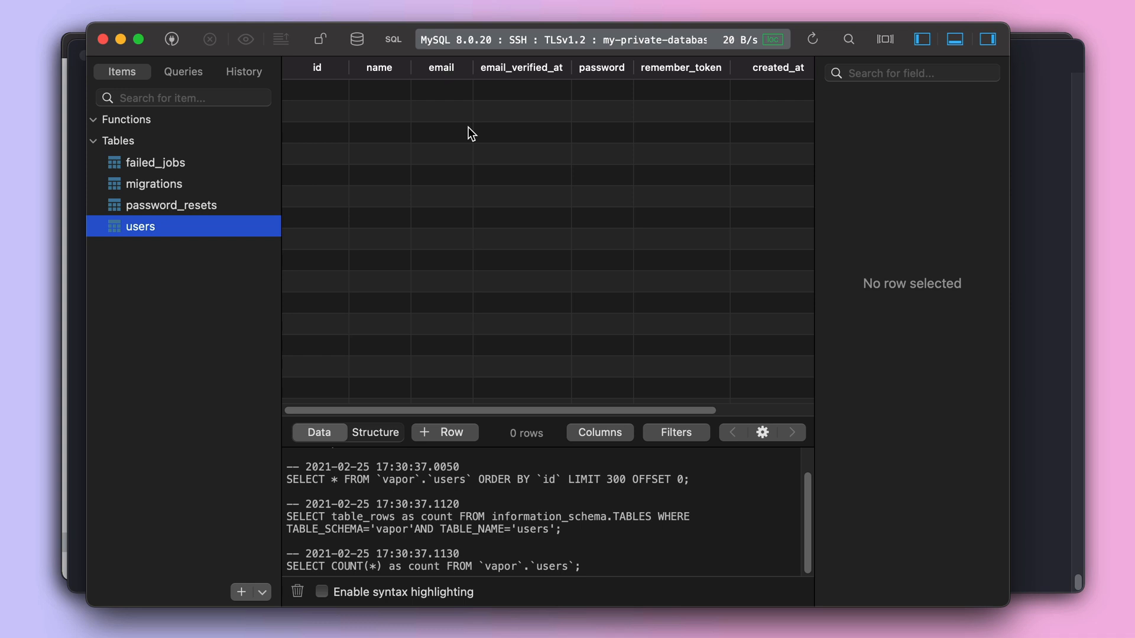
mouse_move(579, 159)
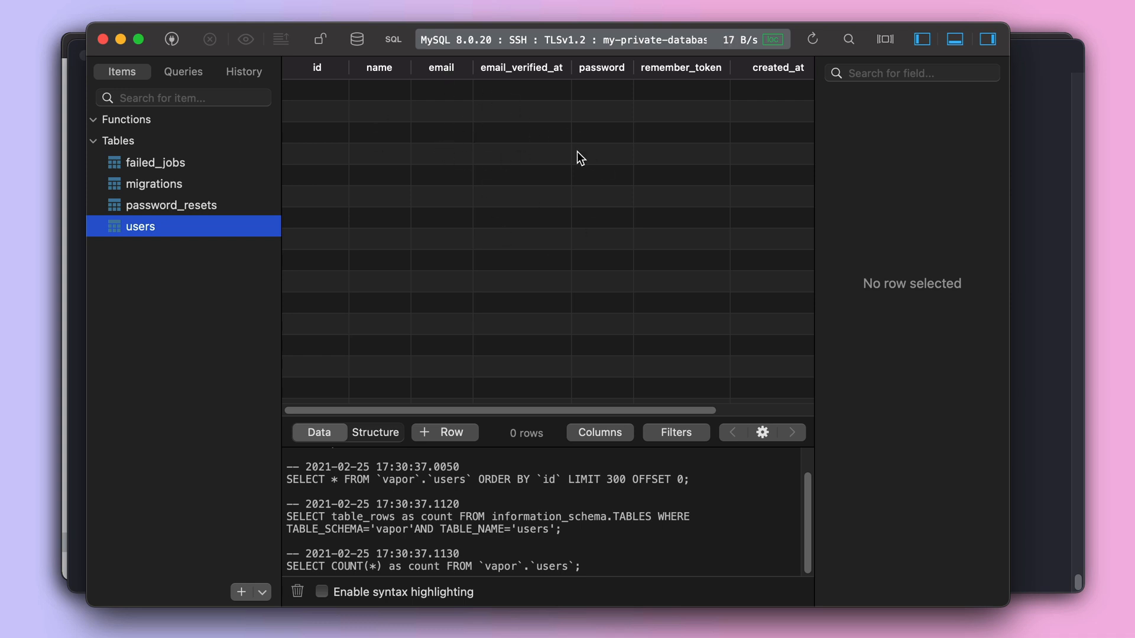
mouse_move(532, 220)
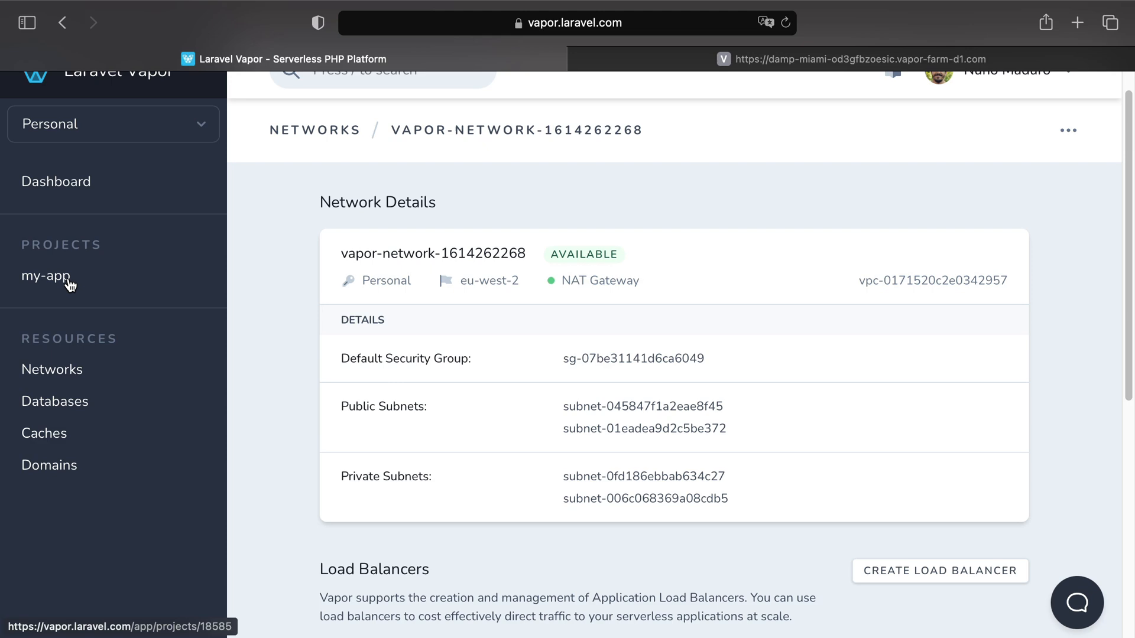
Step: From the my-app project, visit the my-private-database-env URL returning a new user as JSON
left_click(45, 277)
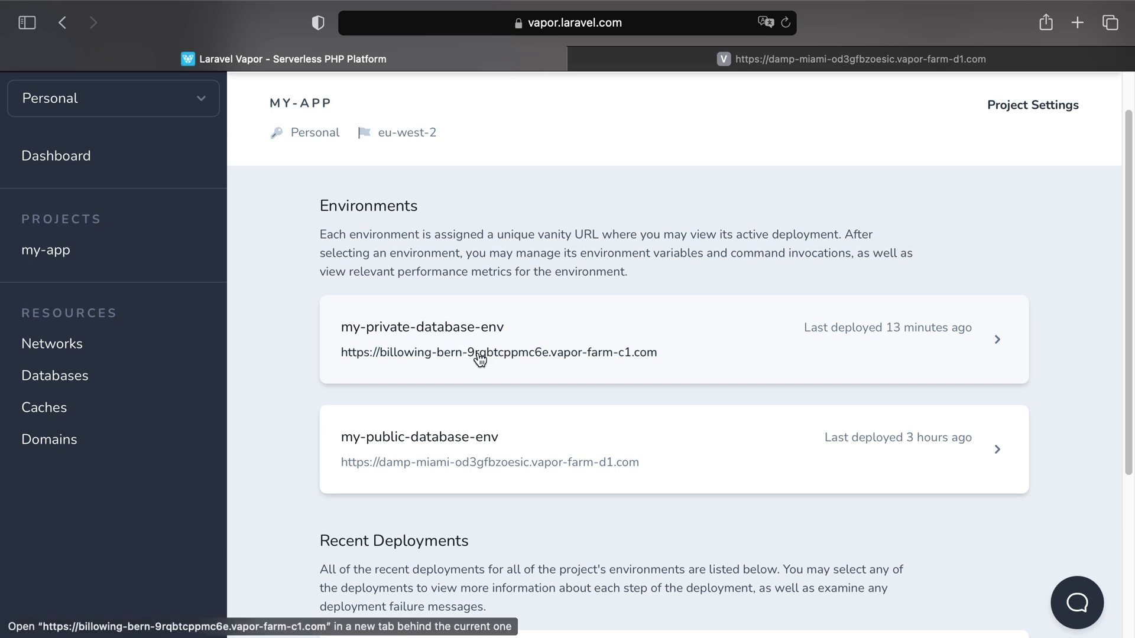
left_click(478, 357)
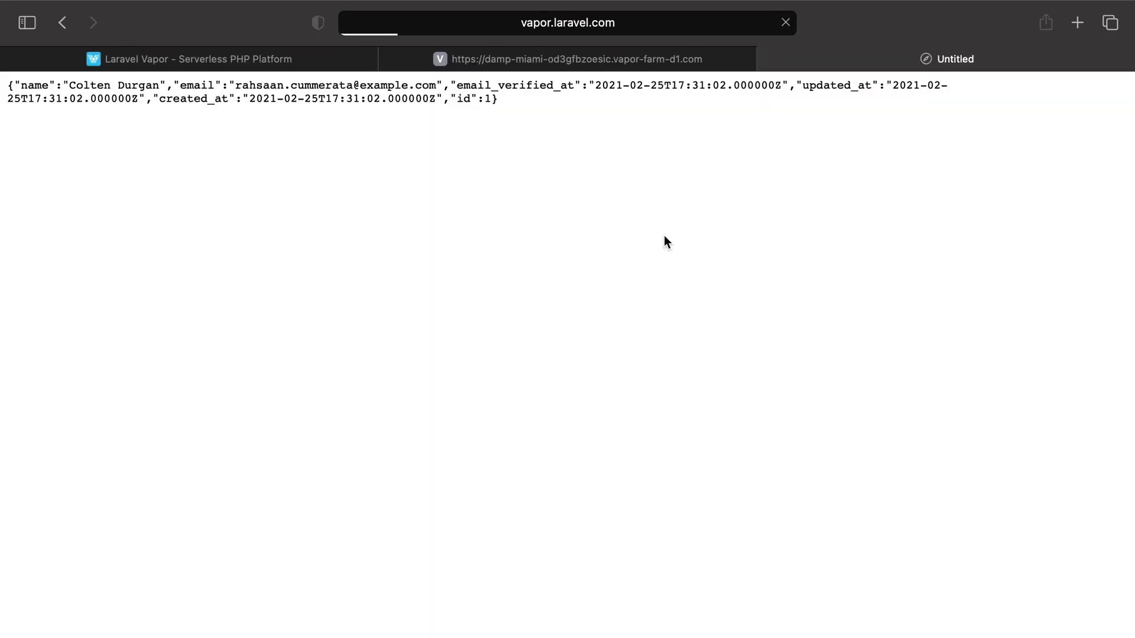